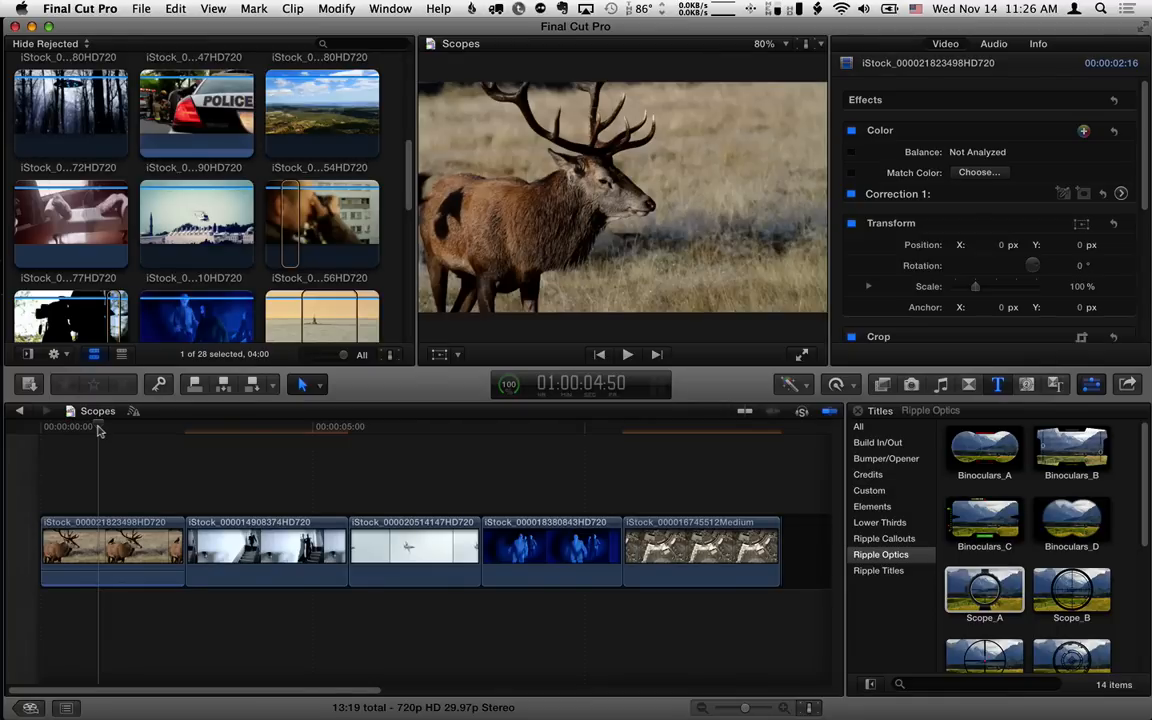
# Browse the Ripple Optics titles and place Scope_A above the opening deer clip
pyautogui.click(58, 427)
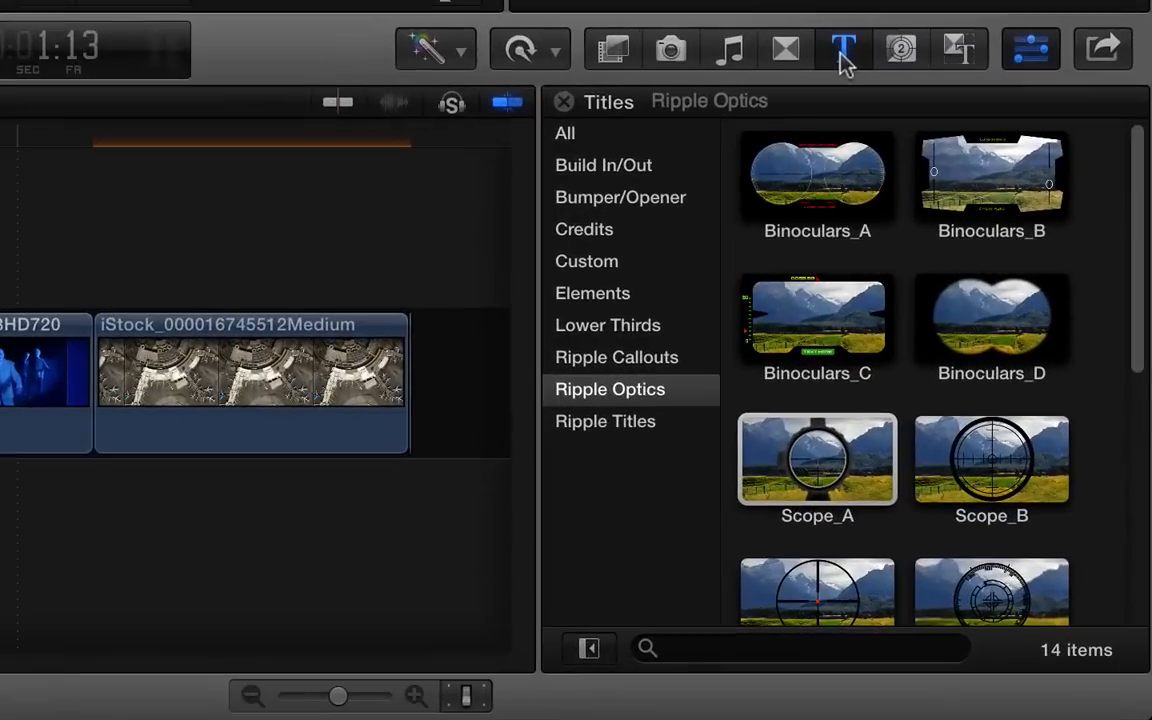
pyautogui.moveTo(640, 393)
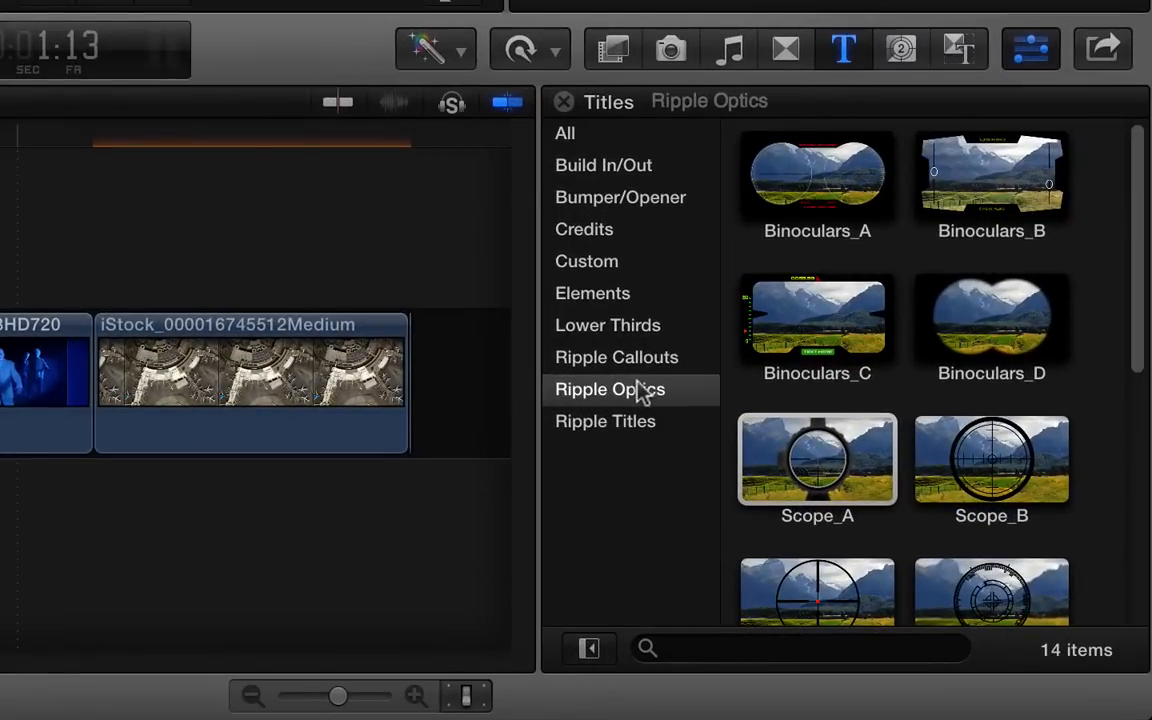
pyautogui.scroll(-3)
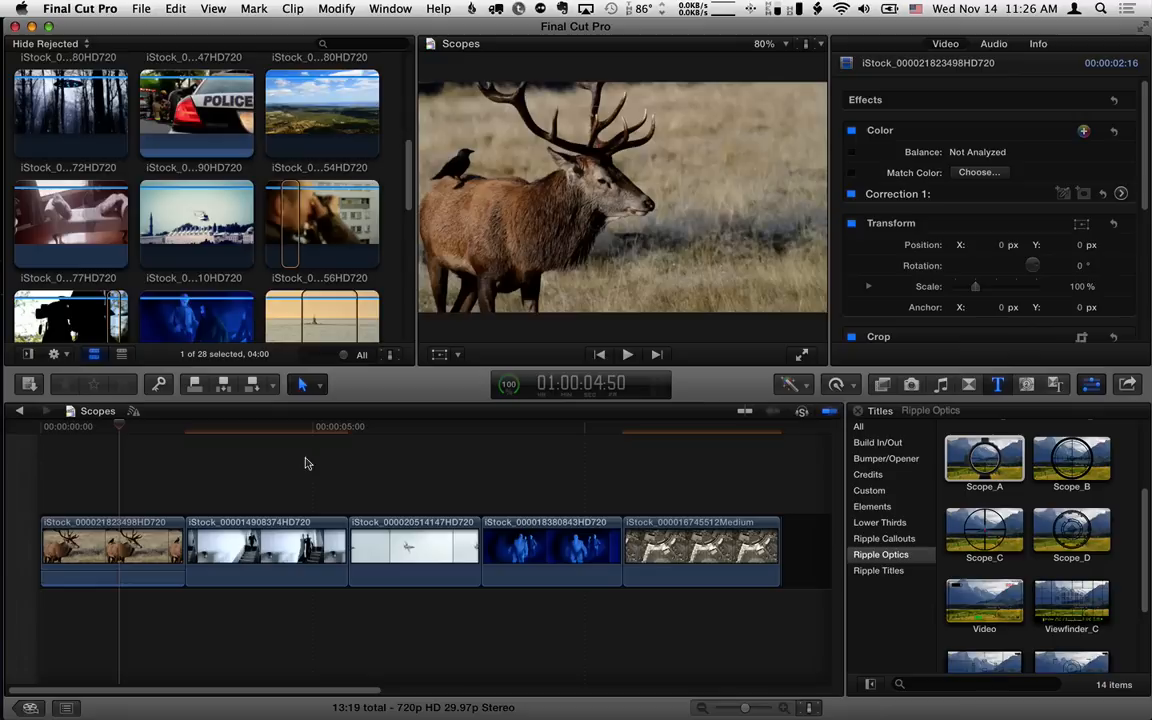
pyautogui.click(112, 545)
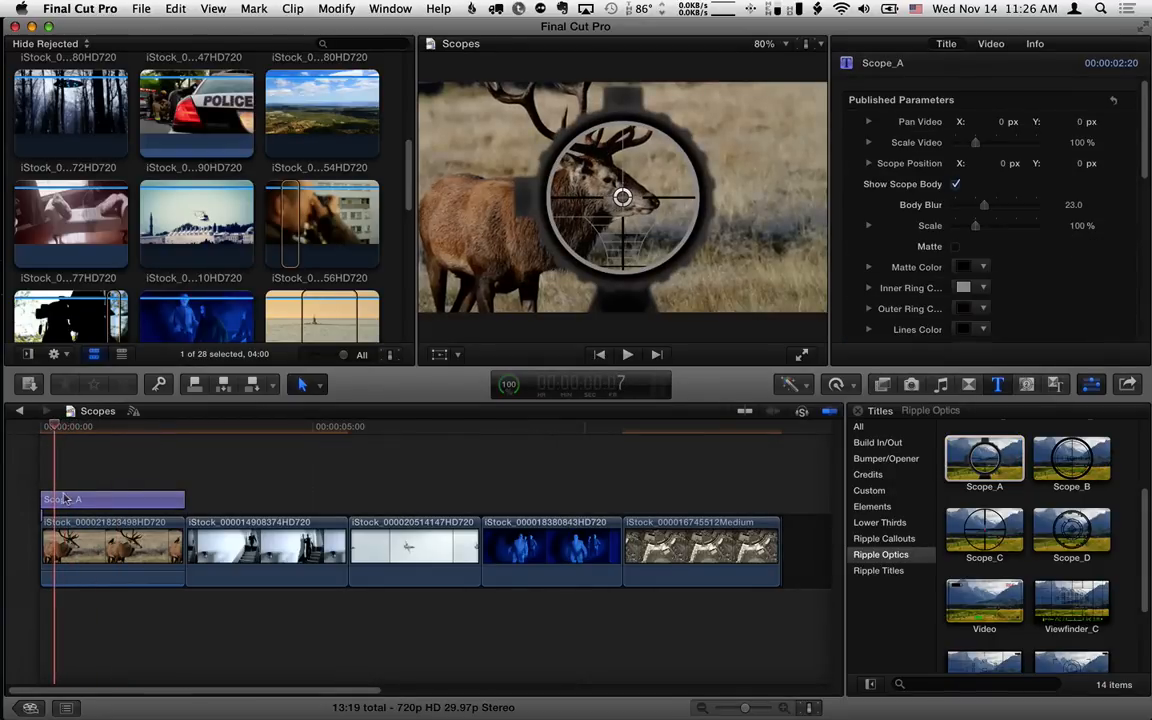
pyautogui.click(112, 499)
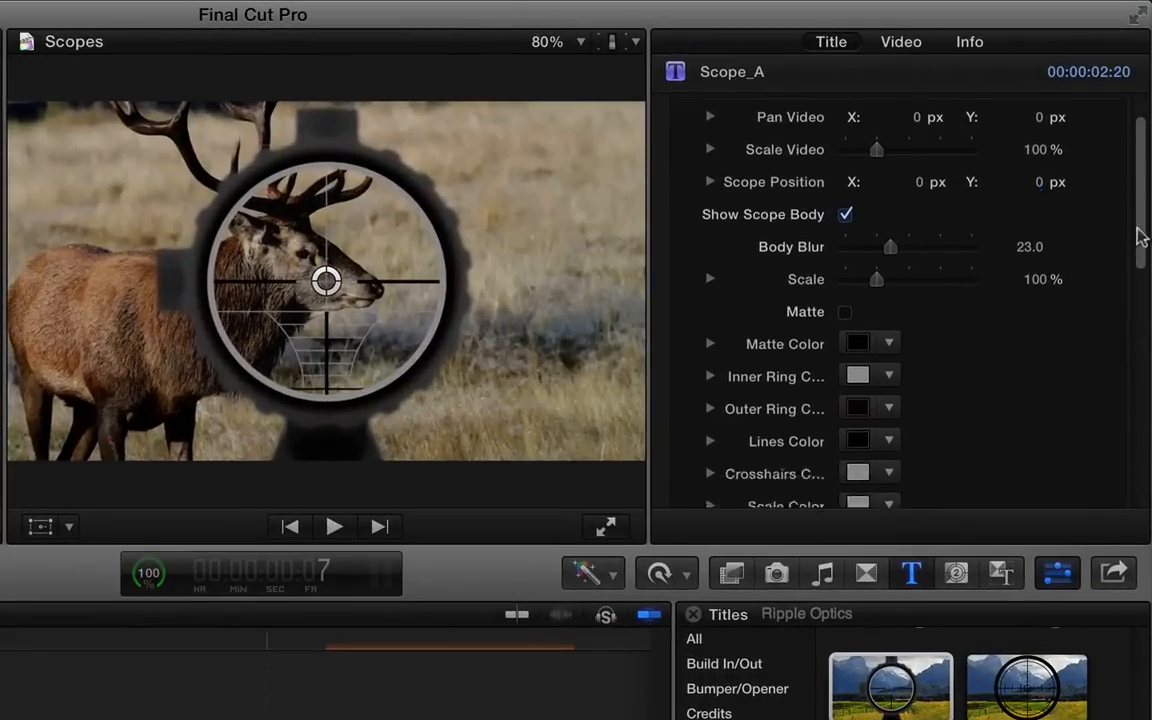
pyautogui.scroll(3)
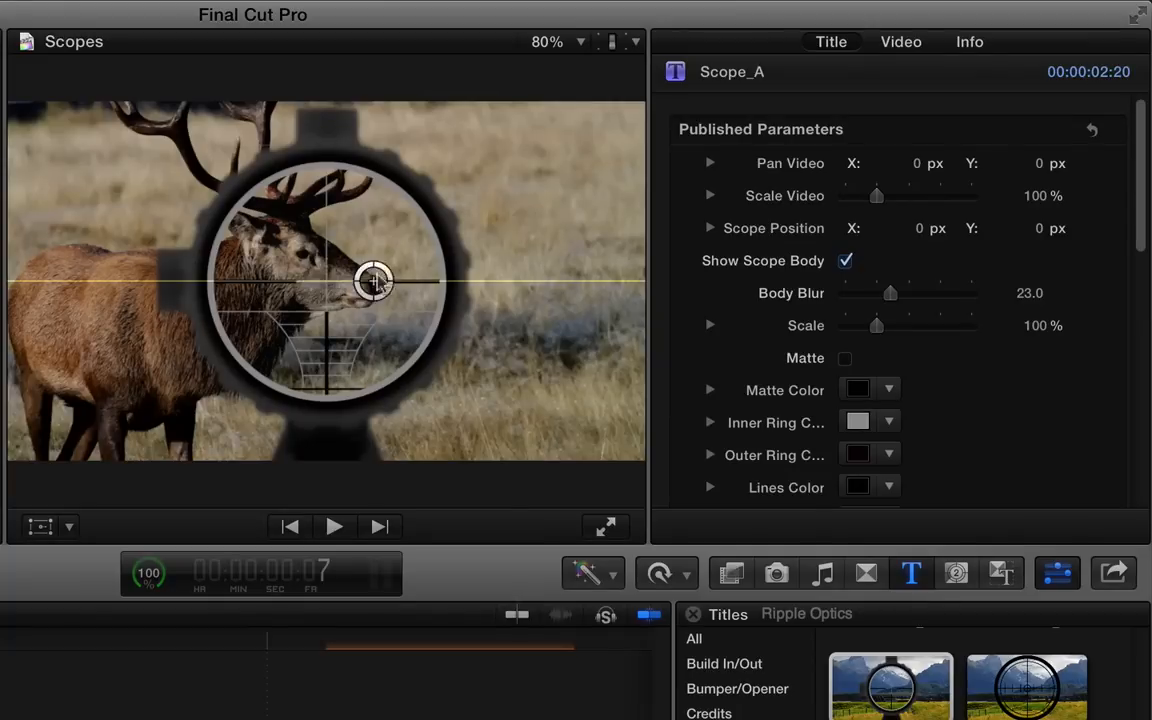
pyautogui.moveTo(375, 280); pyautogui.dragTo(316, 291)
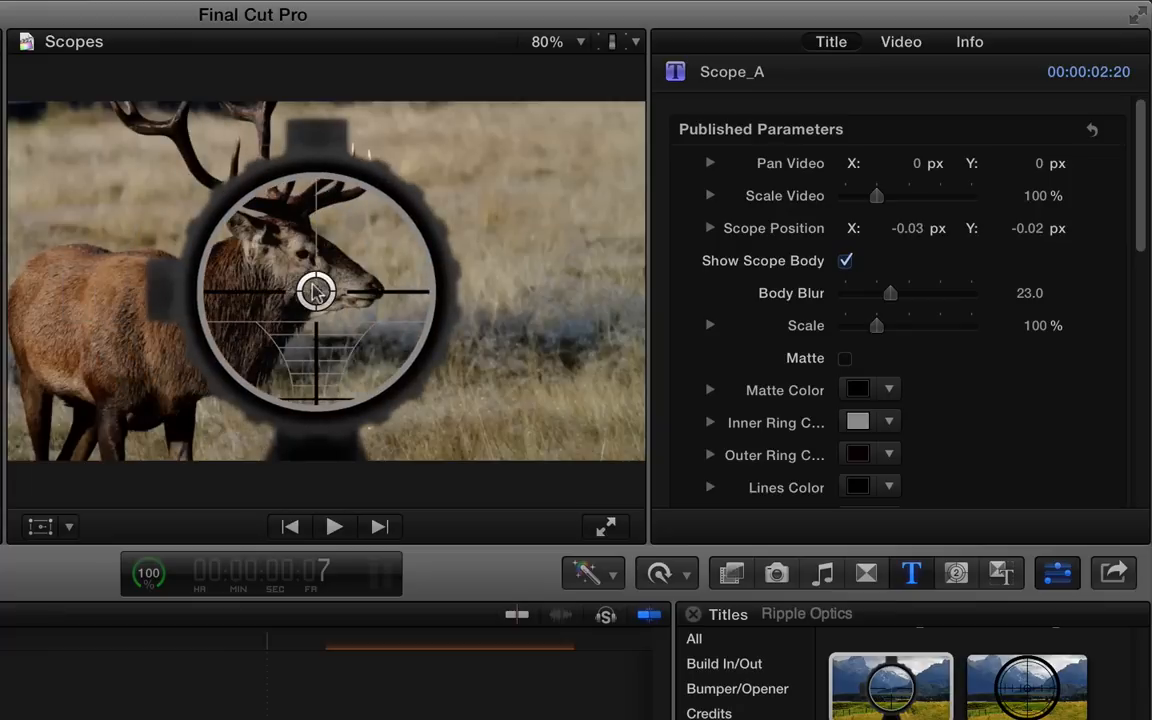
pyautogui.moveTo(940, 295)
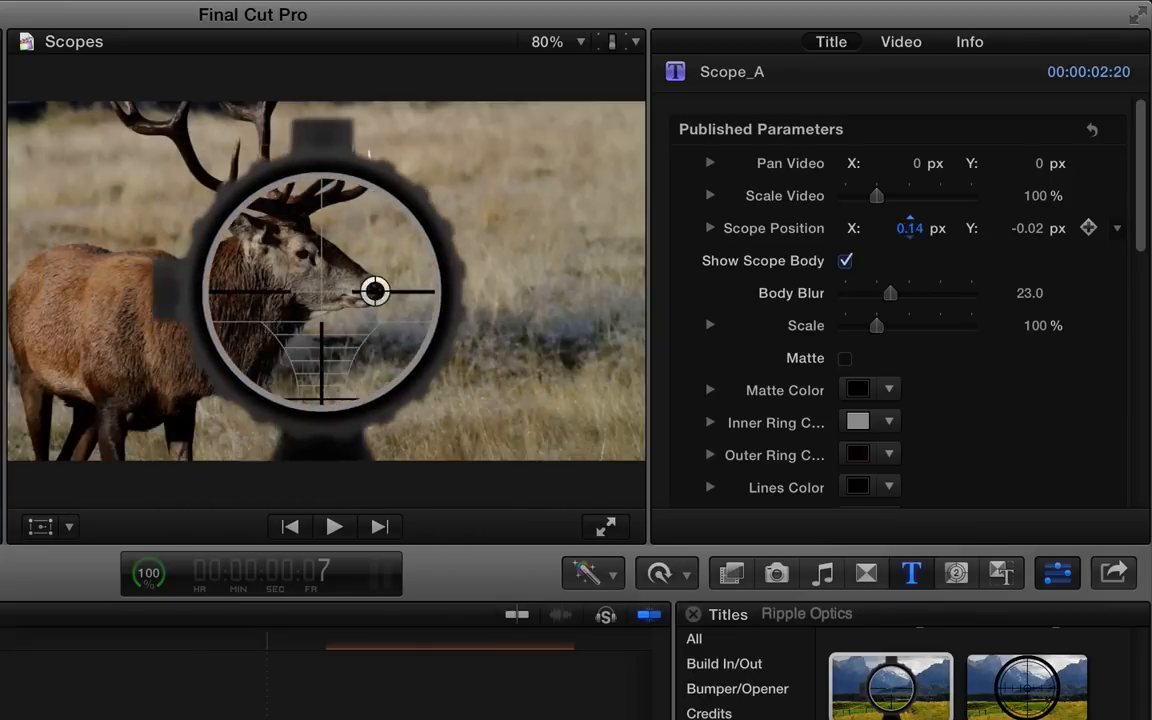
pyautogui.moveTo(910, 228); pyautogui.dragTo(895, 228)
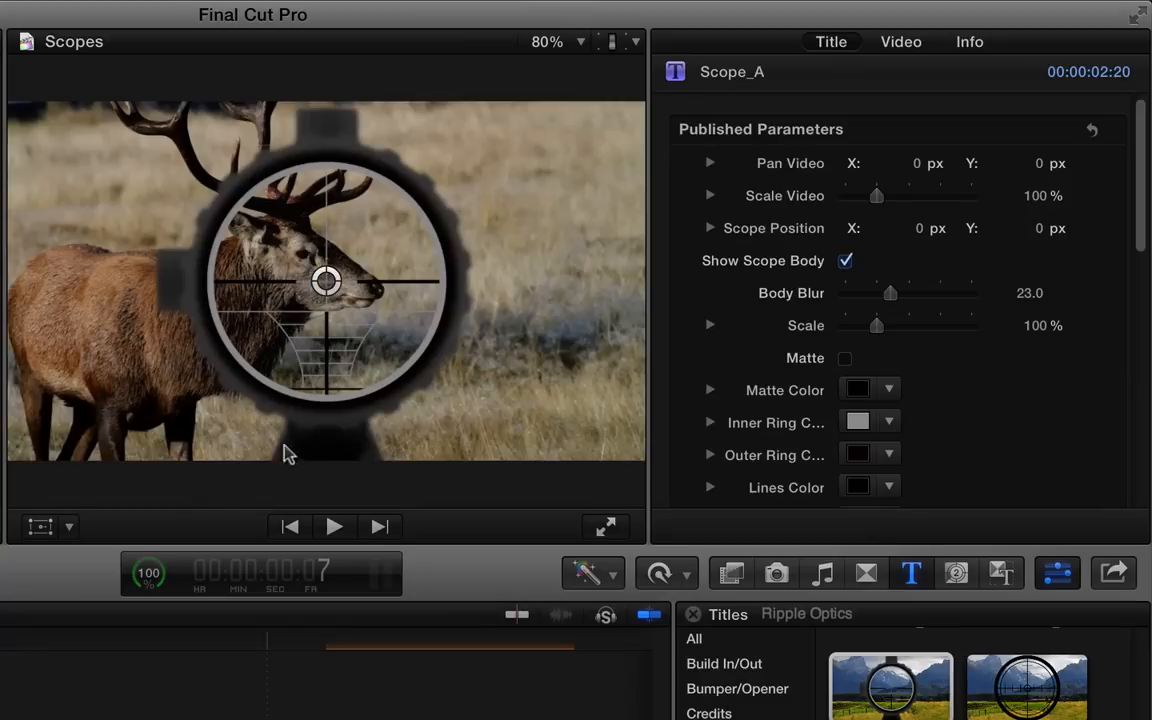
pyautogui.moveTo(325, 280); pyautogui.dragTo(340, 235)
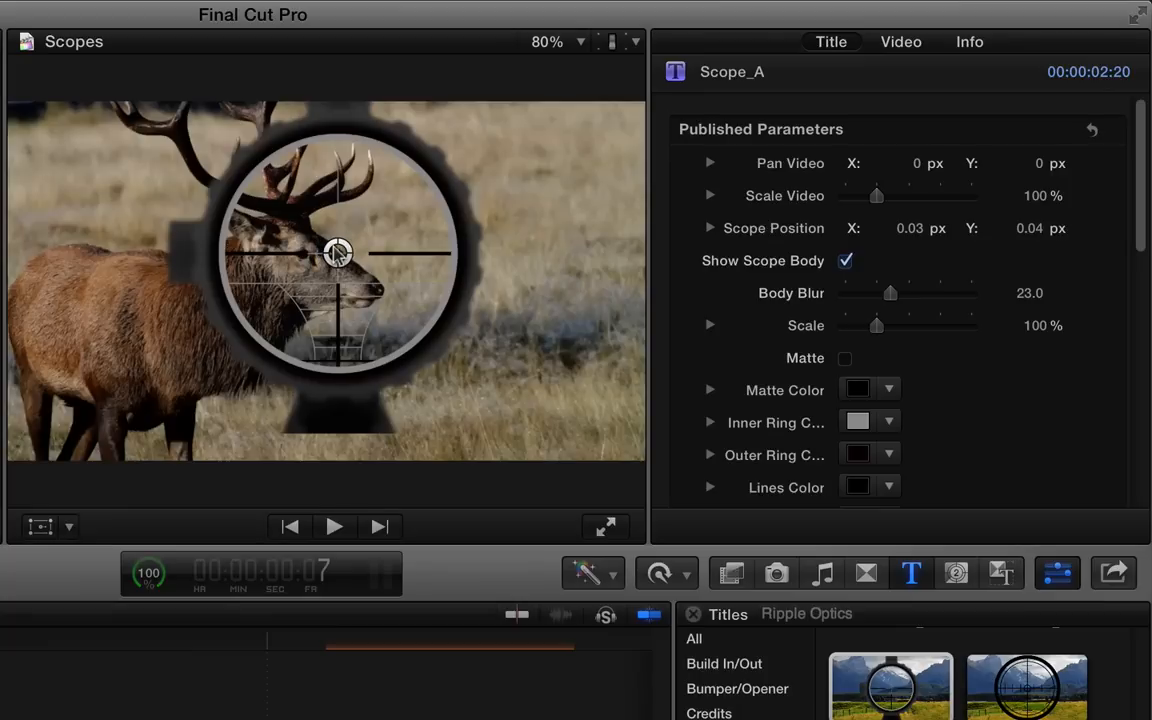
pyautogui.moveTo(876, 325); pyautogui.dragTo(888, 325)
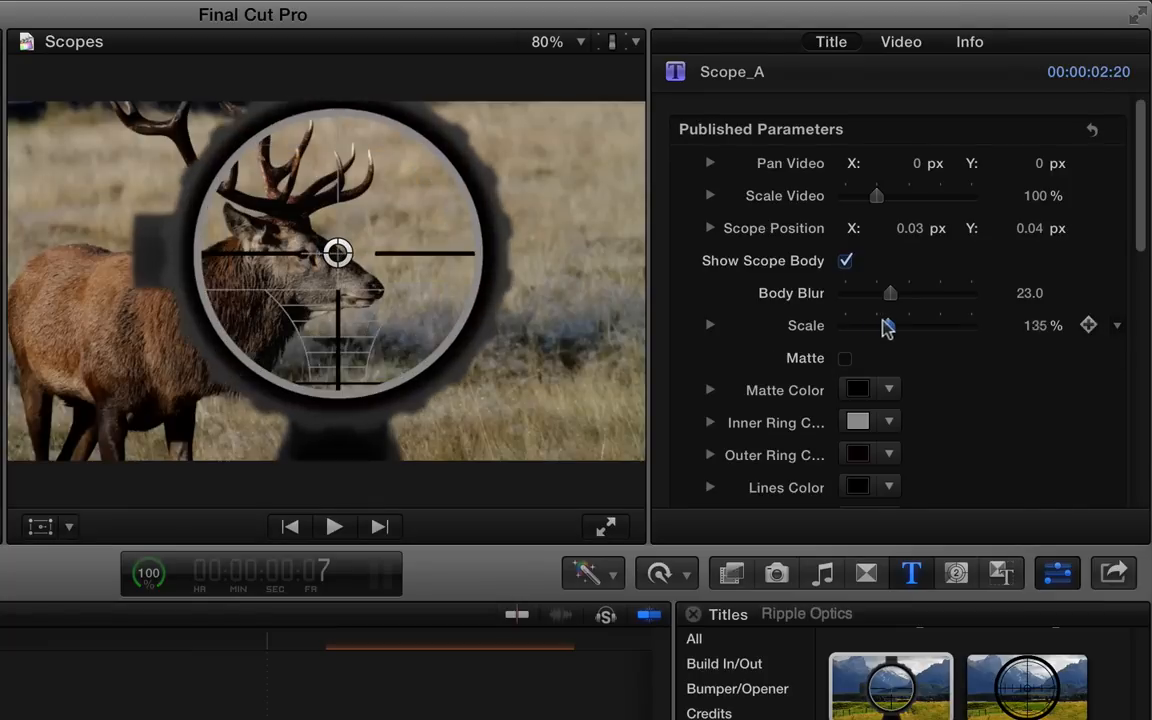
pyautogui.moveTo(878, 326); pyautogui.dragTo(892, 326)
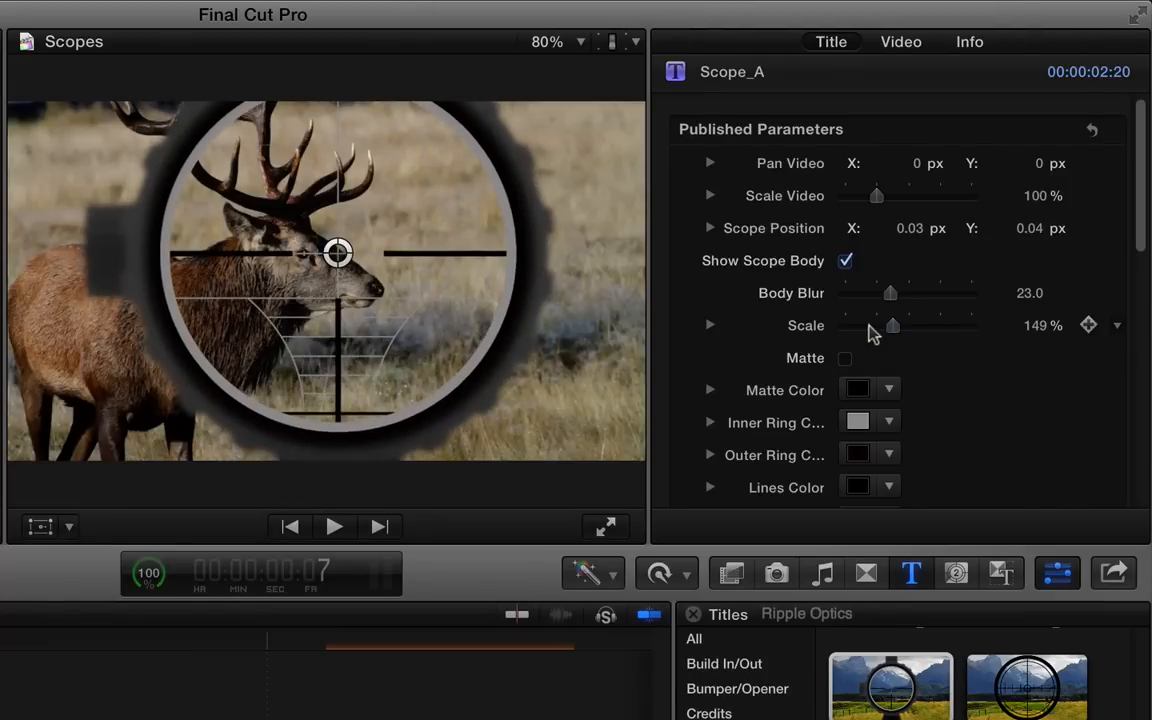
pyautogui.moveTo(893, 325); pyautogui.dragTo(890, 325)
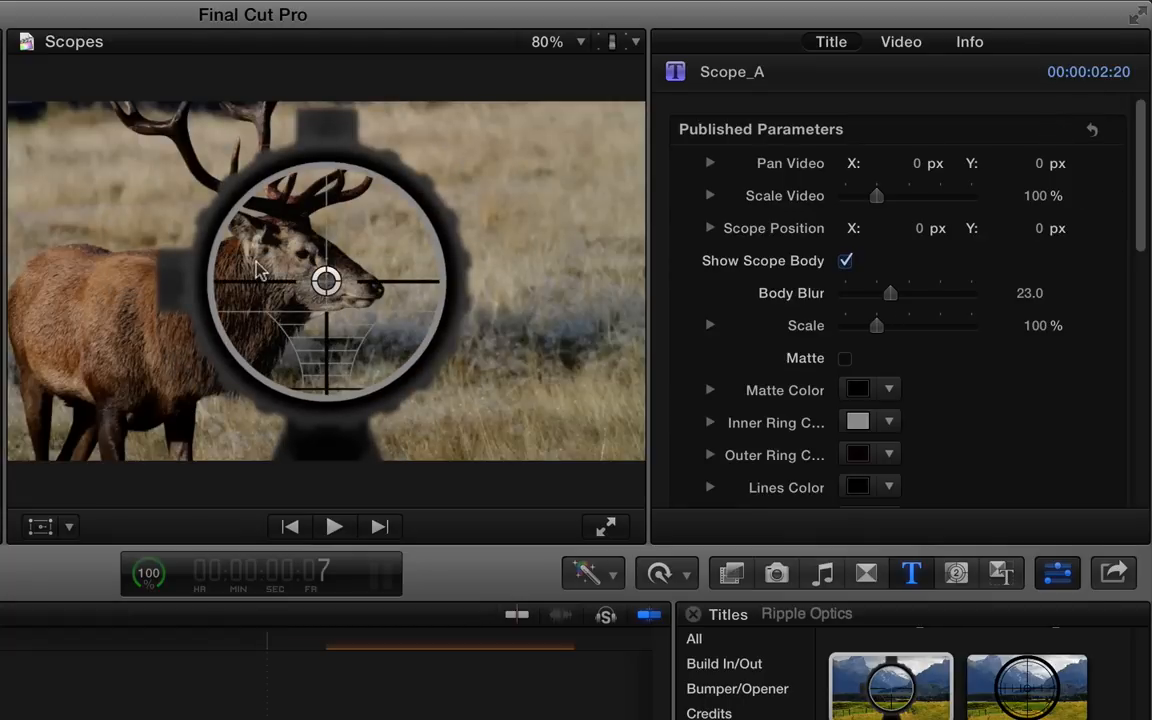
pyautogui.moveTo(158, 312)
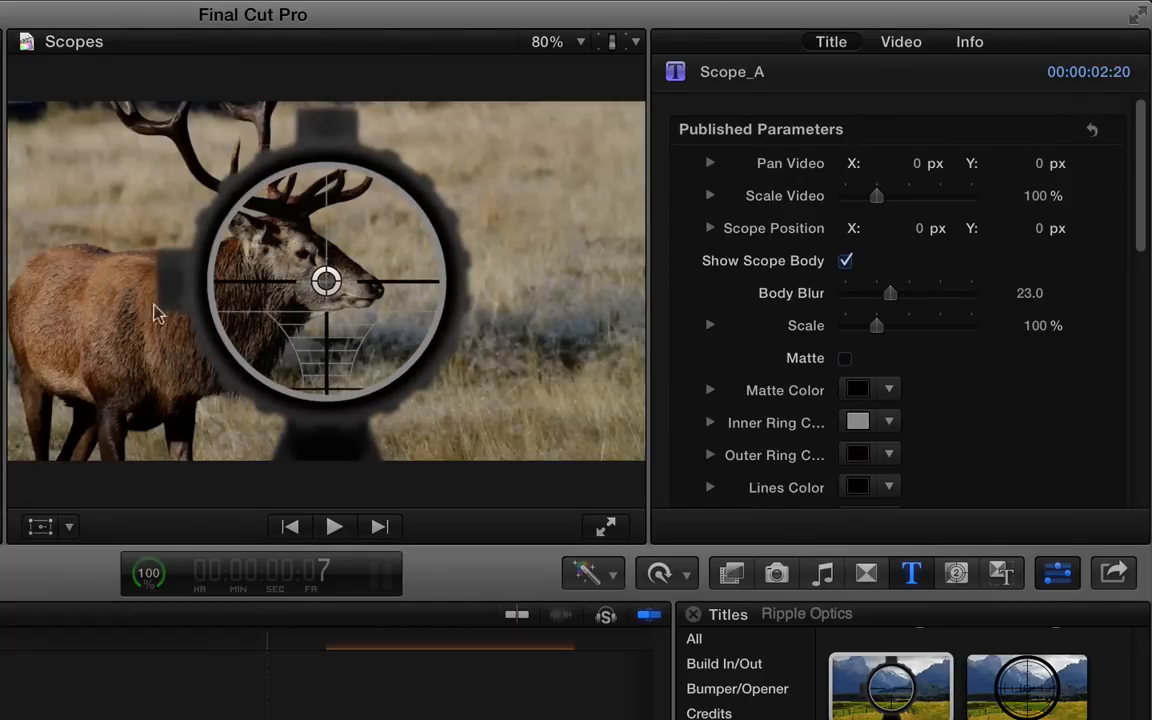
pyautogui.moveTo(335, 288)
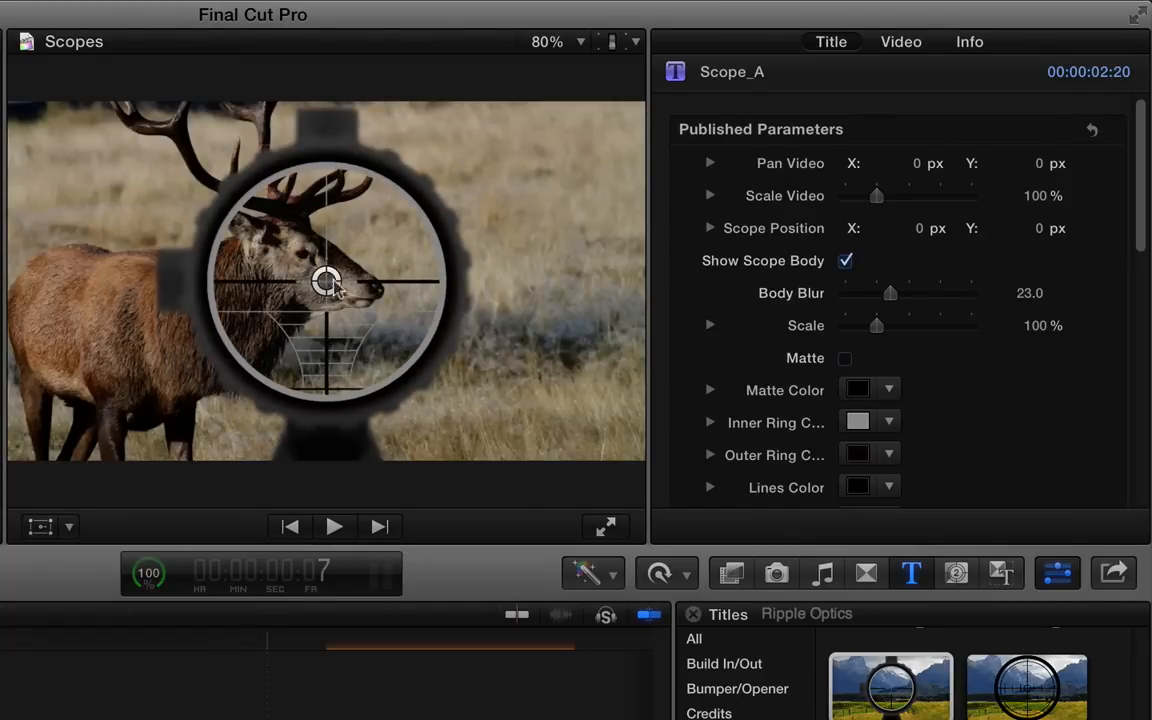
pyautogui.moveTo(283, 288)
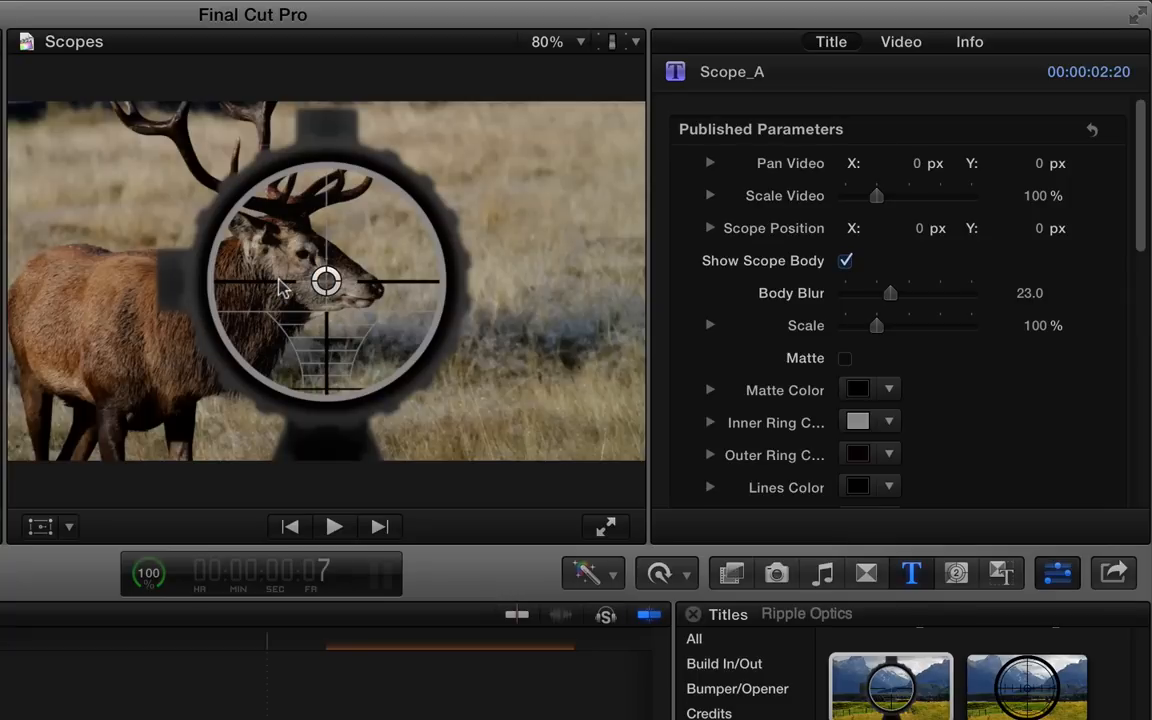
pyautogui.moveTo(710, 160)
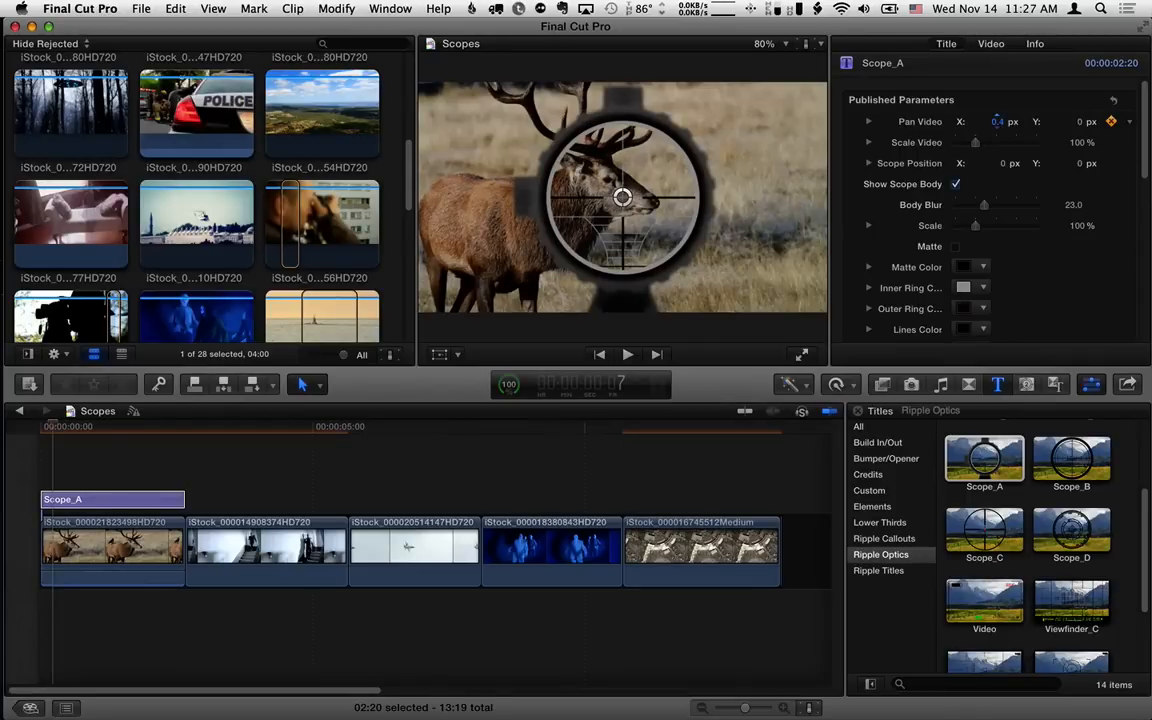
# Scale the scope footage to 133% and keyframe Pan Video toward X 28, Y 6.5
pyautogui.moveTo(997, 121); pyautogui.dragTo(975, 121)
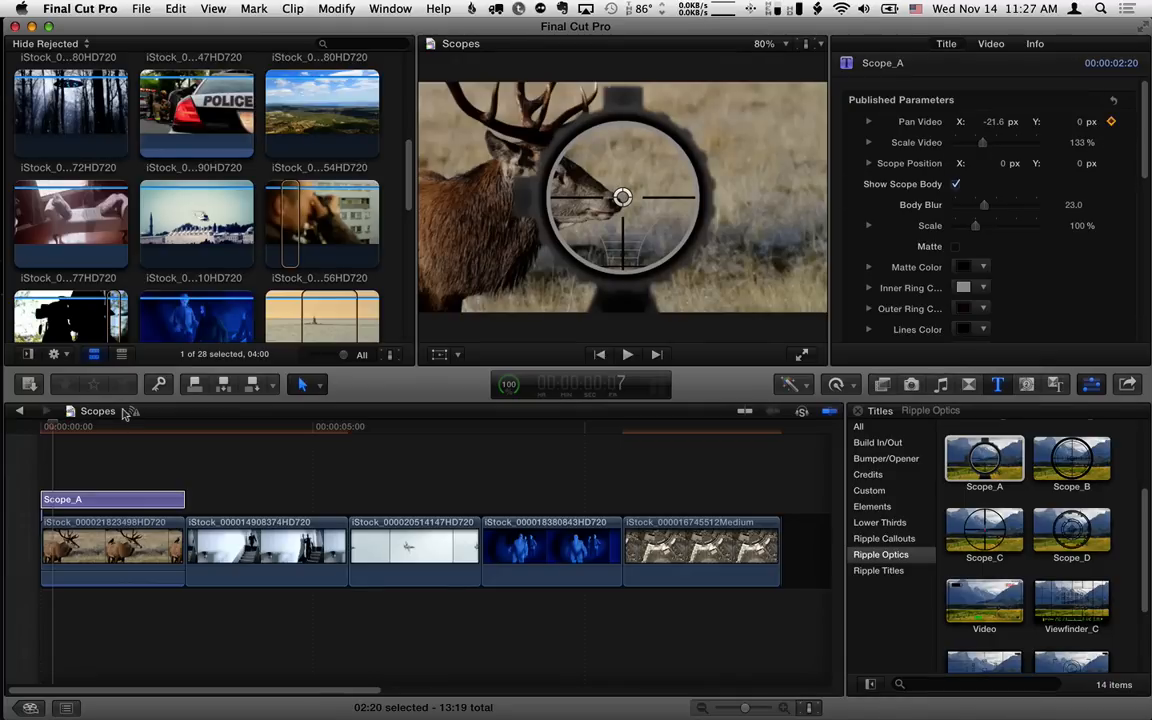
pyautogui.click(105, 426)
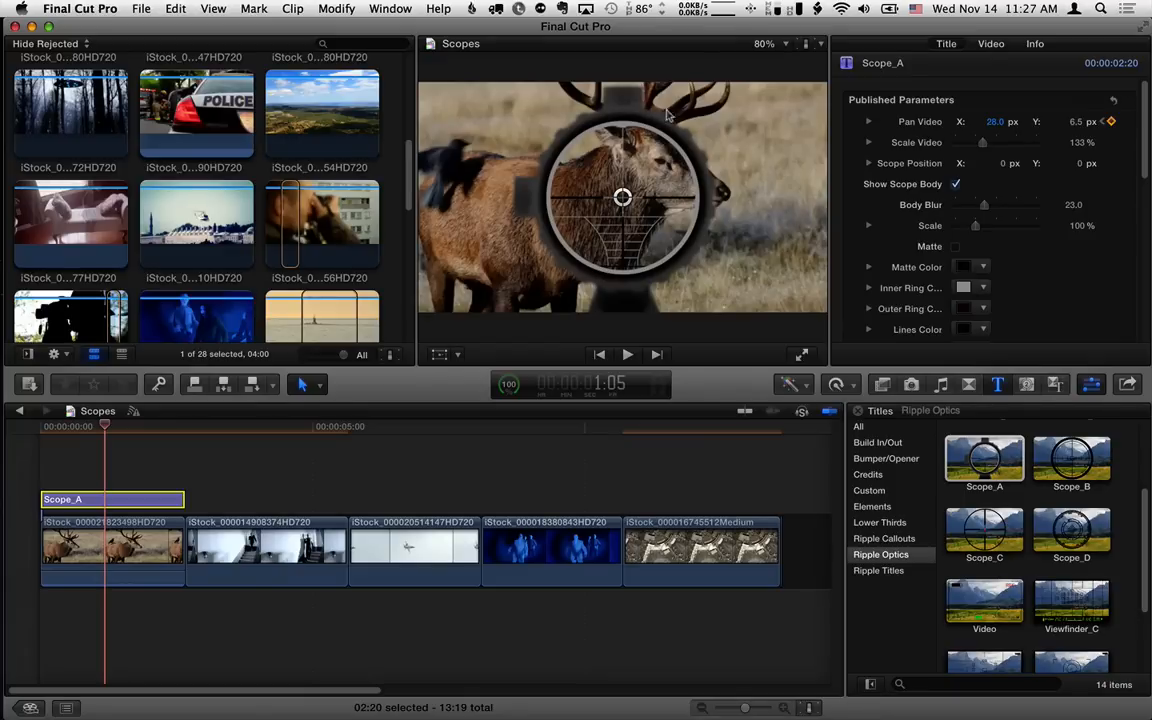
pyautogui.moveTo(621, 197)
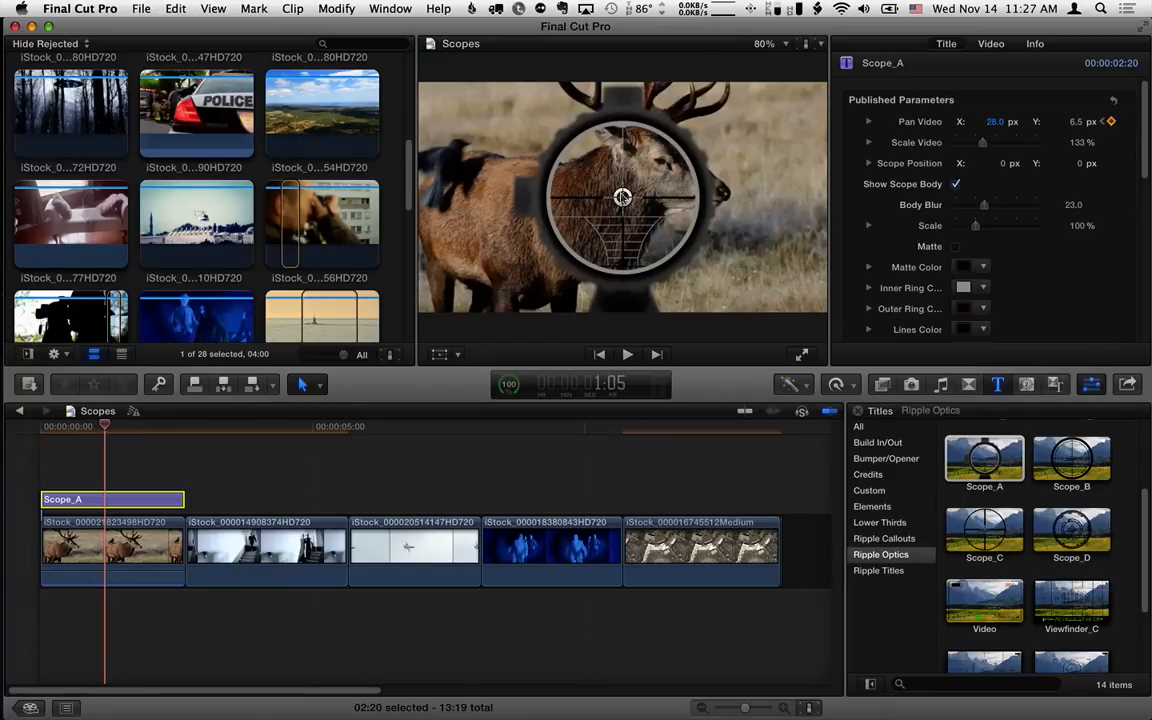
pyautogui.moveTo(610, 188)
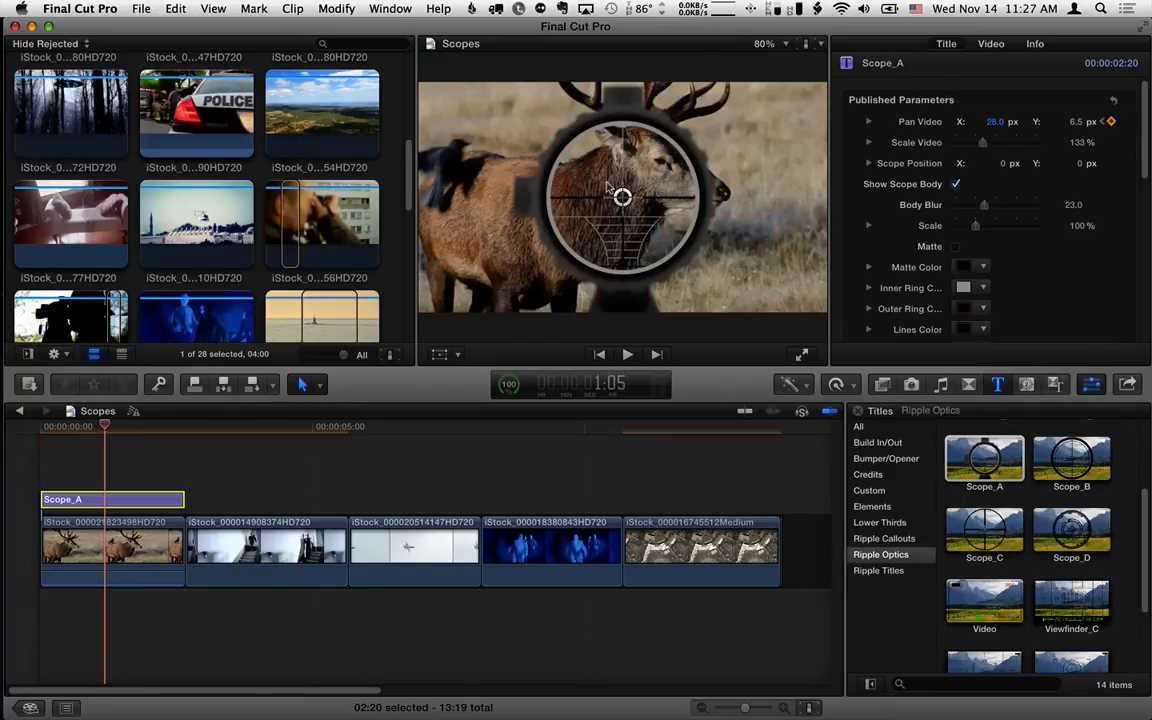
pyautogui.scroll(-3)
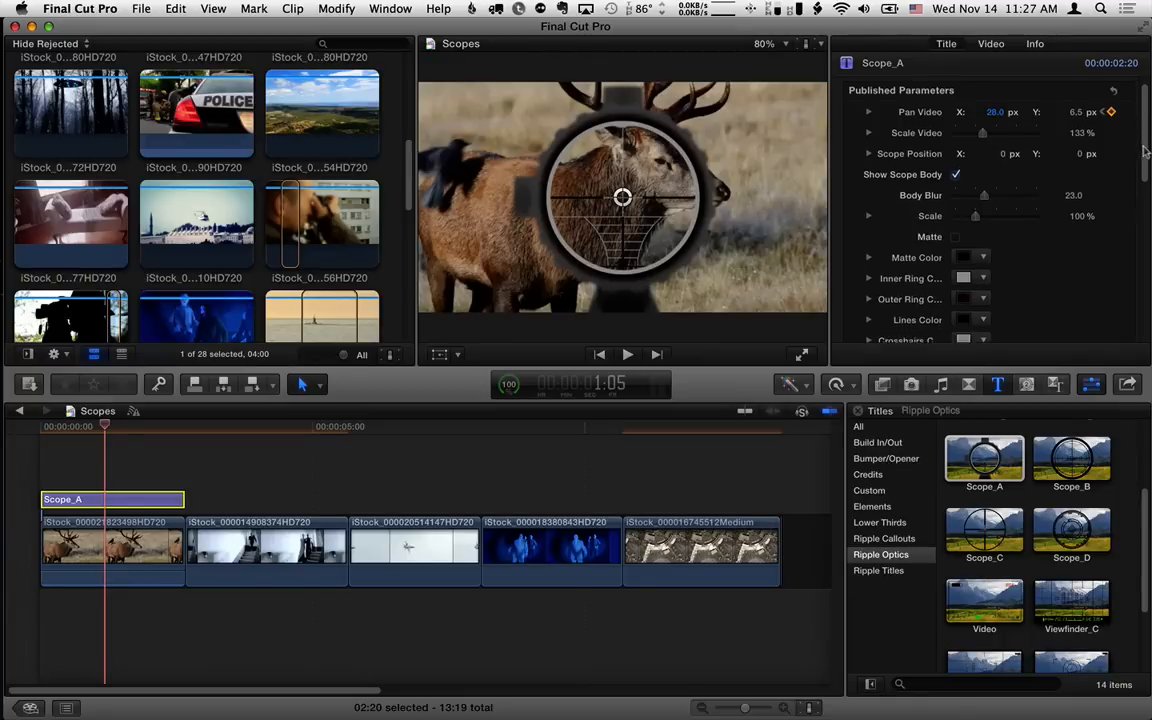
pyautogui.scroll(-3)
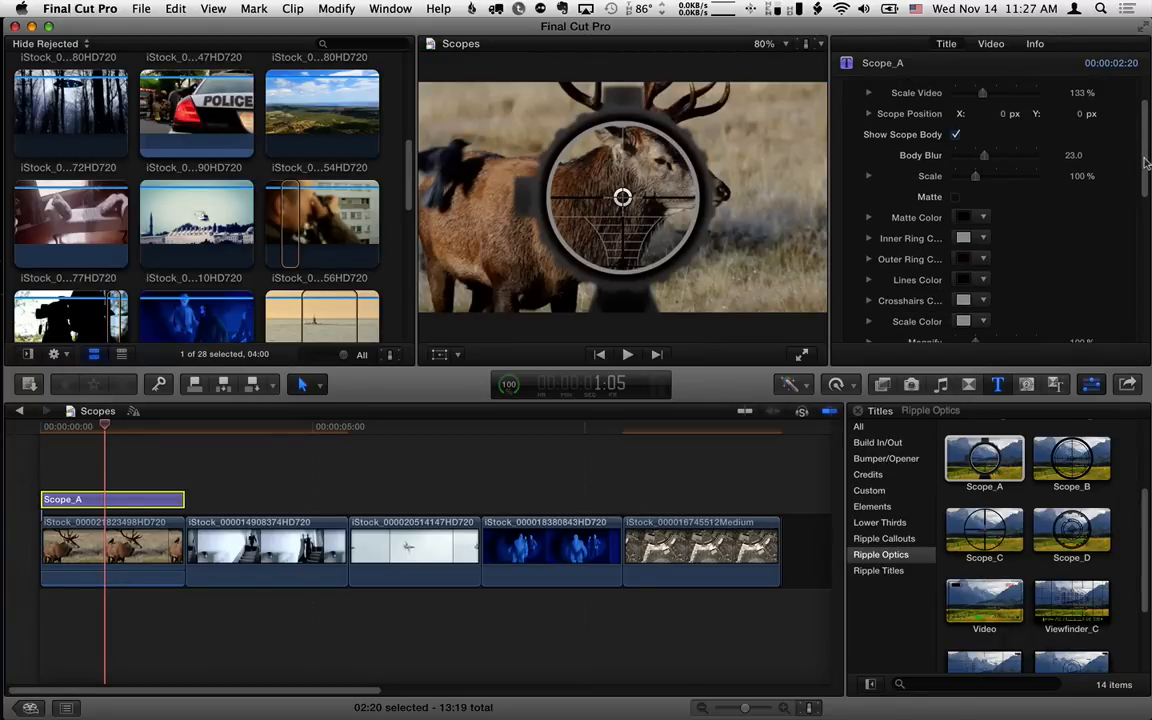
pyautogui.scroll(-3)
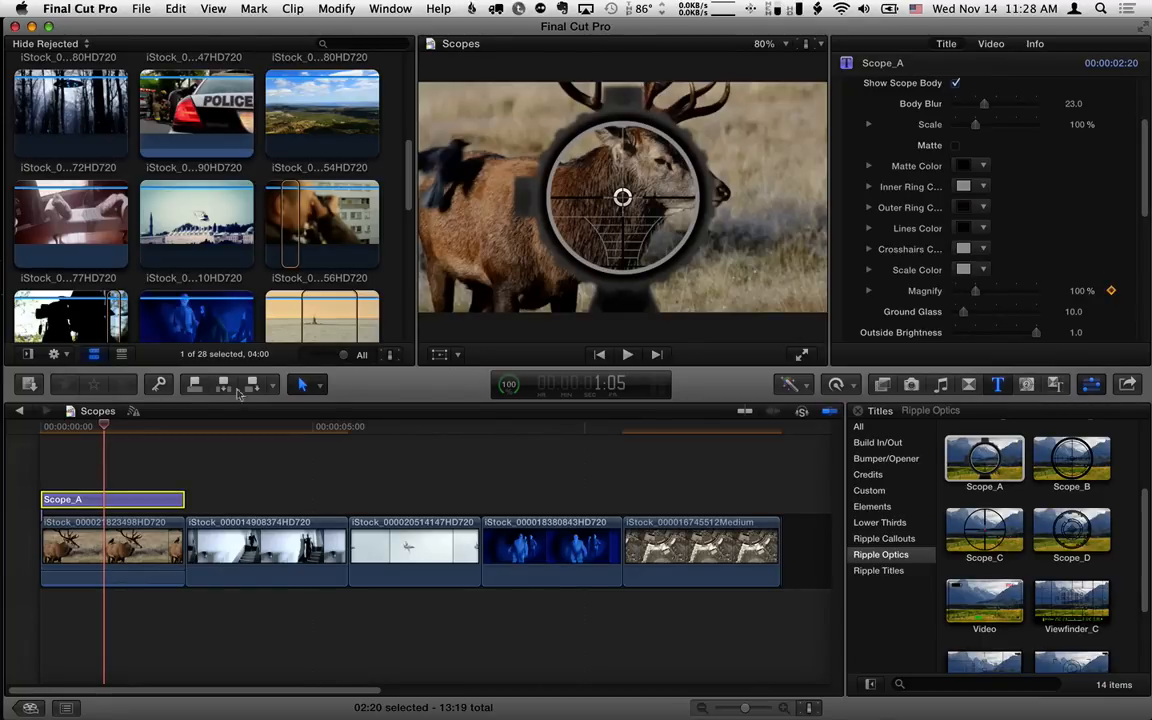
pyautogui.click(123, 426)
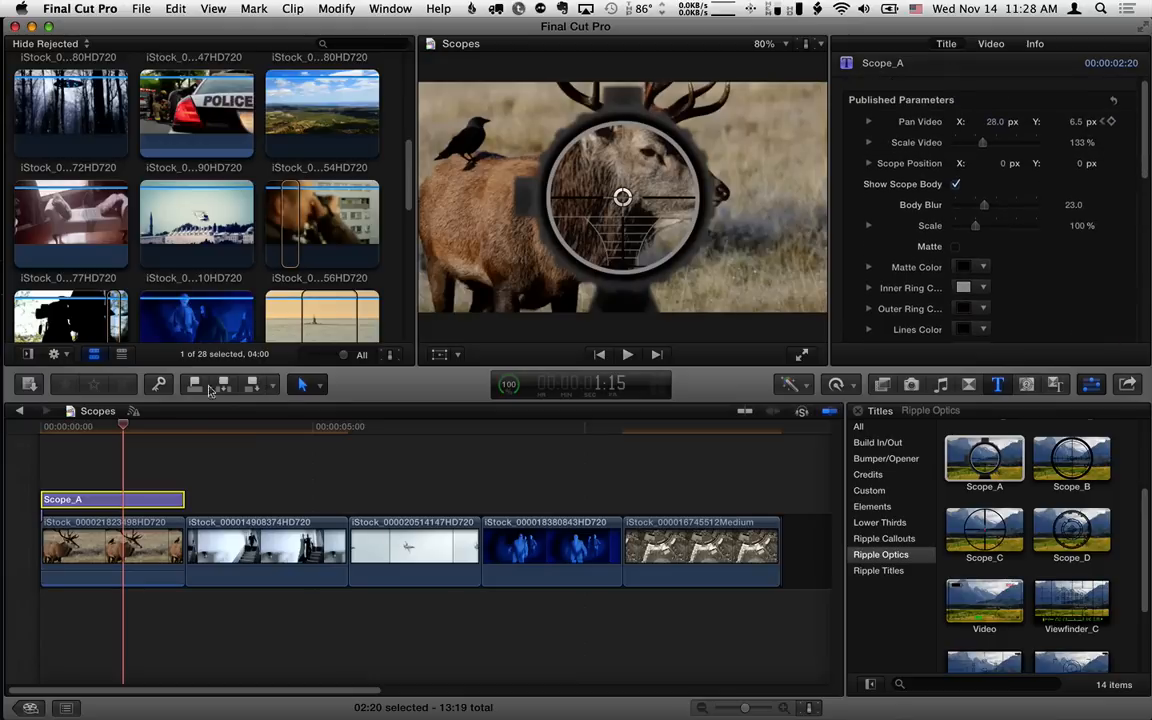
pyautogui.click(627, 354)
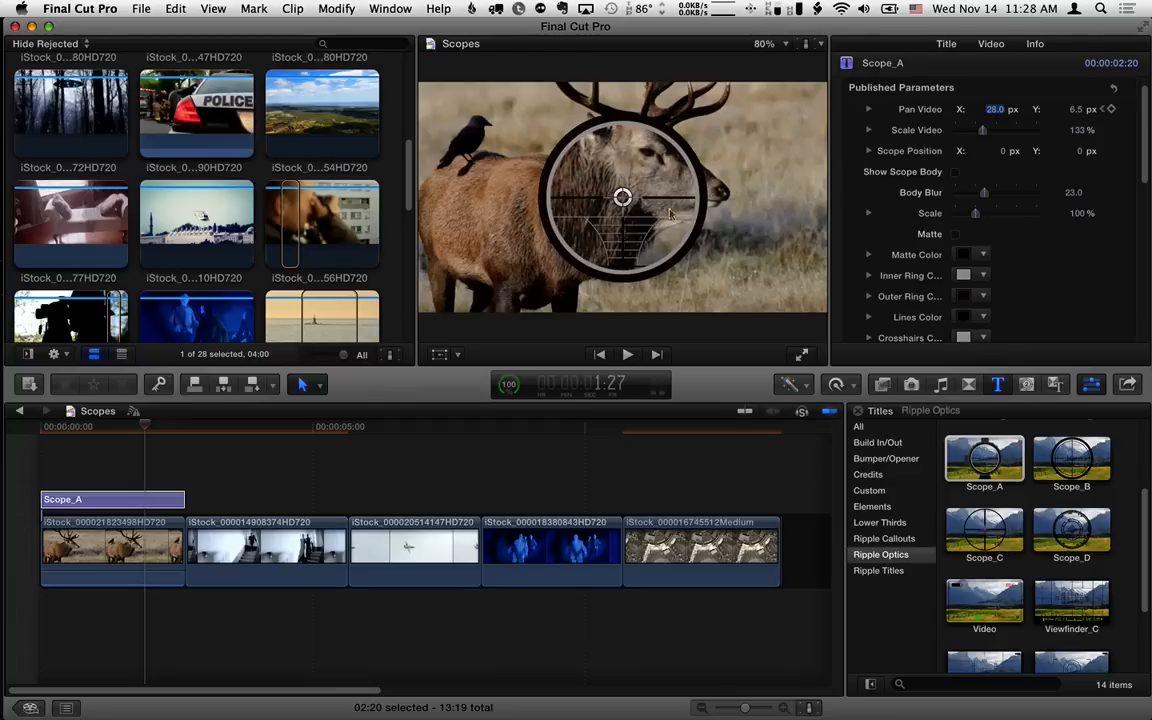
# Turn Show Scope Body back on and toggle the Scope_A matte on, then off
pyautogui.click(955, 171)
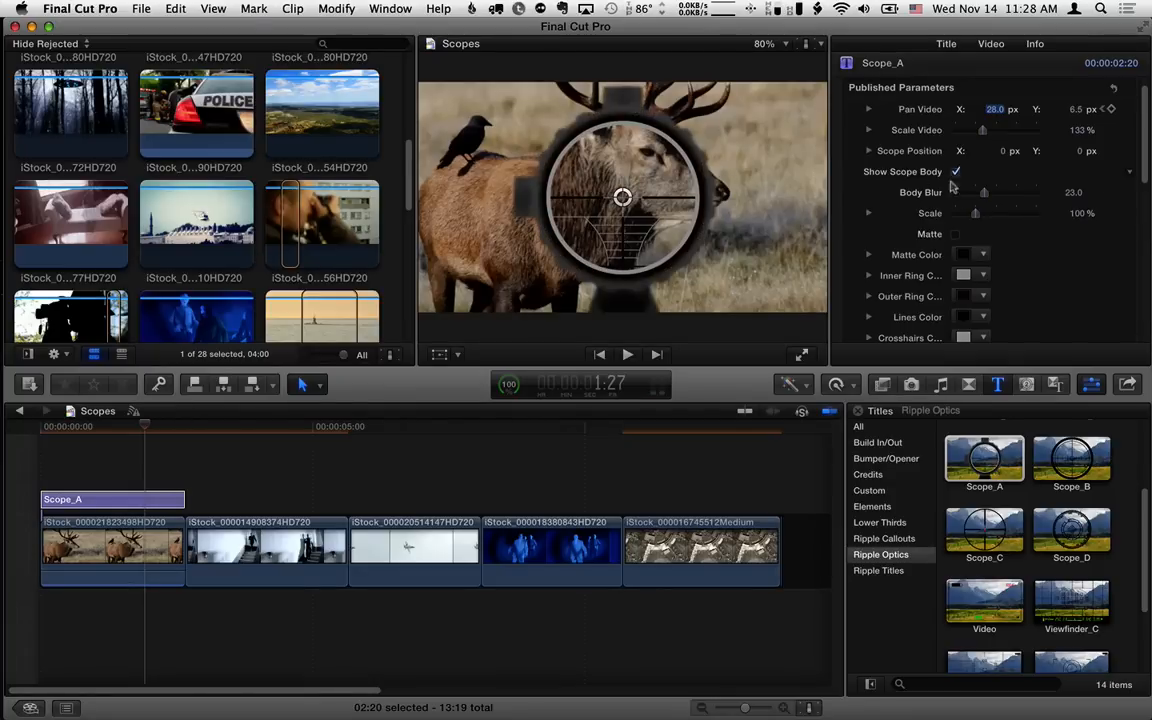
pyautogui.moveTo(505, 192)
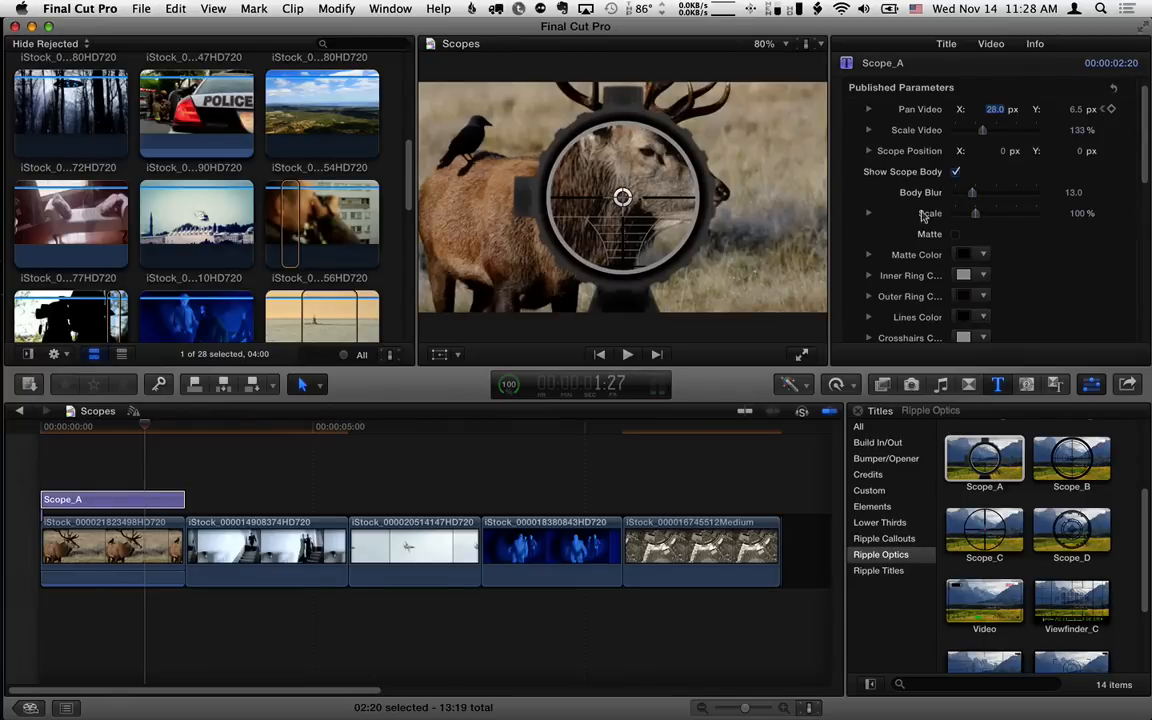
pyautogui.click(956, 234)
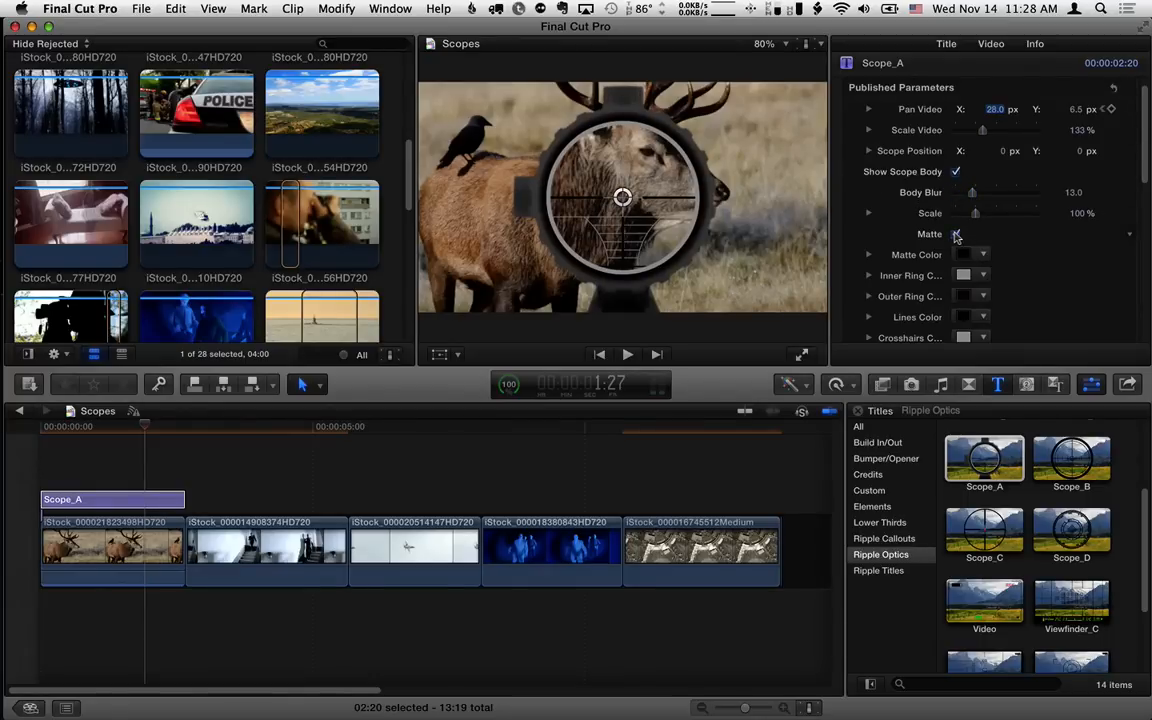
pyautogui.click(956, 234)
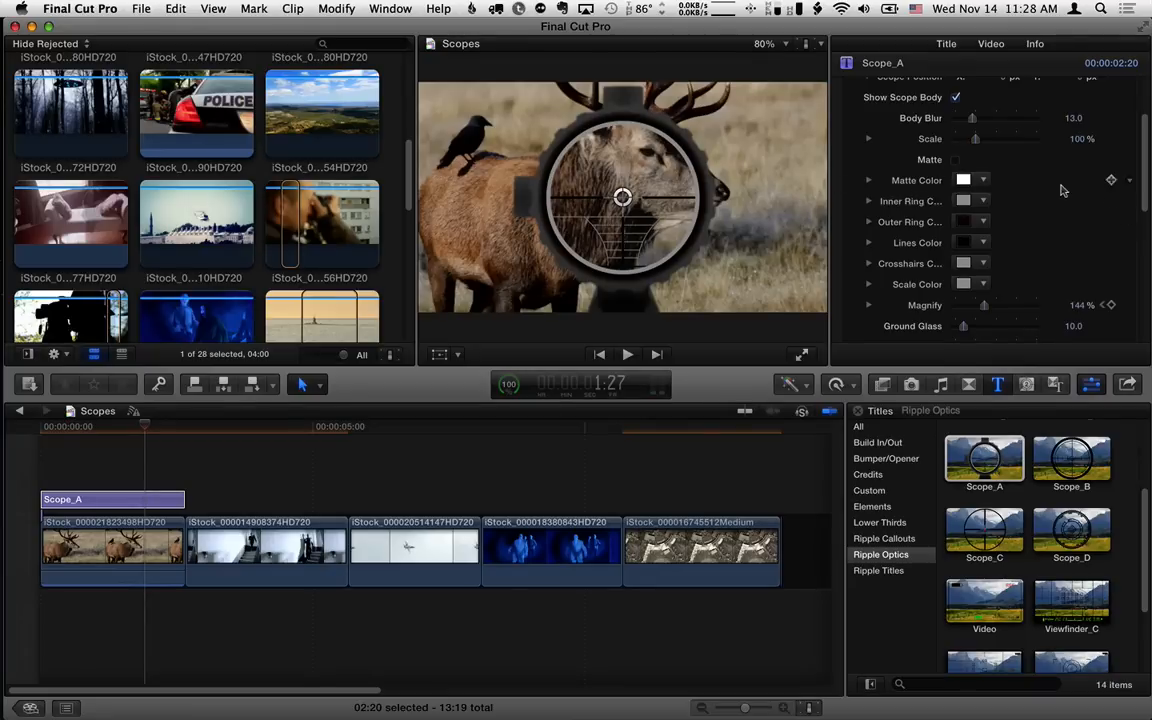
# Make the Scope_A crosshairs yellow and the scale markings orange
pyautogui.scroll(-3)
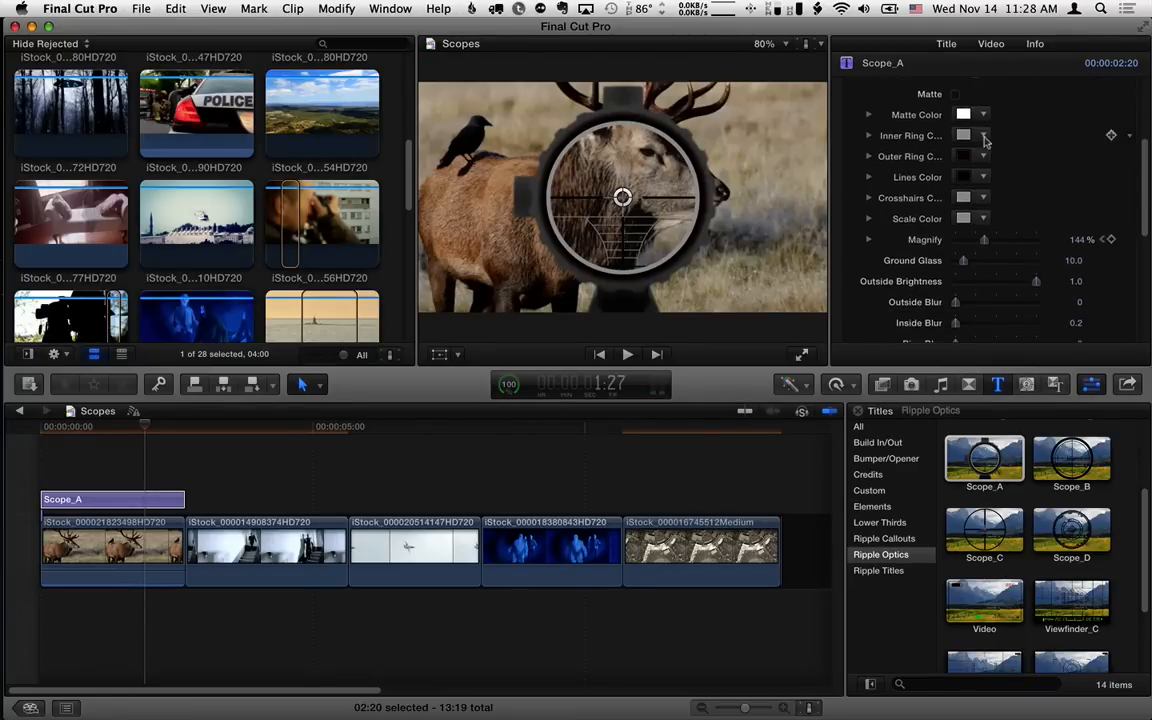
pyautogui.click(984, 135)
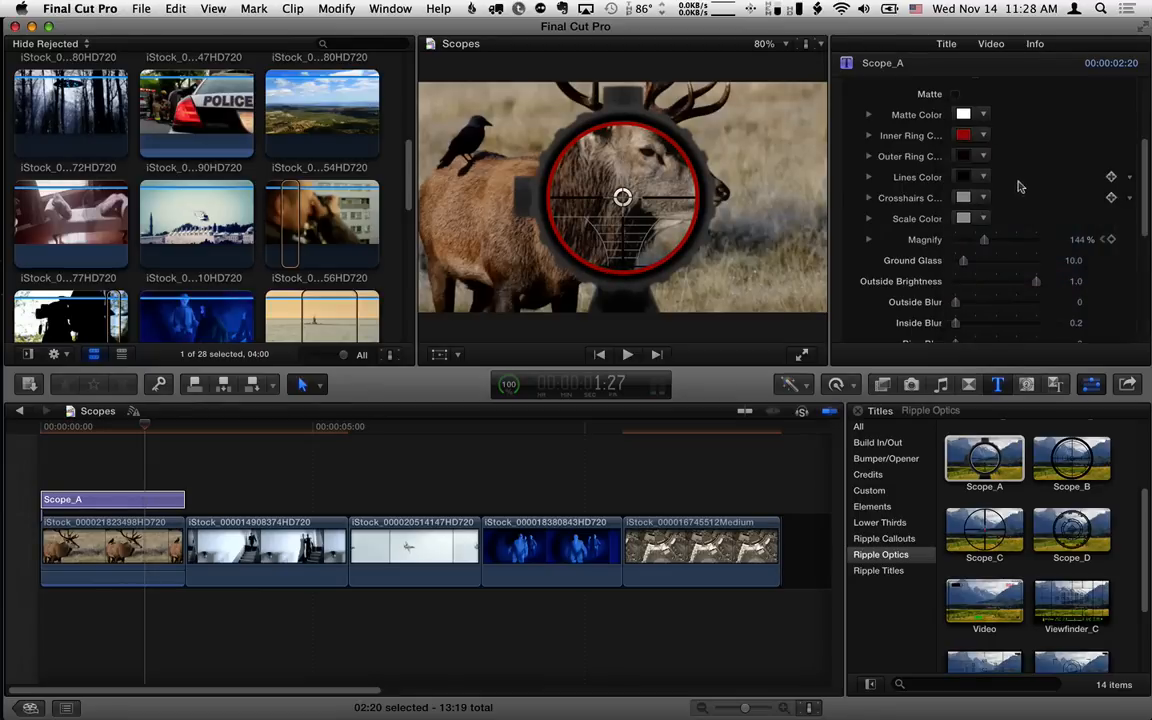
pyautogui.click(963, 156)
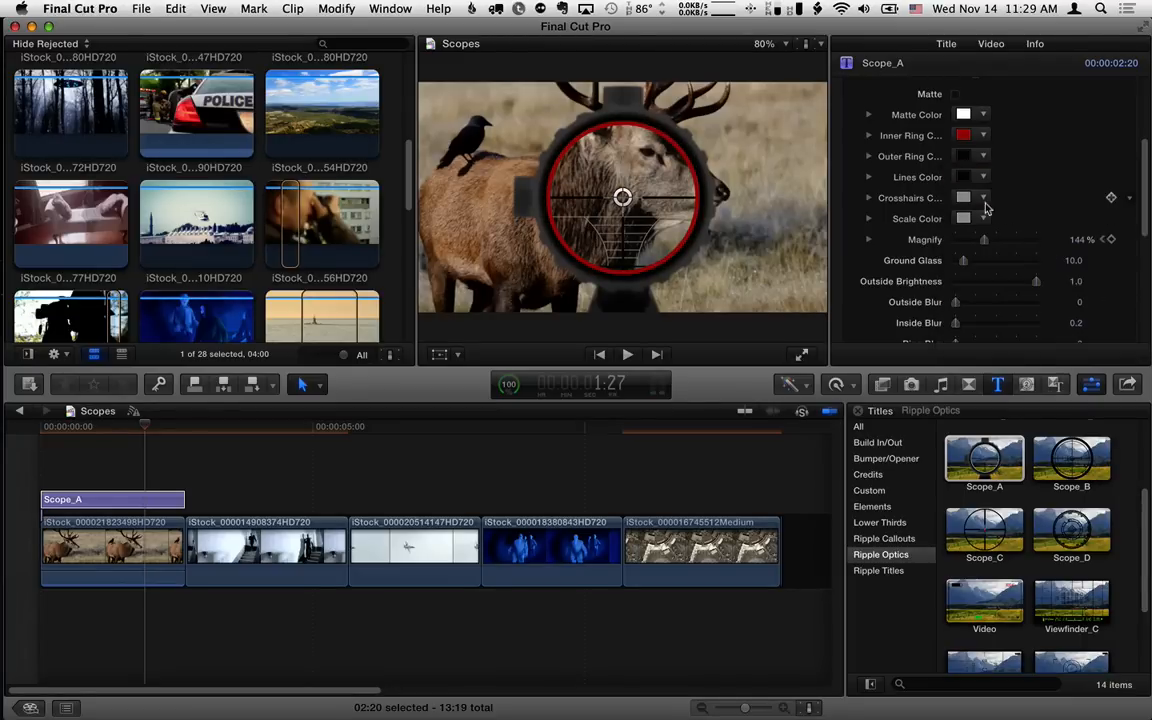
pyautogui.click(963, 197)
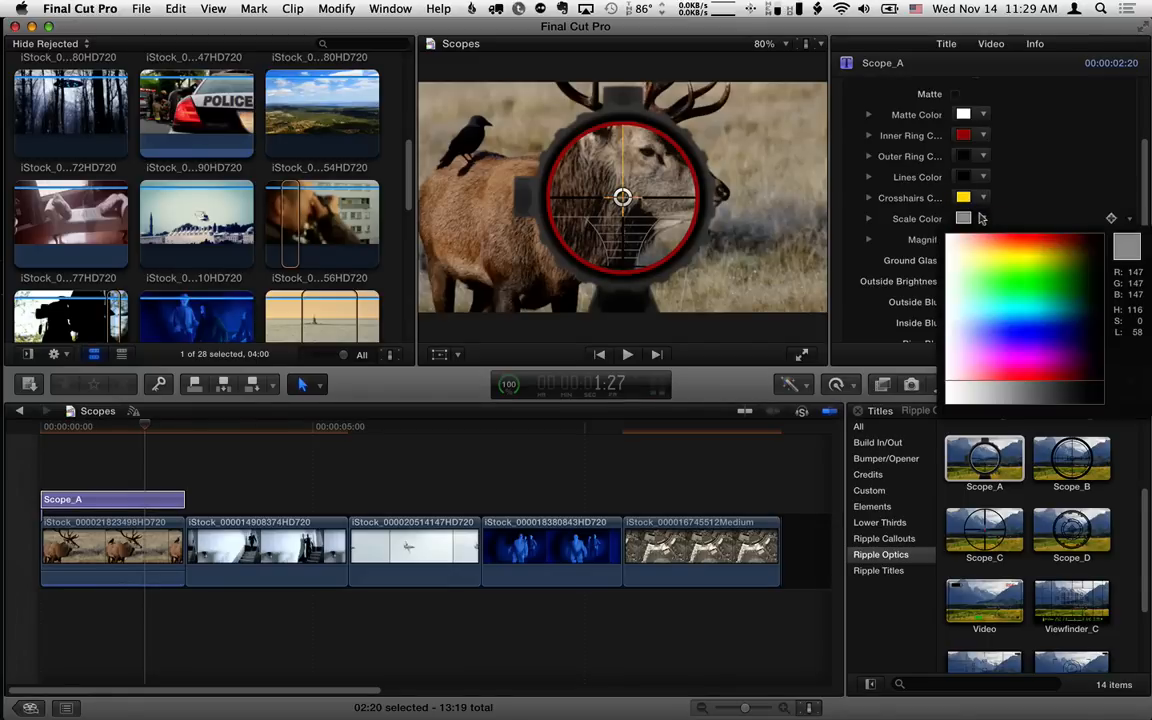
pyautogui.click(1024, 245)
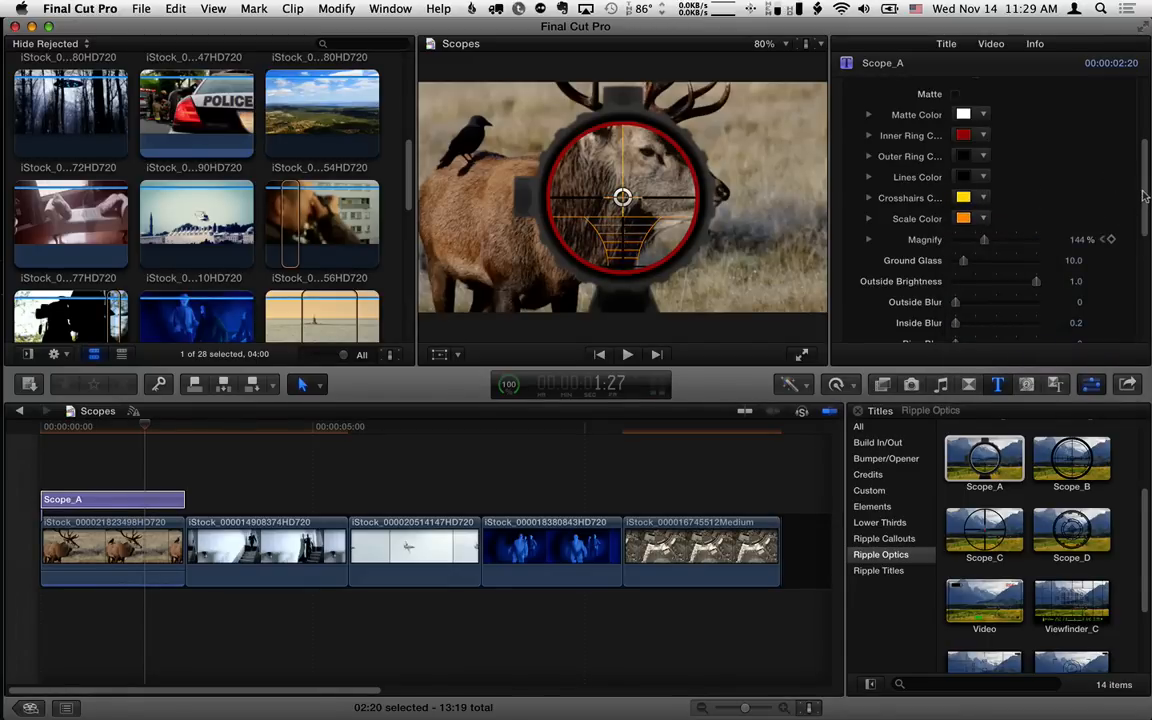
# Set Ground Glass to 17.75, Outside Brightness to 0.47 and Outside Blur to 45
pyautogui.scroll(-3)
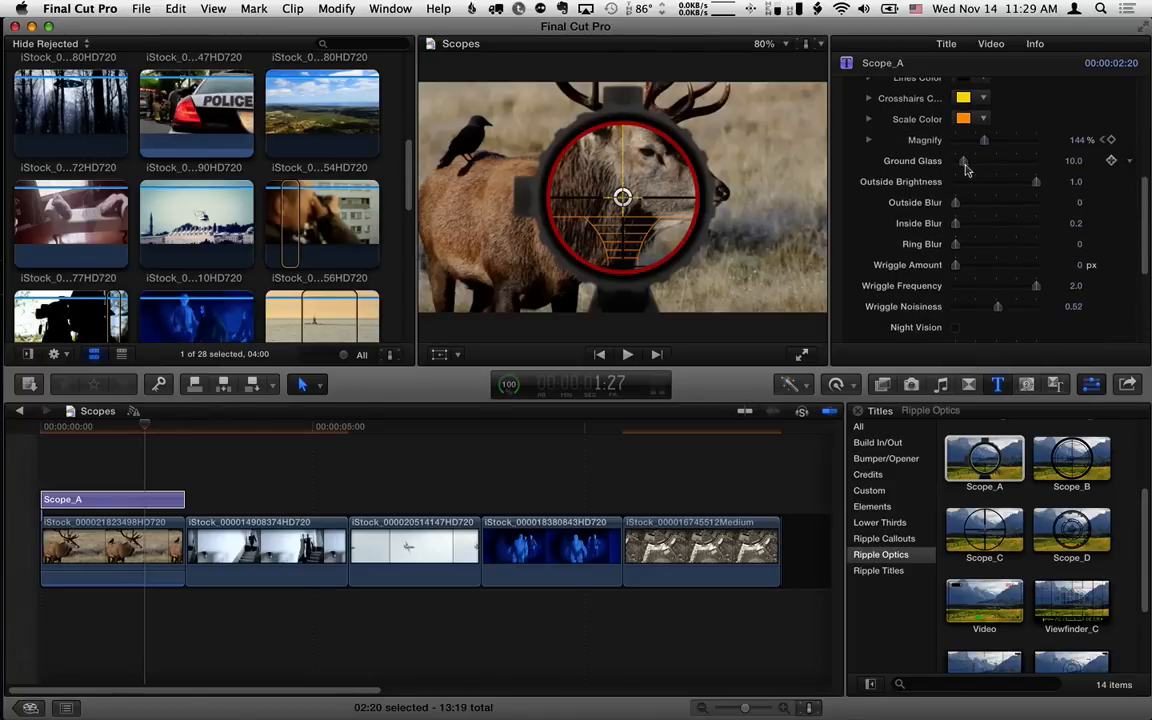
pyautogui.moveTo(960, 160); pyautogui.dragTo(975, 160)
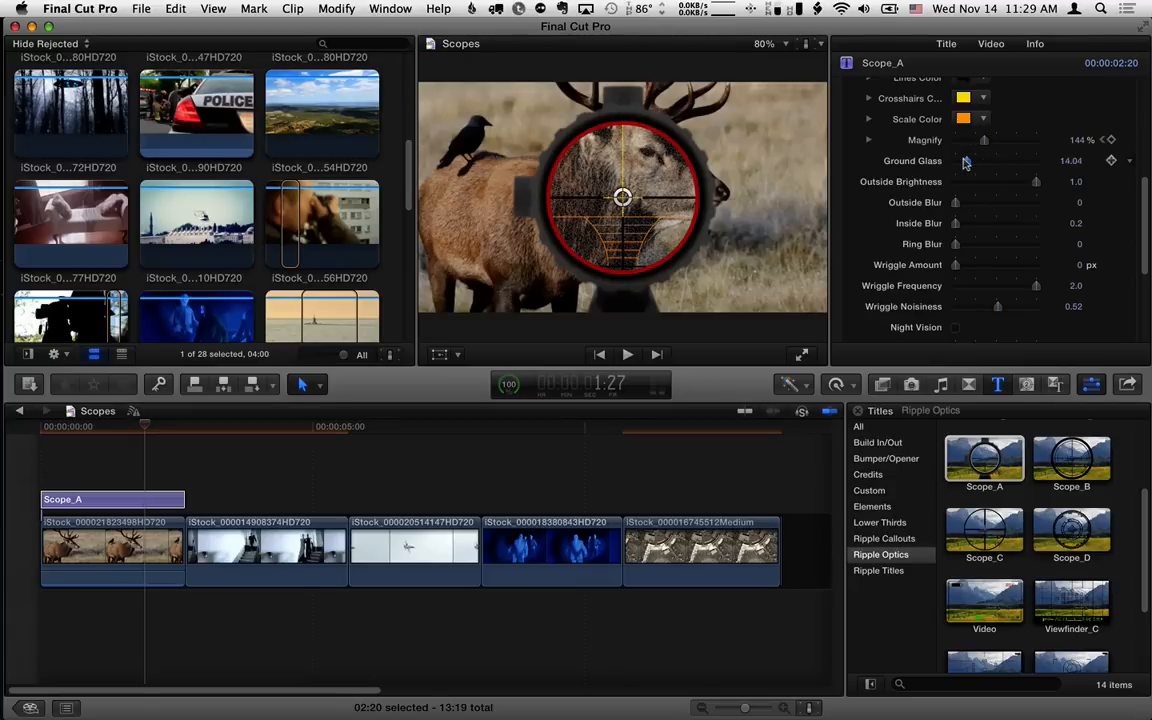
pyautogui.moveTo(965, 160); pyautogui.dragTo(1000, 160)
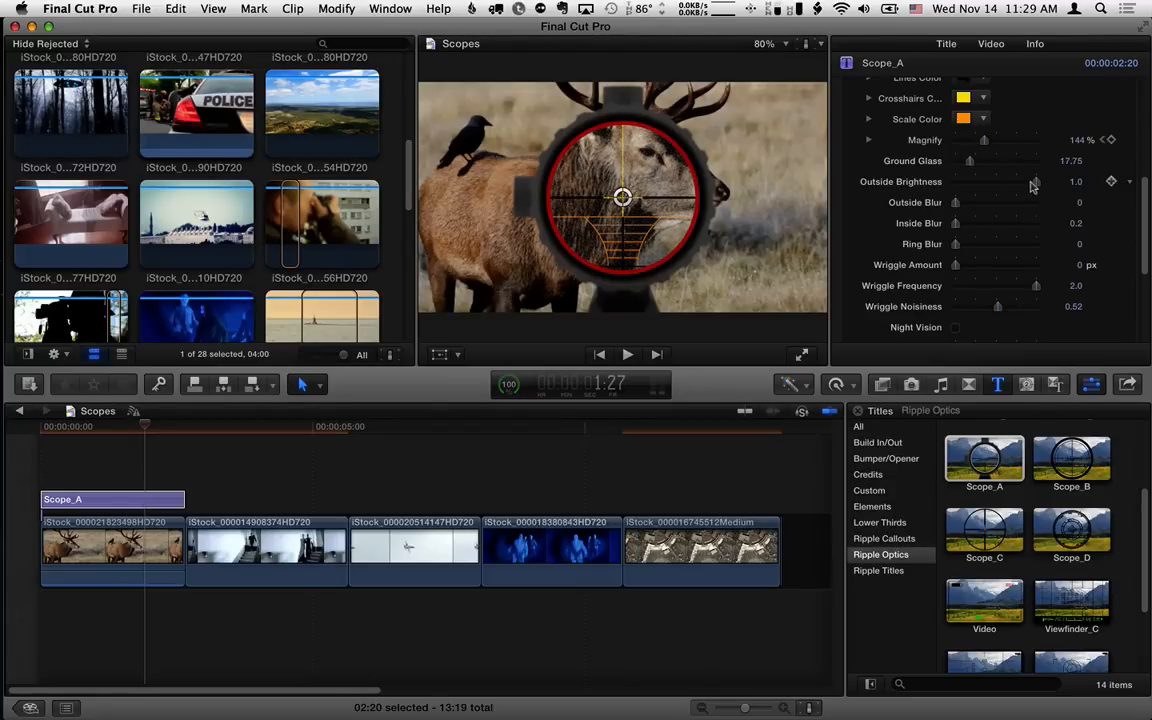
pyautogui.moveTo(1035, 181); pyautogui.dragTo(978, 181)
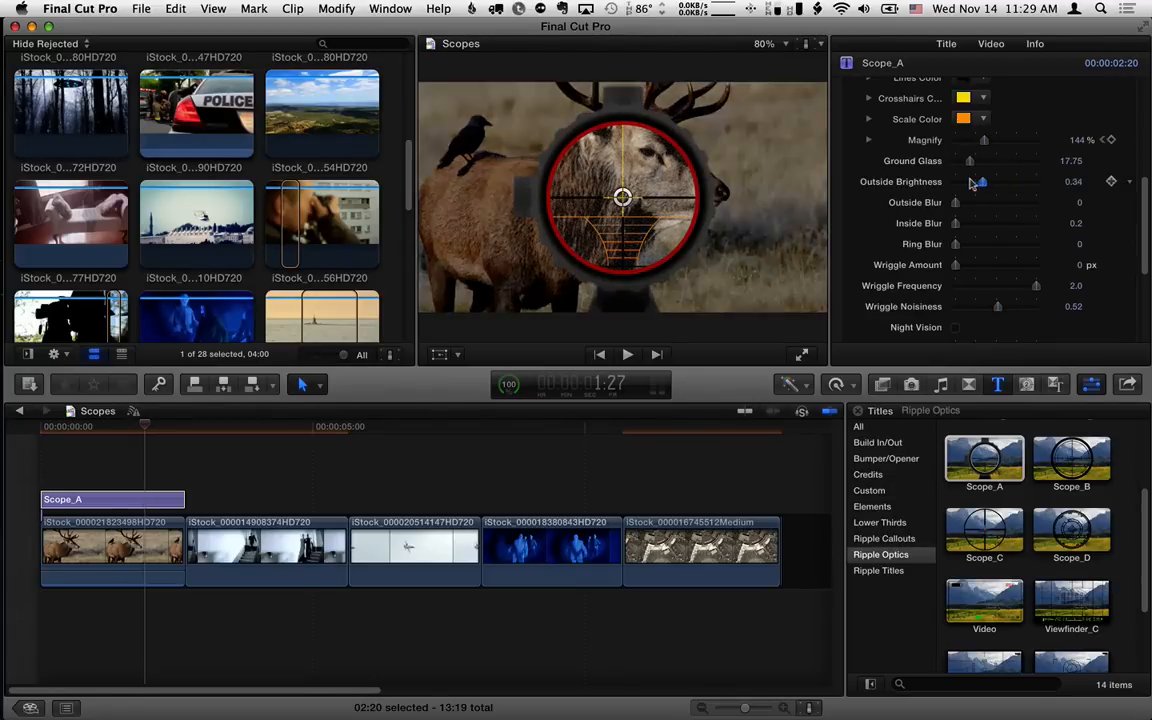
pyautogui.moveTo(979, 181); pyautogui.dragTo(988, 181)
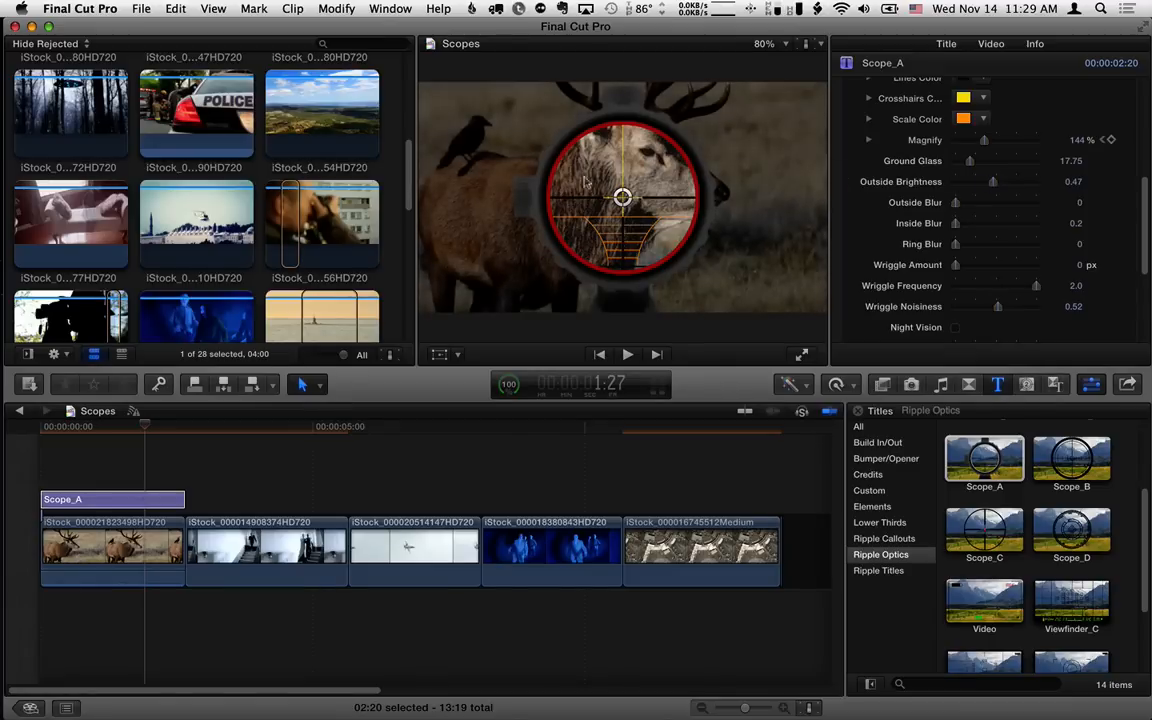
pyautogui.moveTo(955, 203)
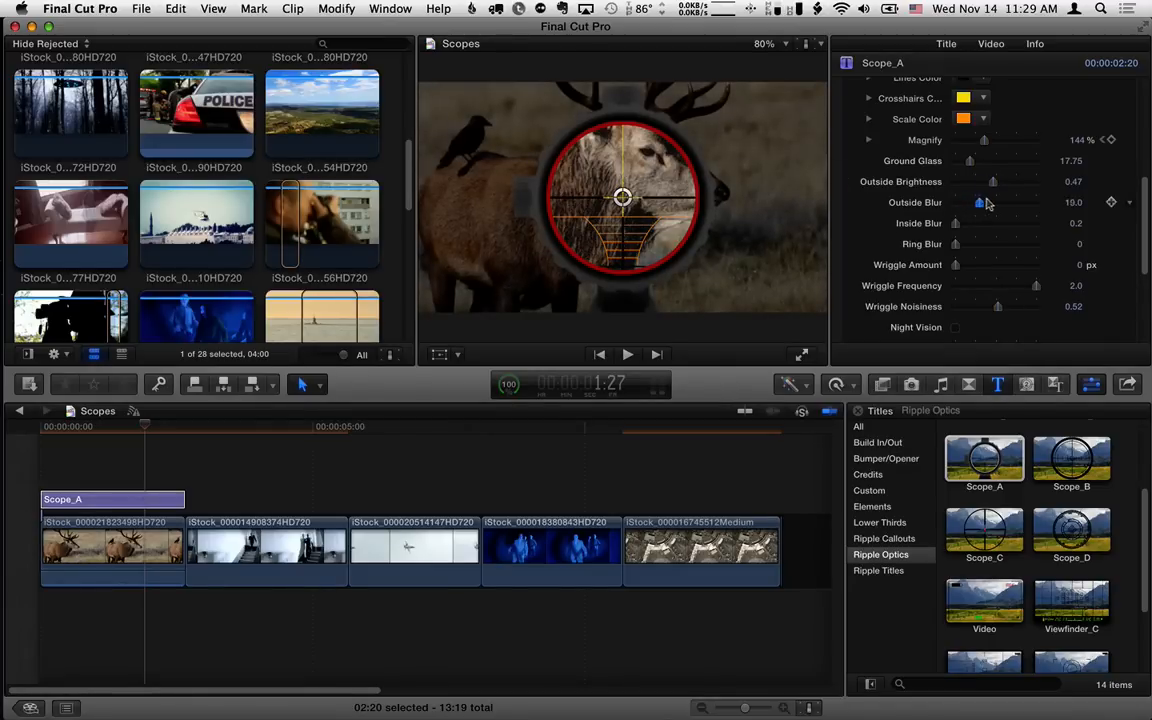
pyautogui.moveTo(981, 202); pyautogui.dragTo(1010, 202)
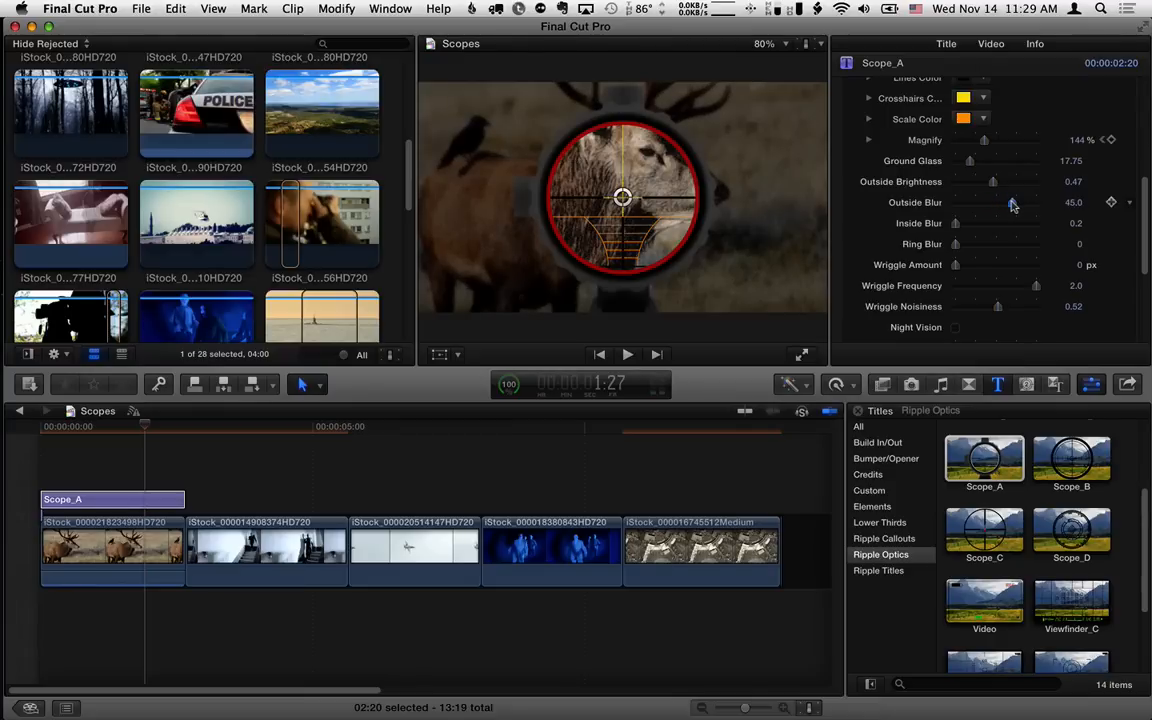
pyautogui.moveTo(650, 188)
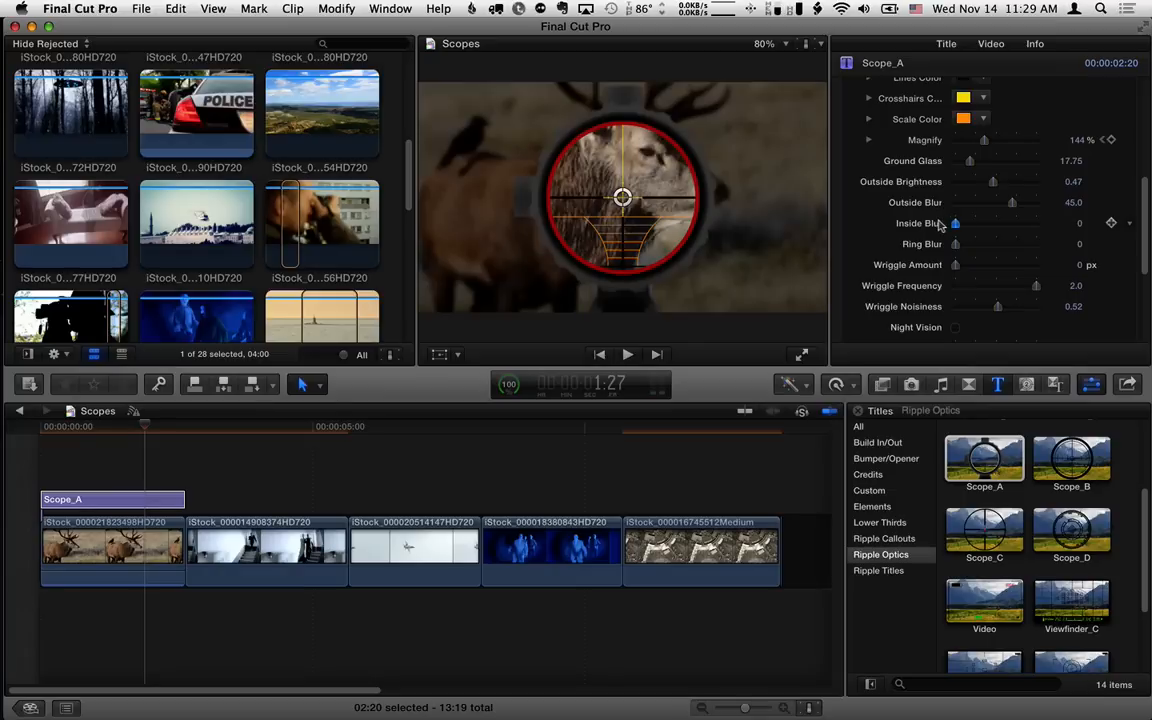
# Keyframe Inside Blur at 64 at the title start, then scrub later to preview
pyautogui.click(108, 426)
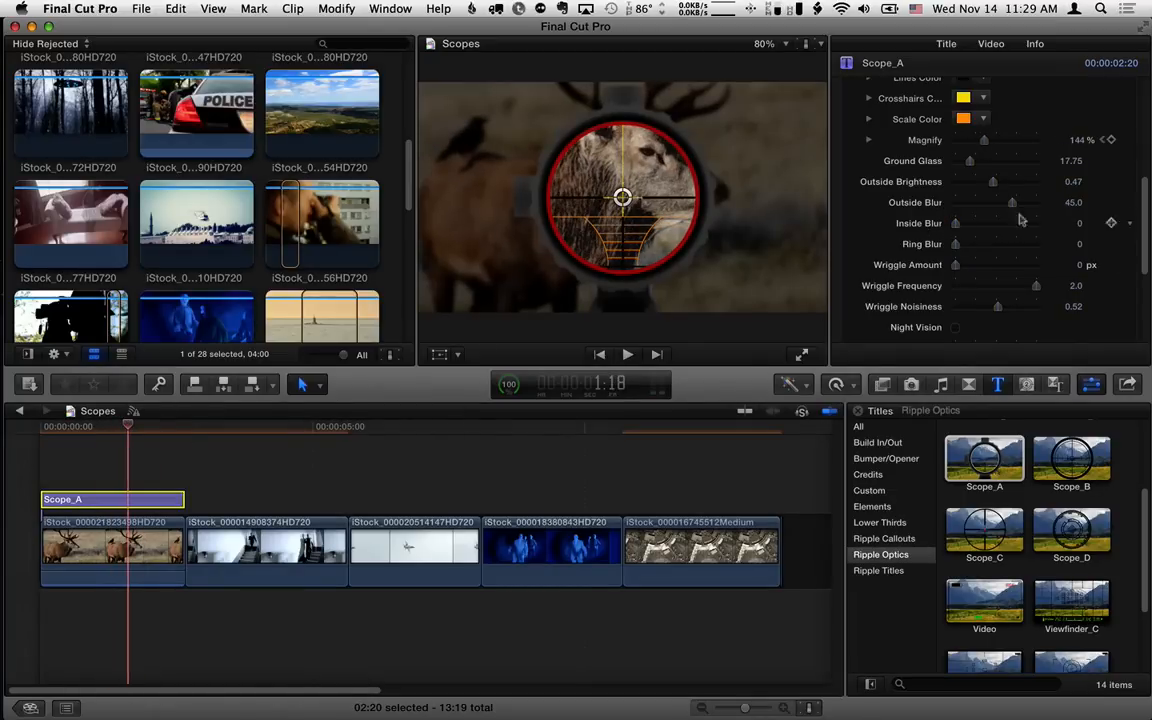
pyautogui.moveTo(960, 227)
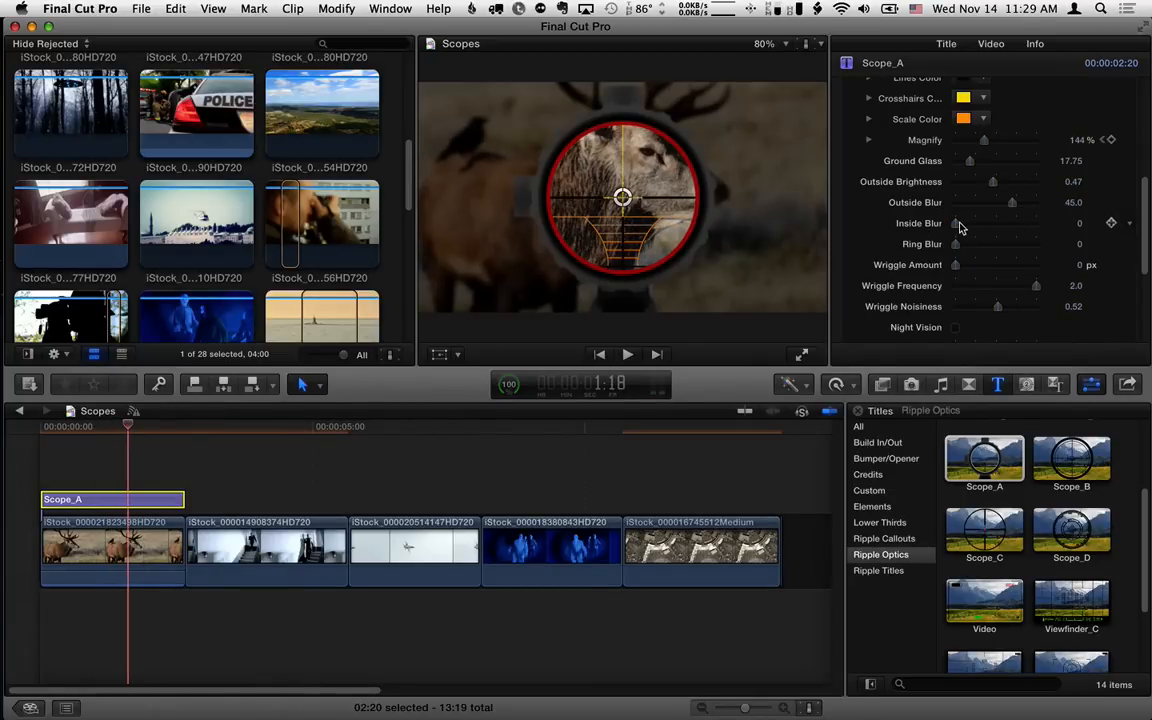
pyautogui.moveTo(957, 223); pyautogui.dragTo(1005, 223)
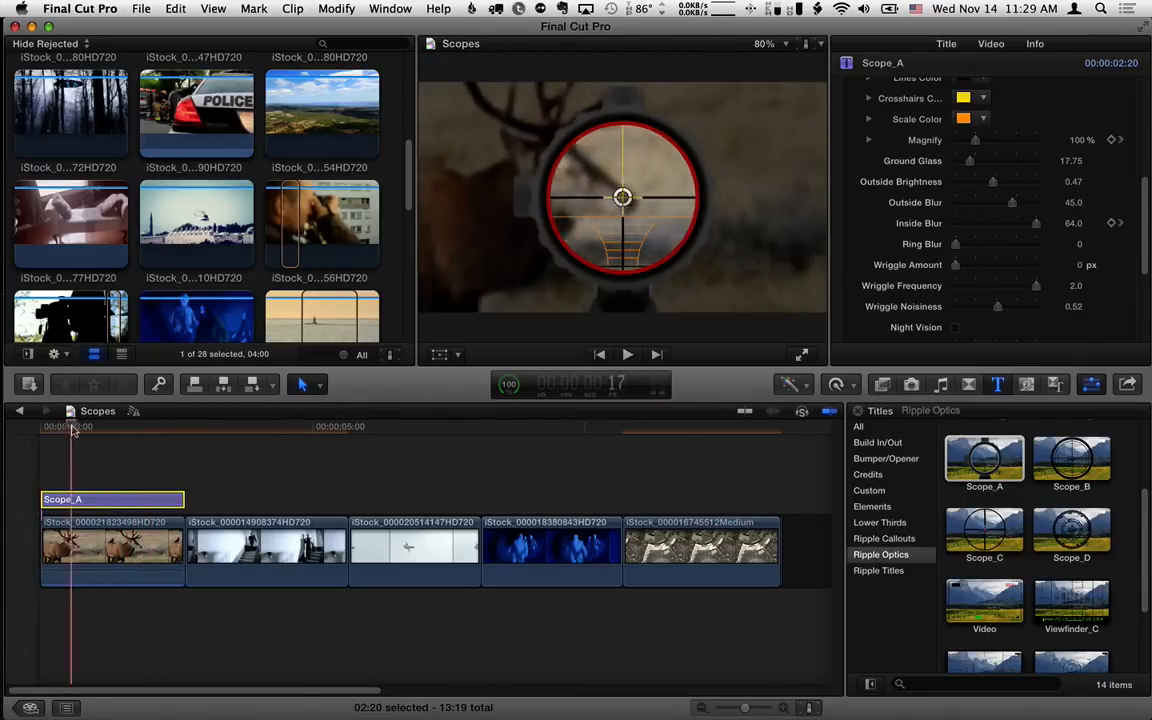
pyautogui.moveTo(70, 425); pyautogui.dragTo(152, 425)
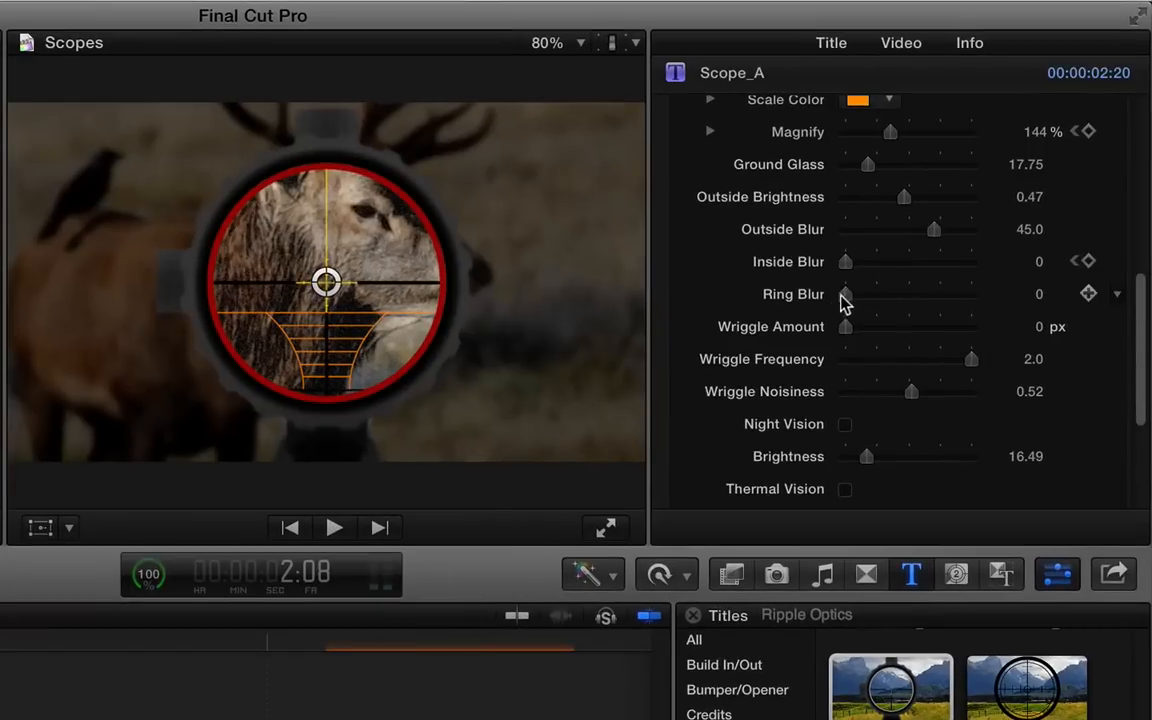
# Try the Scope_A Ring Blur slider at 64 and return it to 0
pyautogui.moveTo(845, 294); pyautogui.dragTo(872, 294)
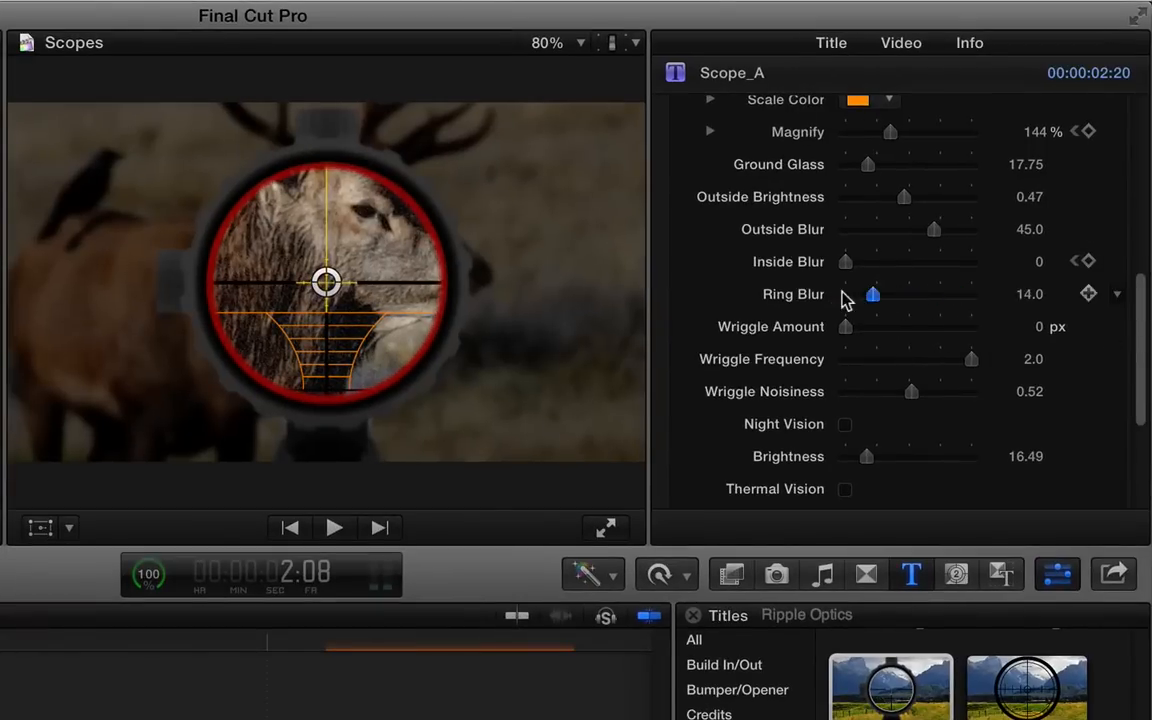
pyautogui.scroll(3)
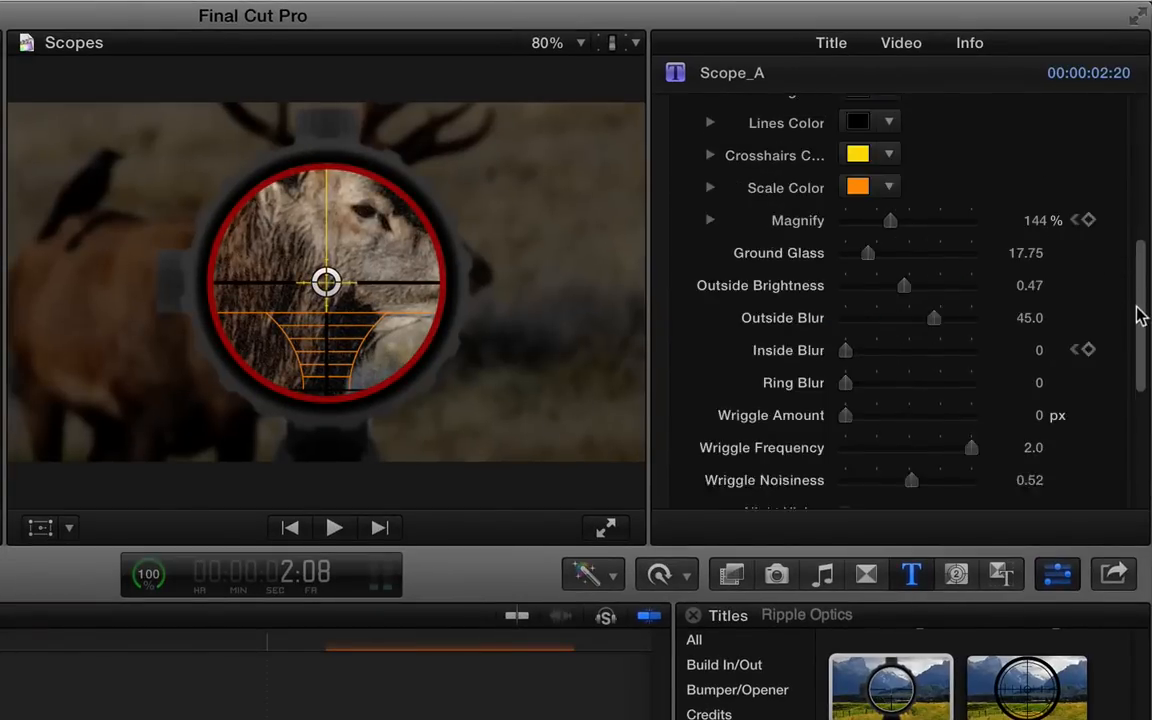
pyautogui.scroll(3)
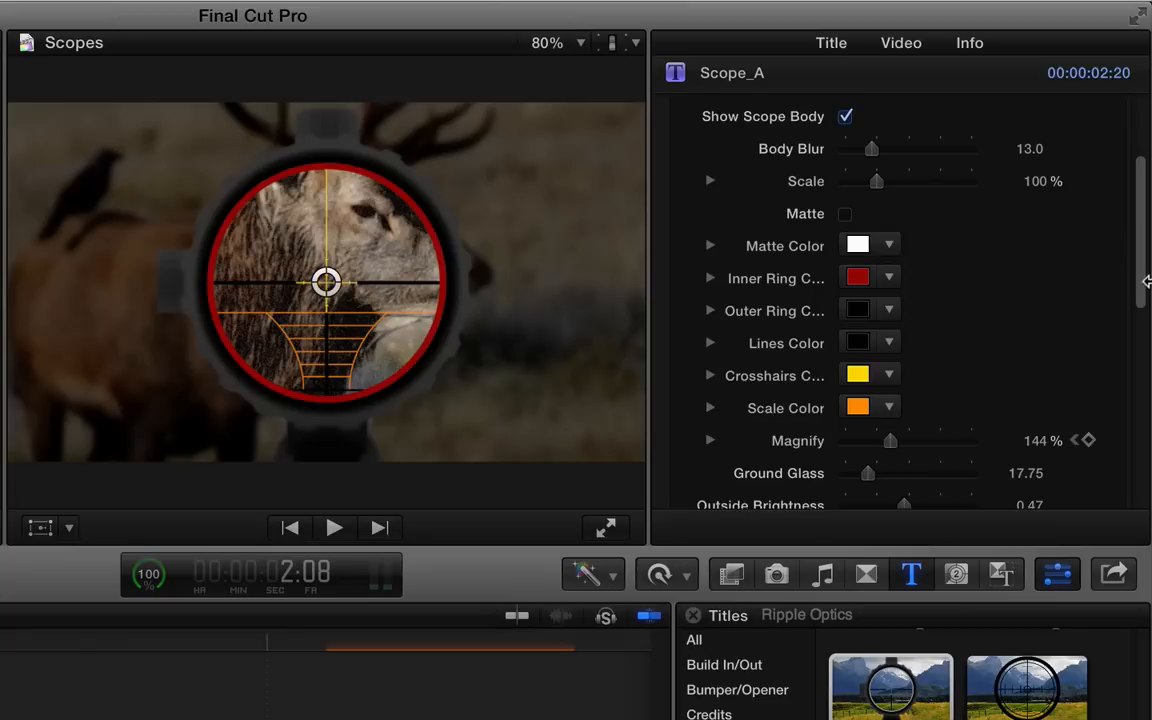
pyautogui.scroll(3)
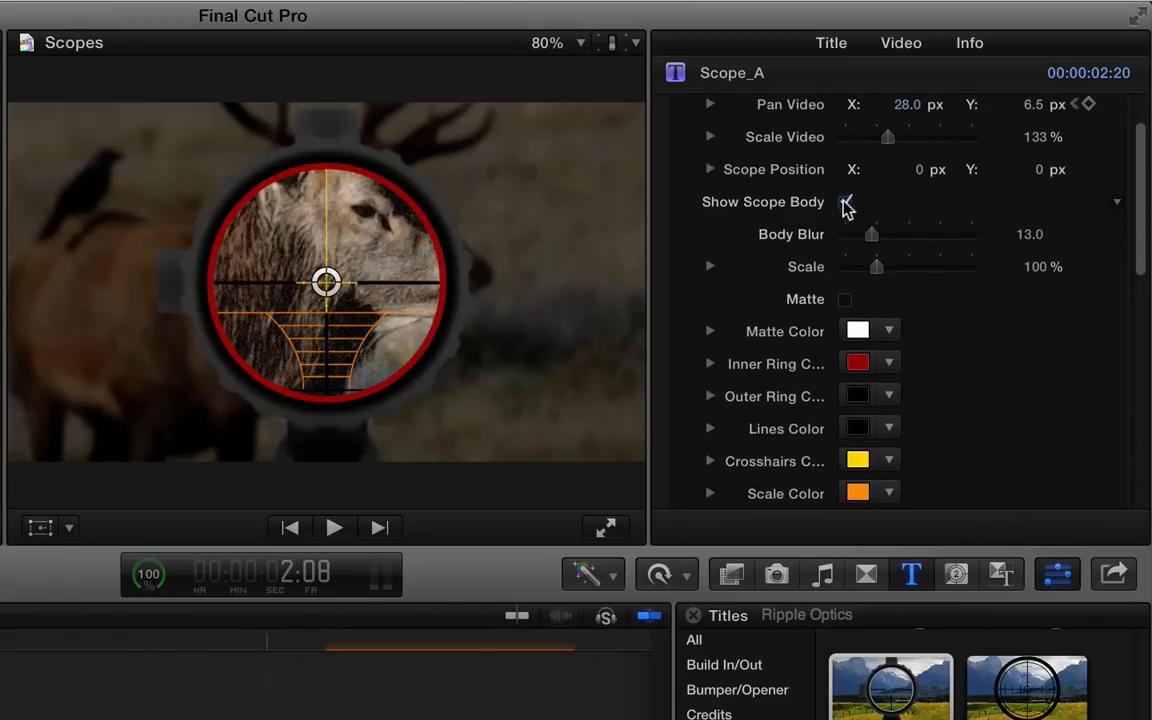
pyautogui.scroll(-3)
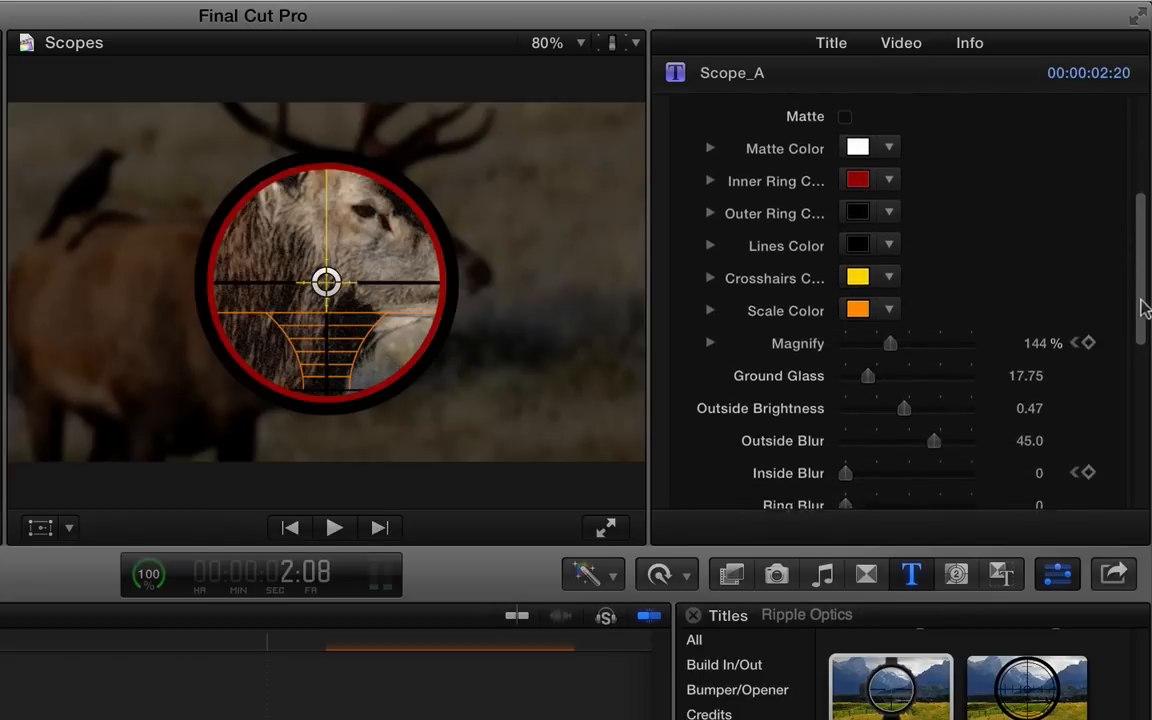
pyautogui.scroll(-3)
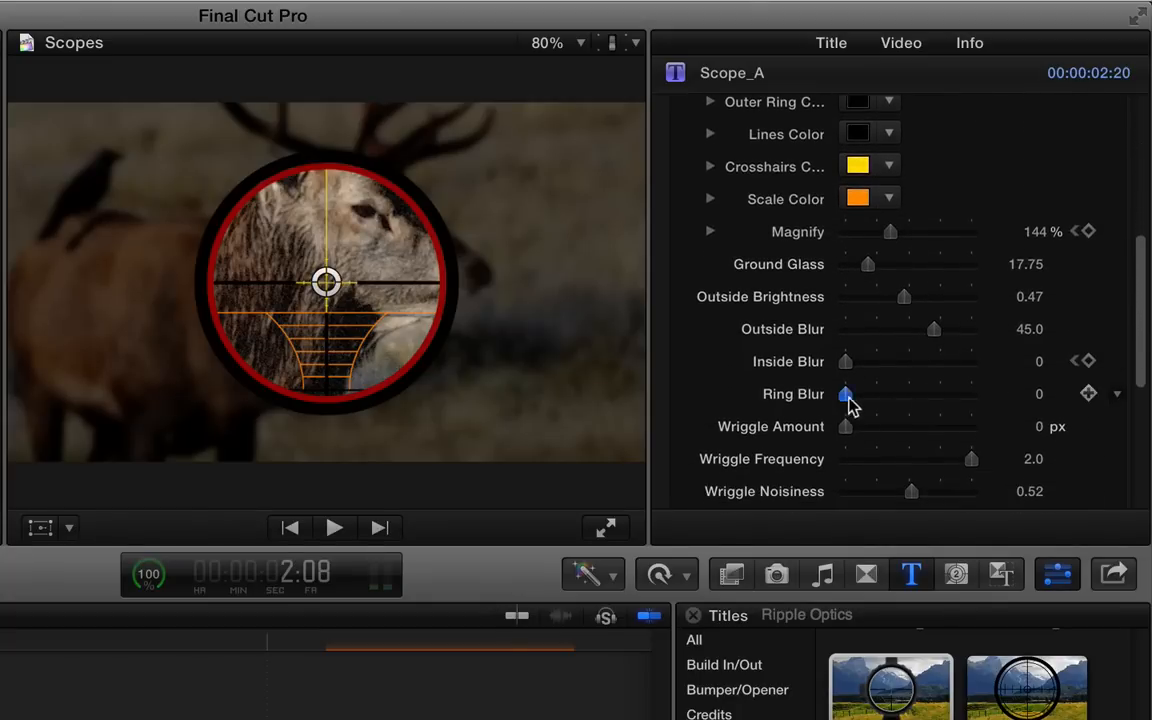
pyautogui.moveTo(845, 394); pyautogui.dragTo(970, 394)
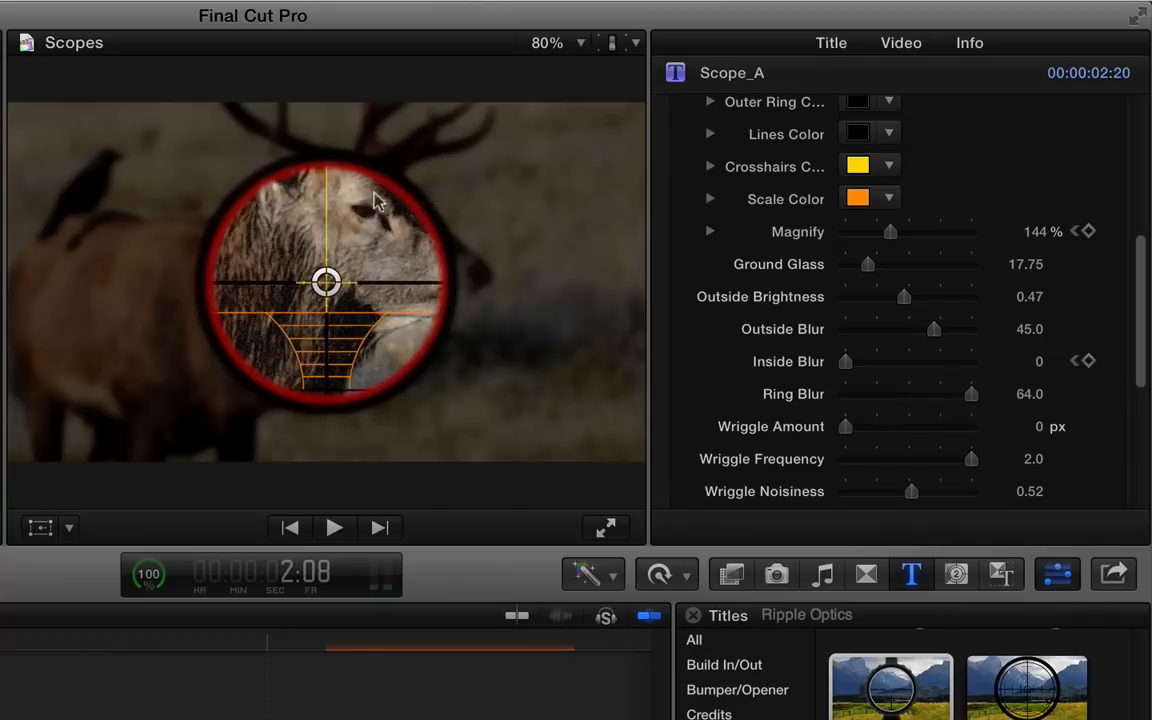
pyautogui.moveTo(970, 393); pyautogui.dragTo(845, 393)
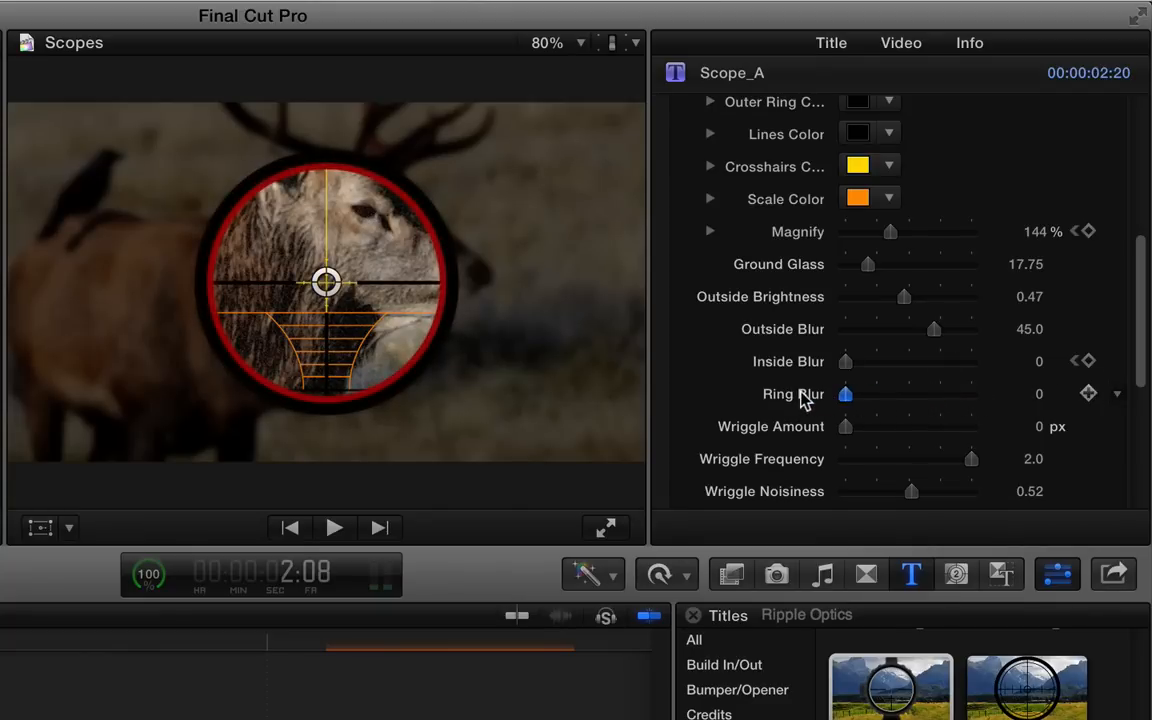
pyautogui.scroll(-3)
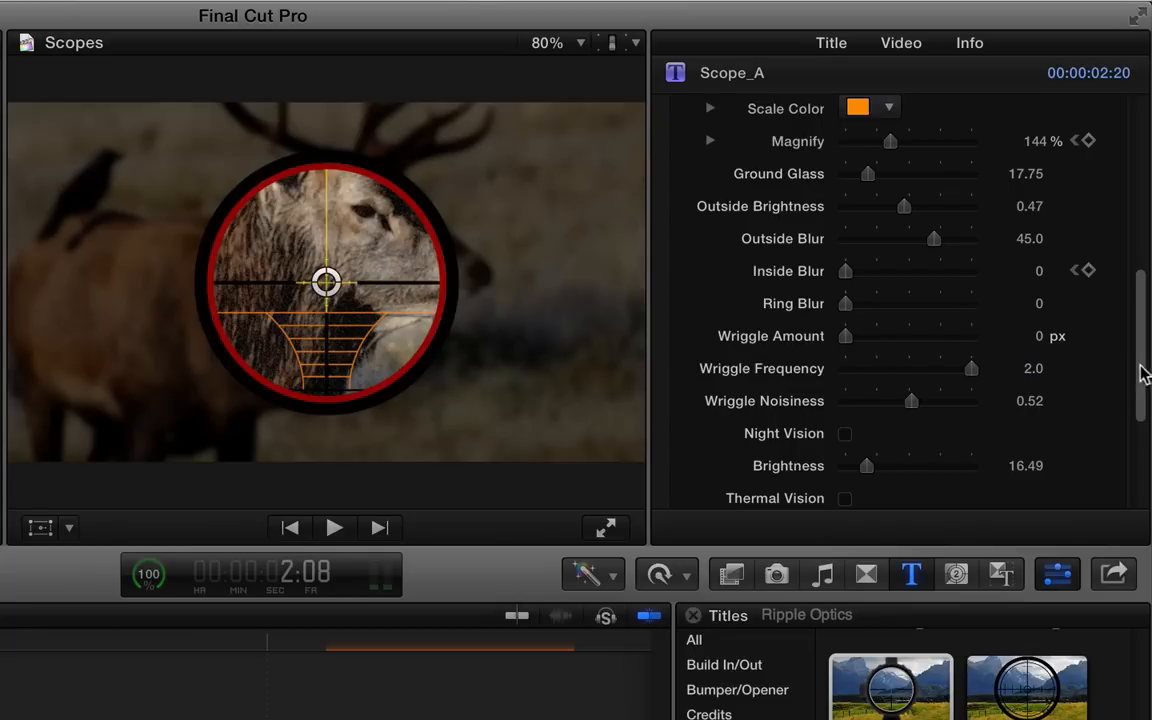
# Lower Wriggle Noisiness to 0.25 and step to the next Inside Blur keyframe
pyautogui.scroll(-3)
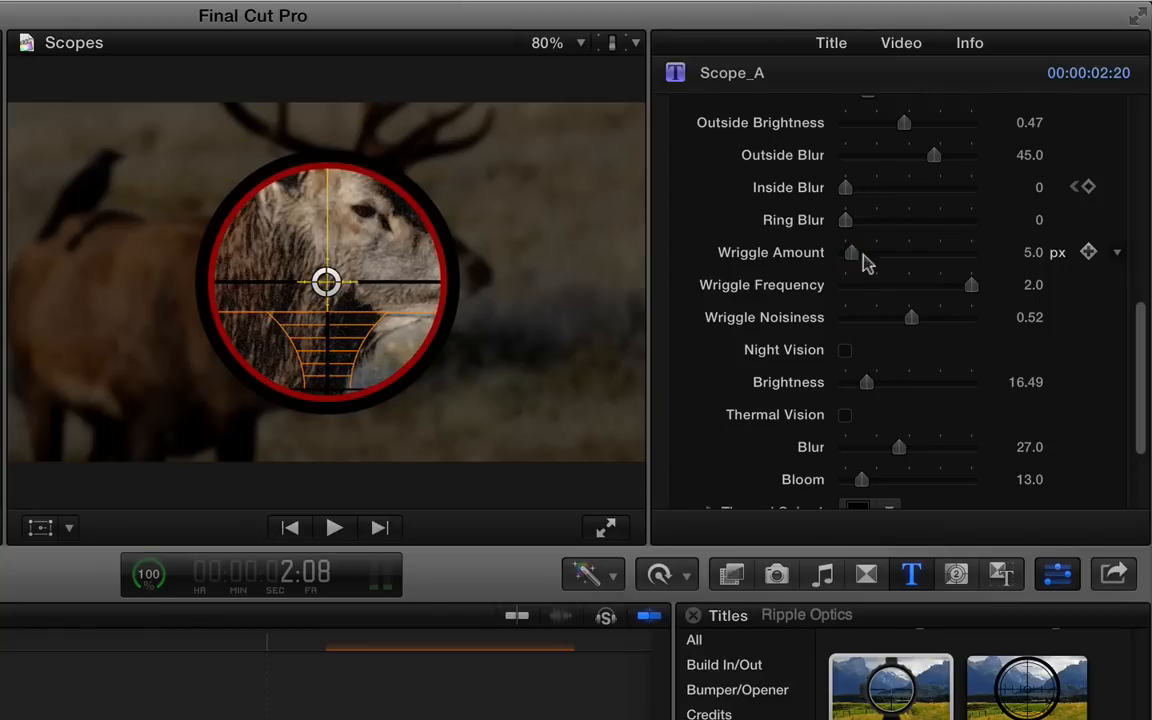
pyautogui.moveTo(910, 317); pyautogui.dragTo(880, 317)
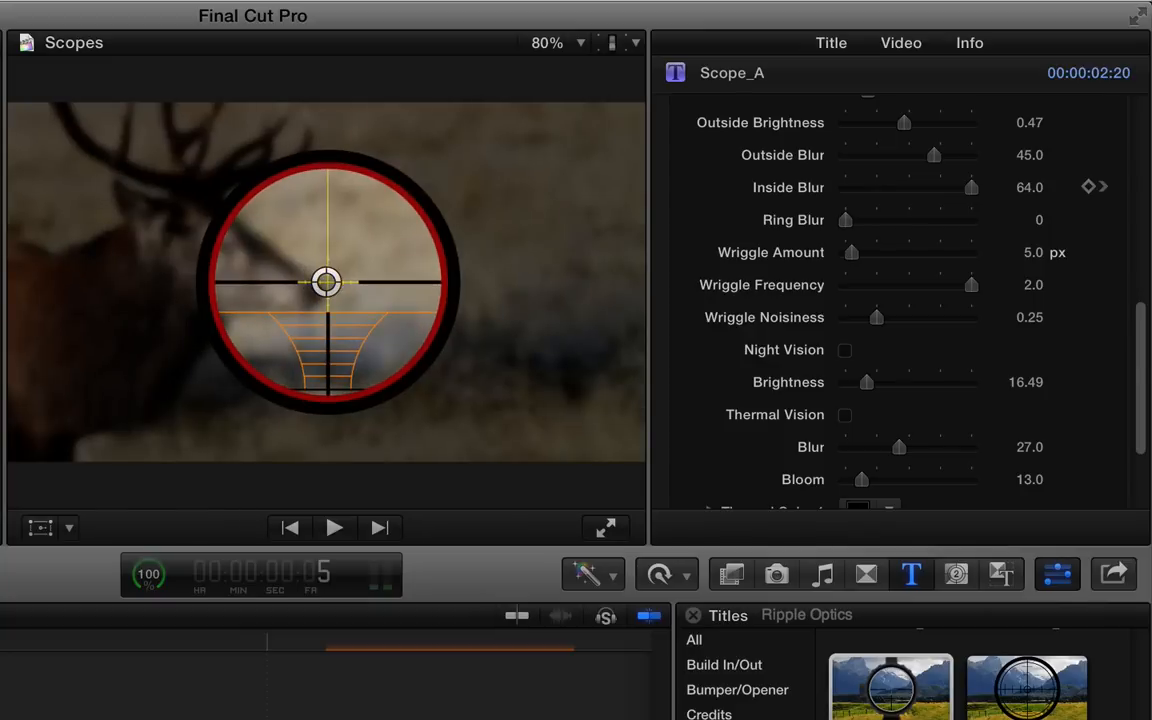
pyautogui.click(334, 528)
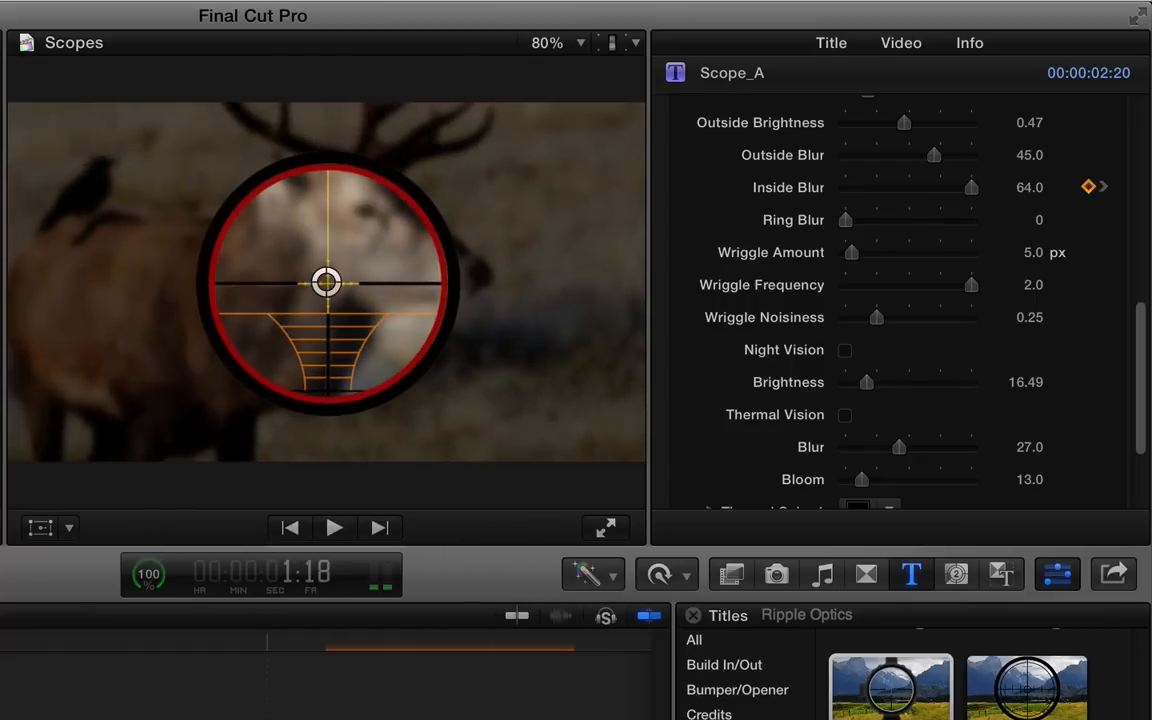
pyautogui.scroll(-3)
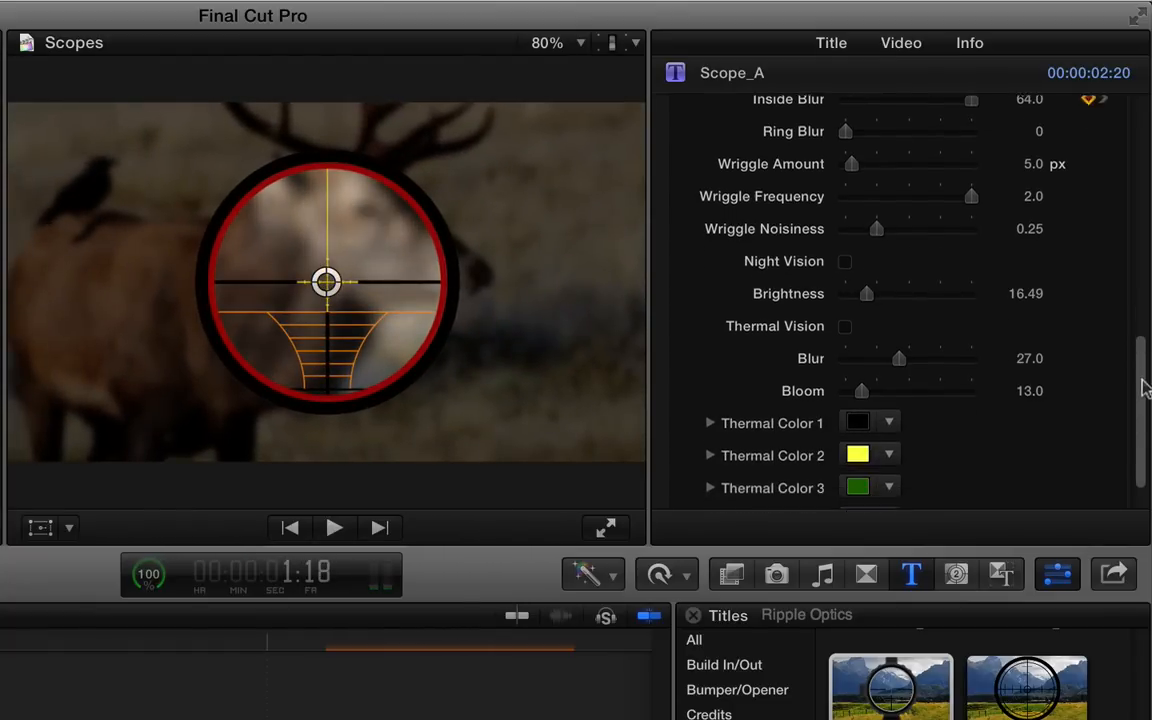
# Toggle night vision on and off, and raise Outside Brightness slightly to 0.18
pyautogui.scroll(-3)
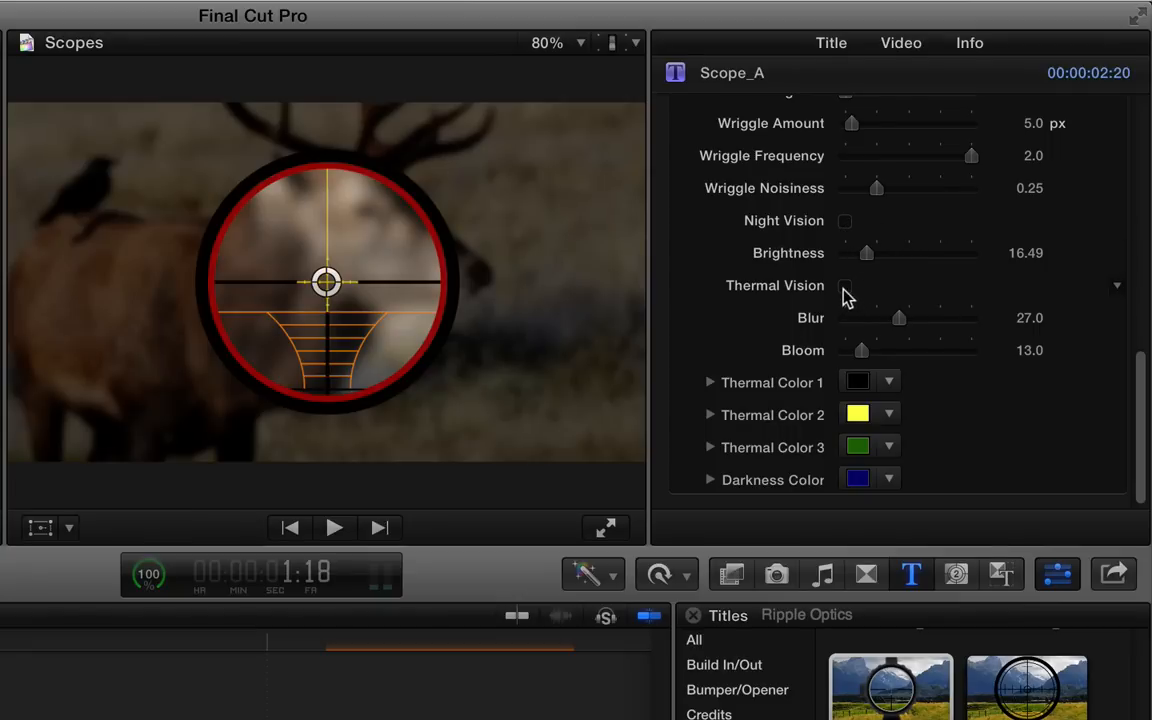
pyautogui.click(845, 220)
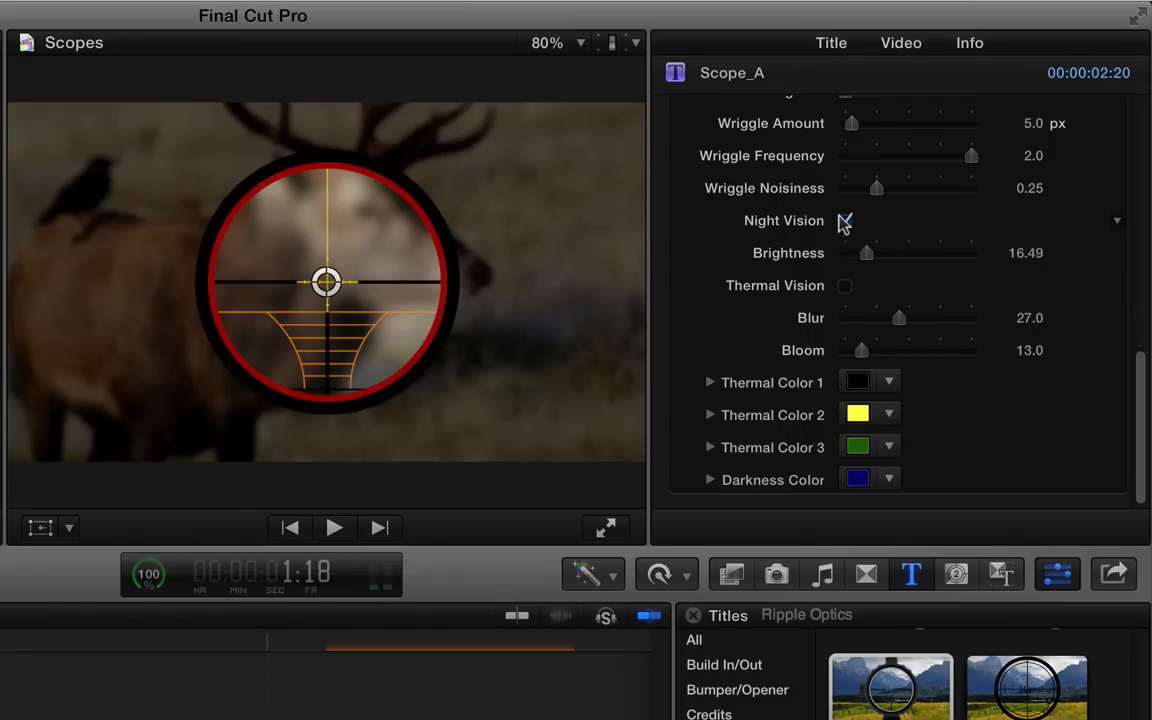
pyautogui.click(845, 220)
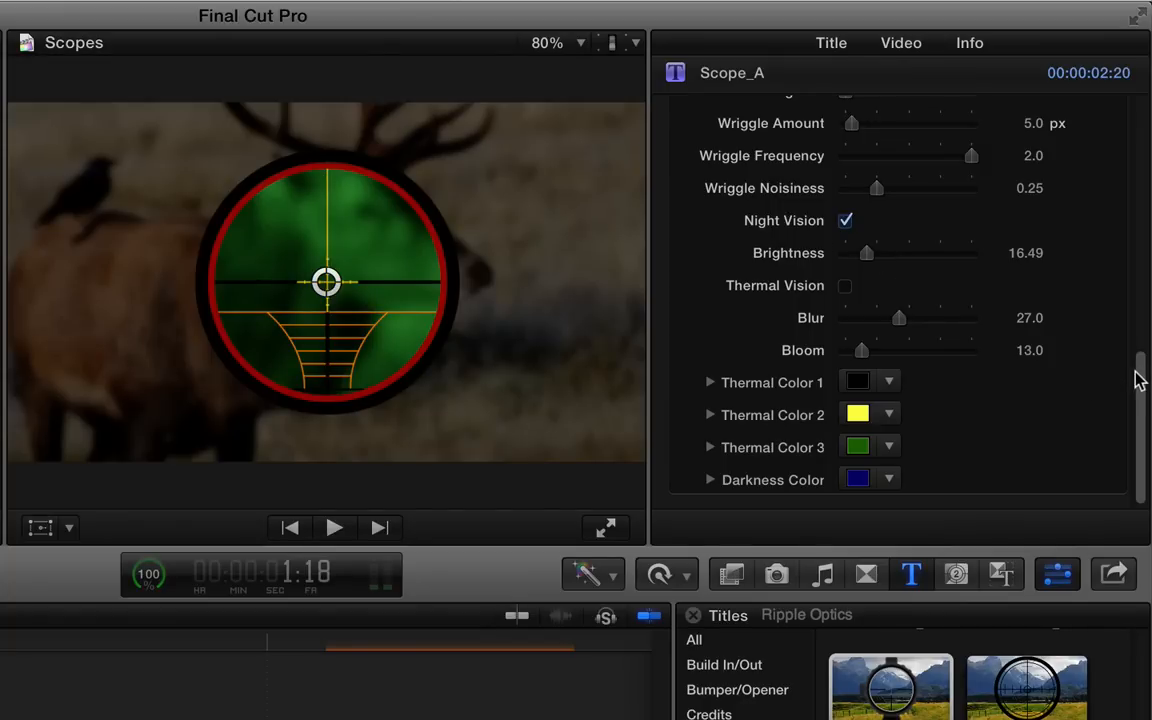
pyautogui.scroll(3)
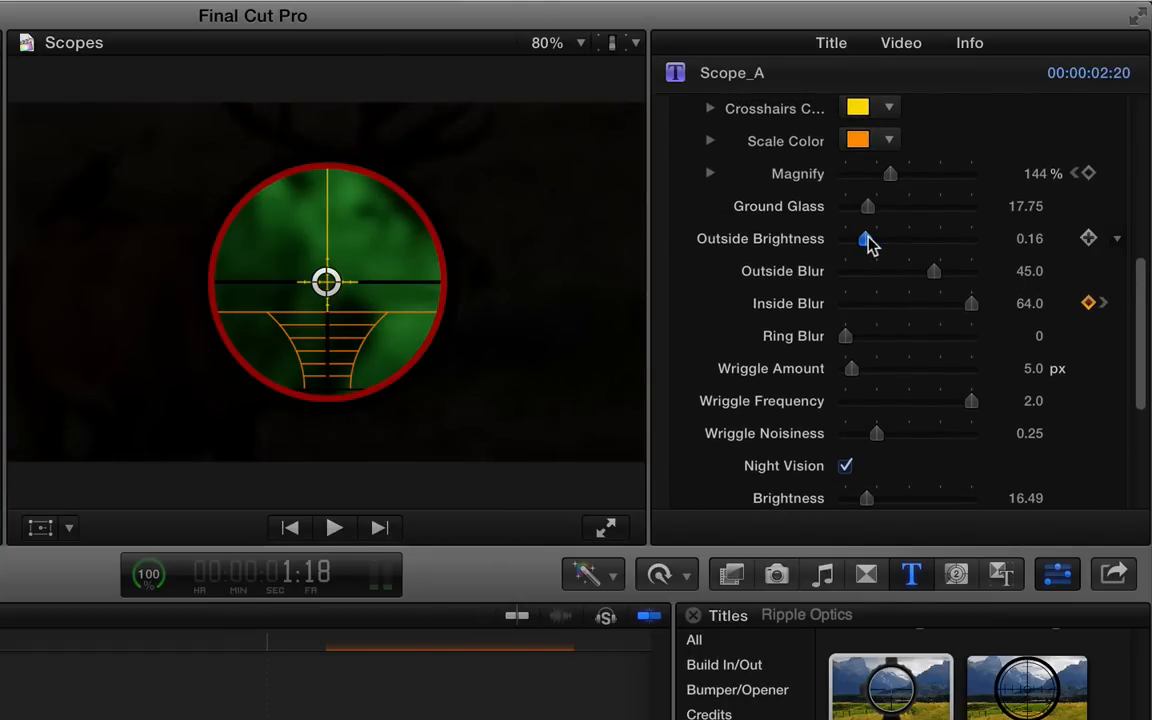
pyautogui.moveTo(863, 238); pyautogui.dragTo(870, 238)
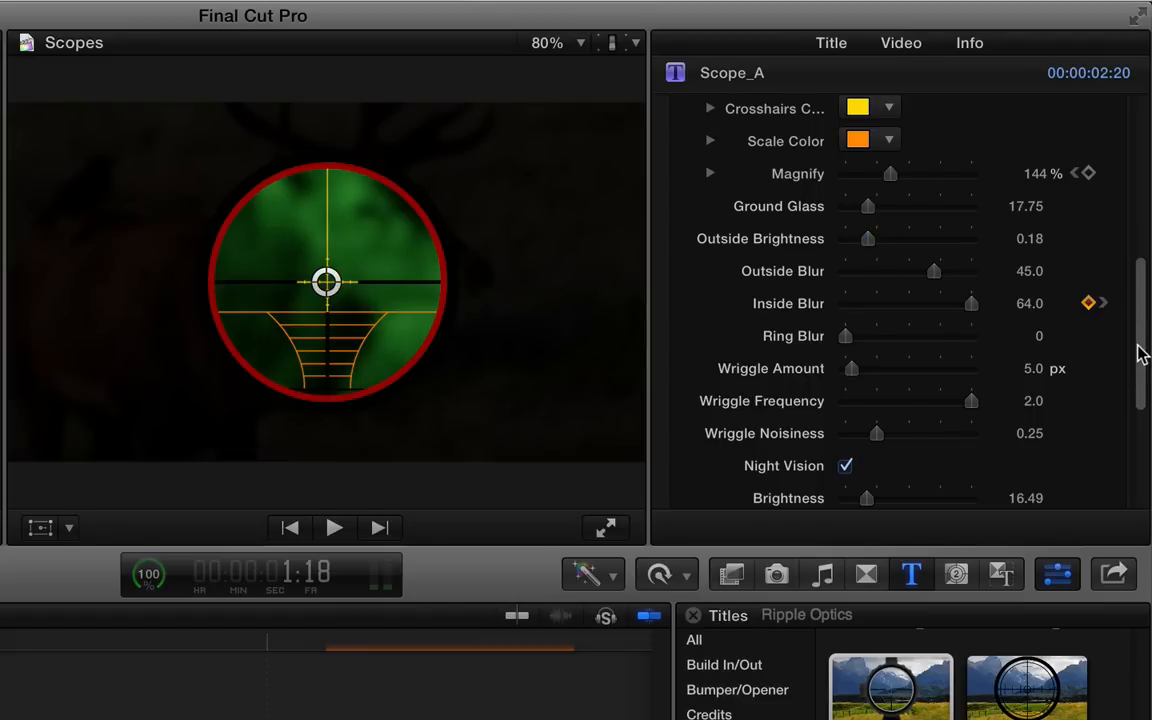
# Nudge the night vision brightness, then swap night vision for thermal vision
pyautogui.scroll(-3)
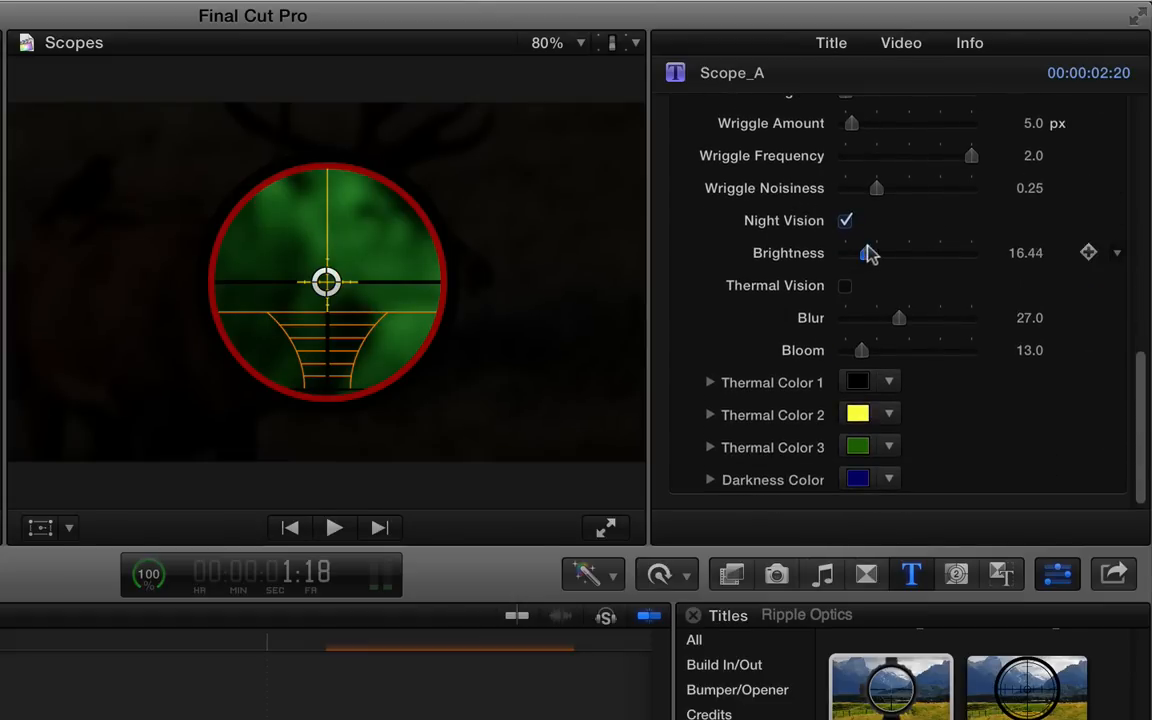
pyautogui.moveTo(864, 253); pyautogui.dragTo(867, 253)
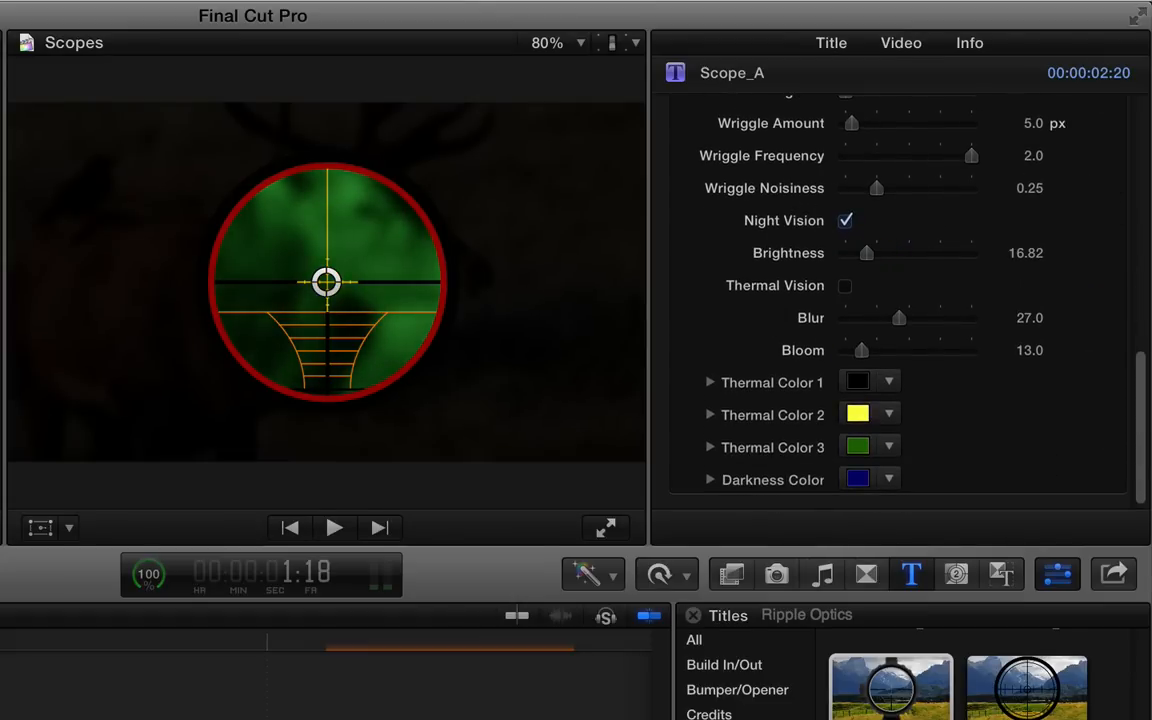
pyautogui.click(845, 220)
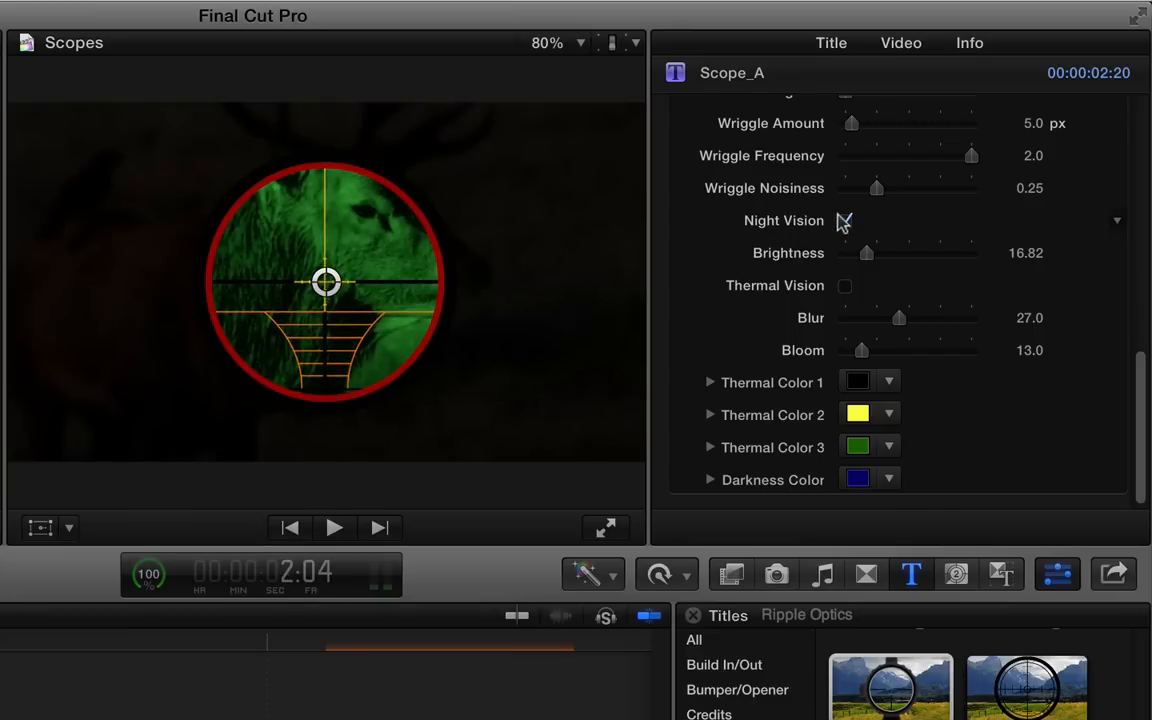
pyautogui.click(845, 220)
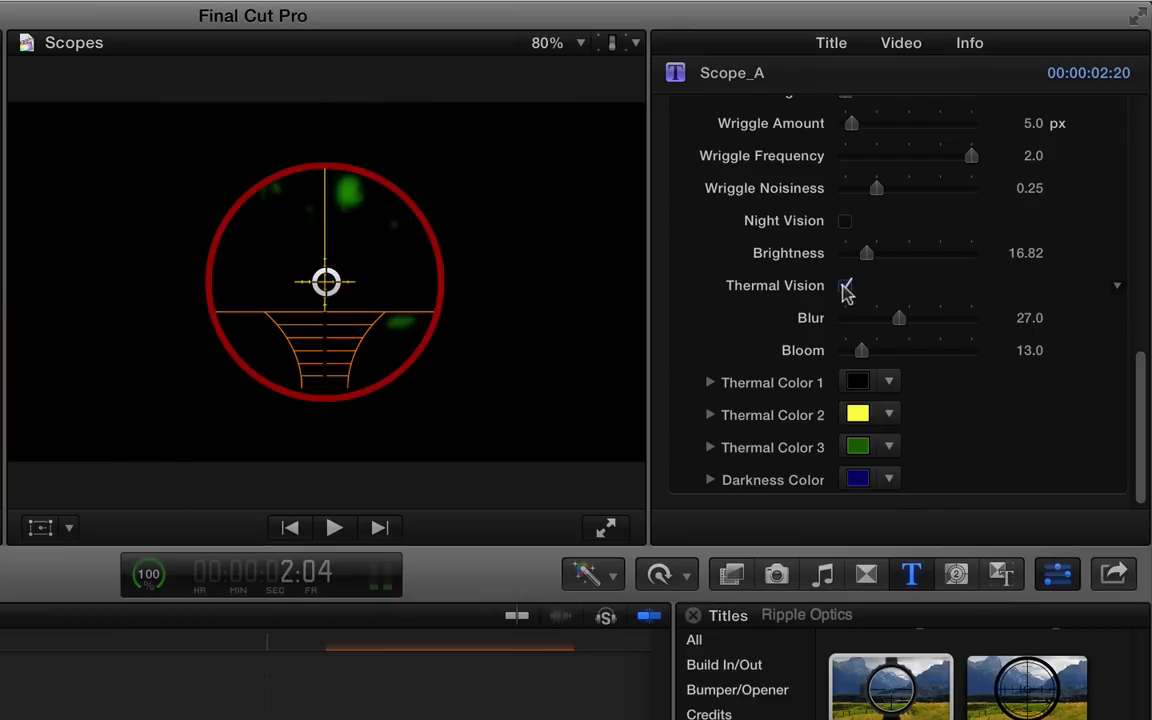
# Use the Thermal Color pop-ups to make the first colour red and second black
pyautogui.click(845, 285)
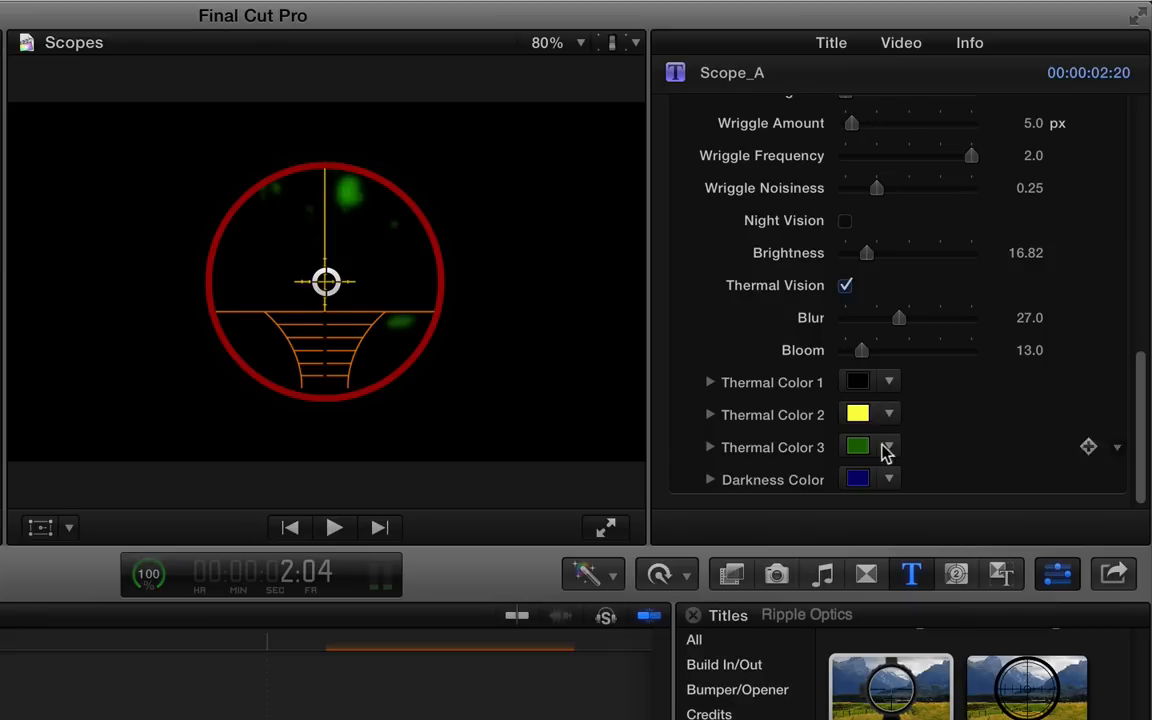
pyautogui.click(845, 285)
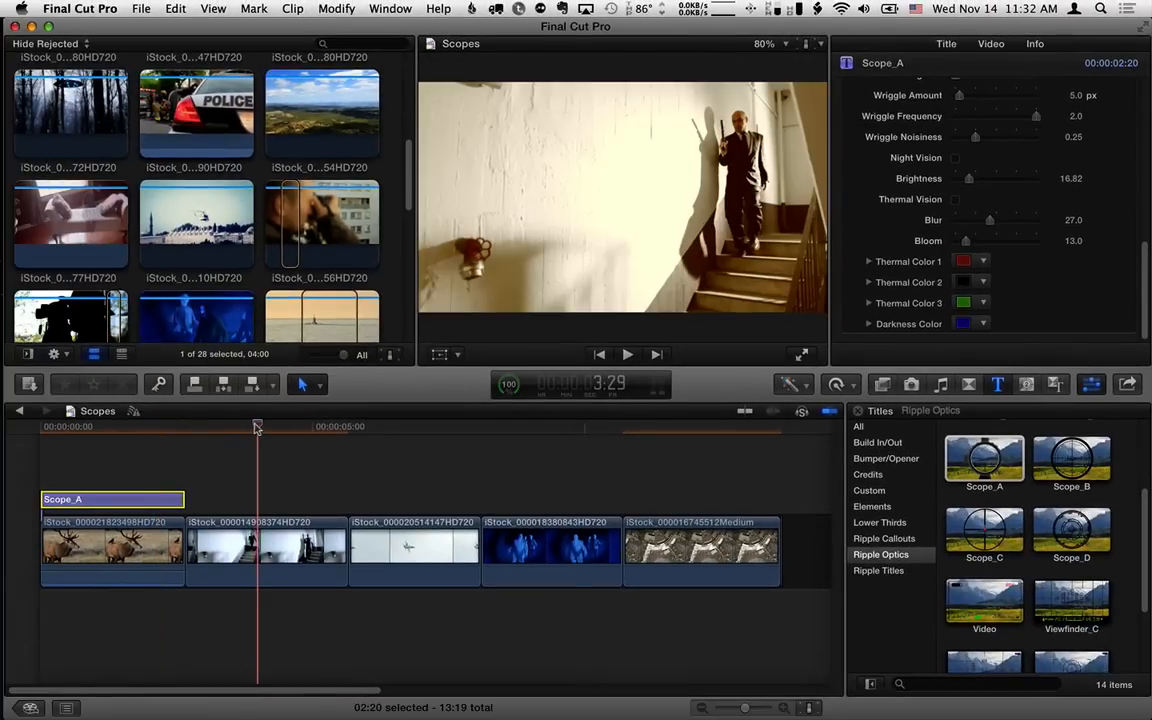
# Place Scope_B over the staircase clip and select it to show its settings
pyautogui.click(265, 545)
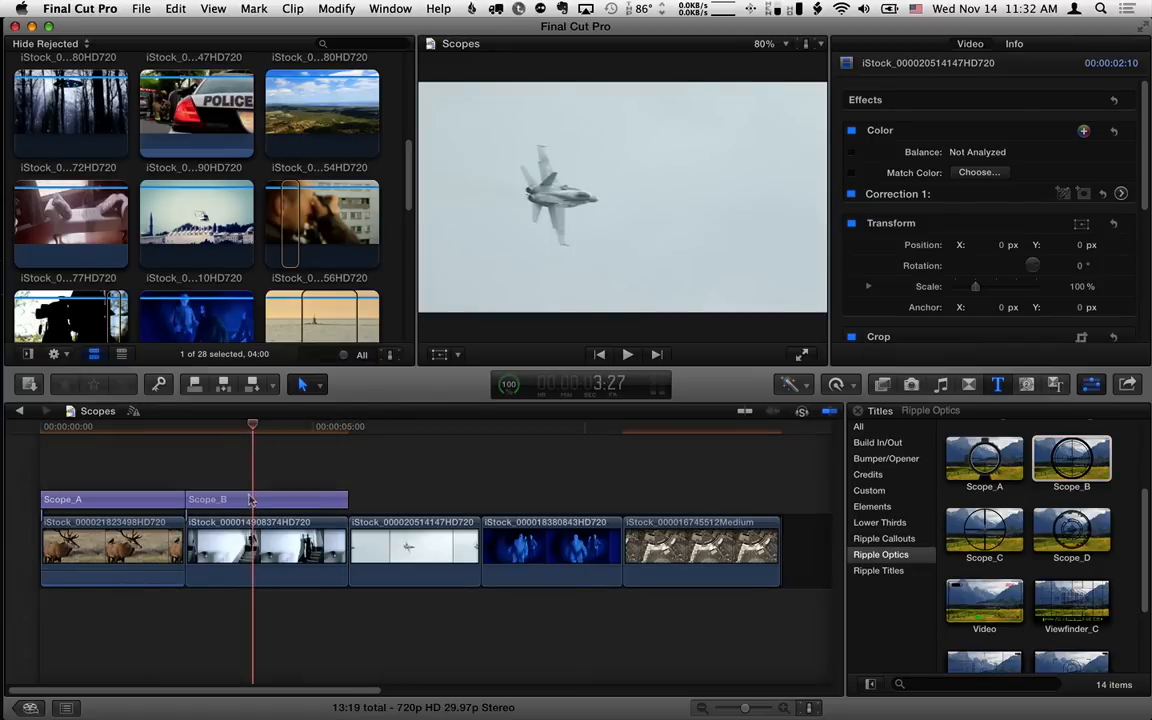
pyautogui.click(207, 499)
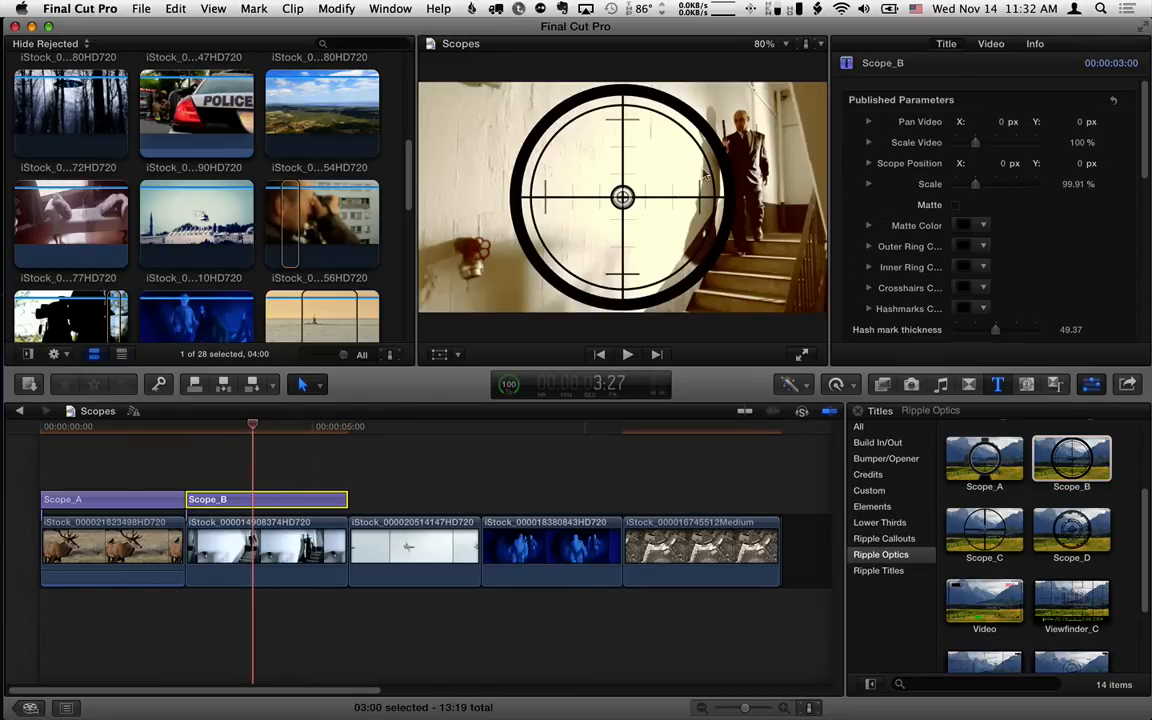
pyautogui.moveTo(565, 248)
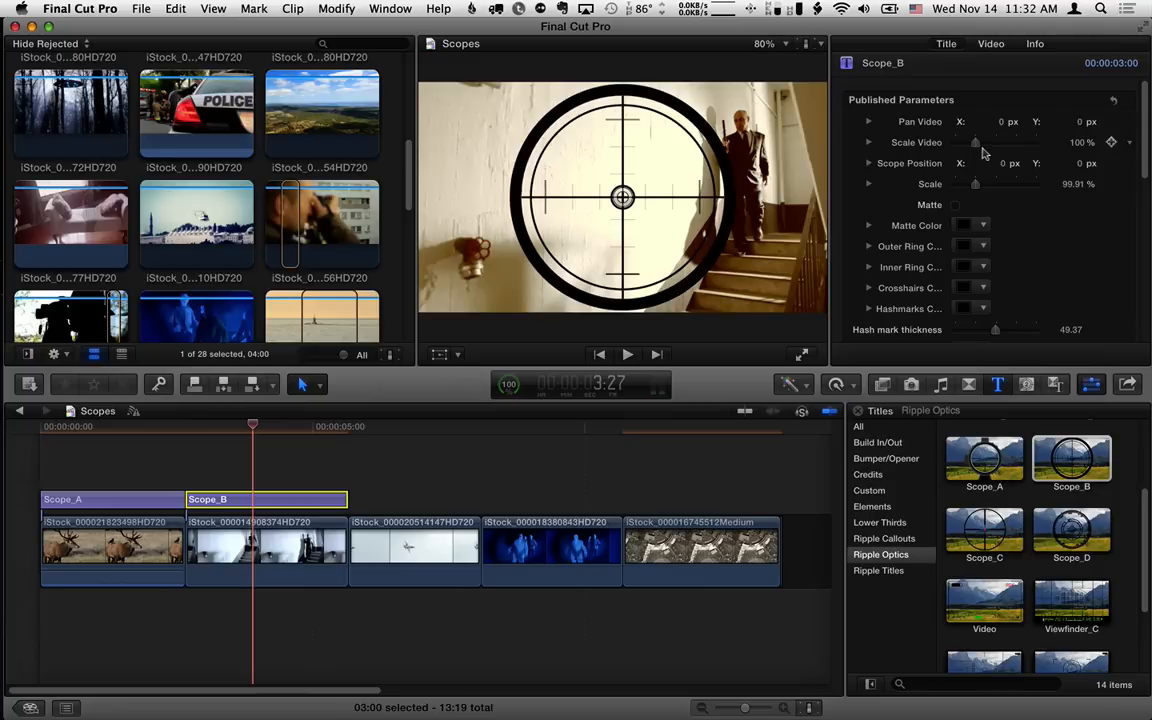
pyautogui.moveTo(1003, 135)
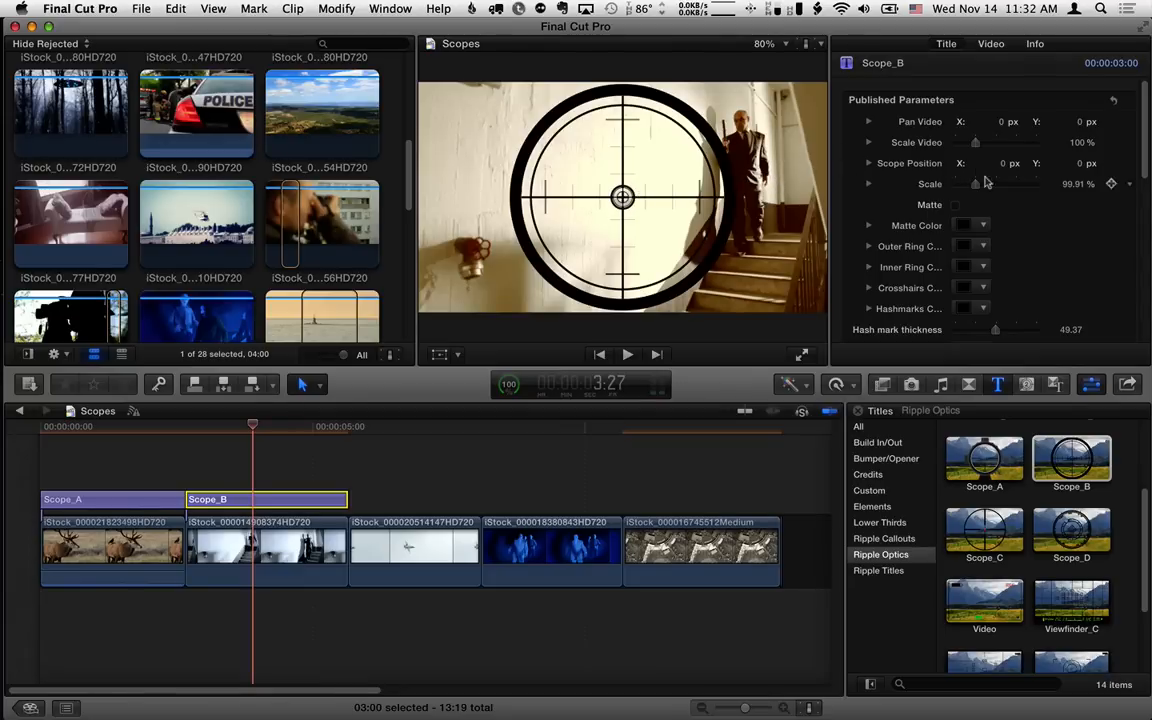
# Scale the Scope_B reticle to 61% and move it onto the man on the stairs
pyautogui.moveTo(975, 184); pyautogui.dragTo(965, 184)
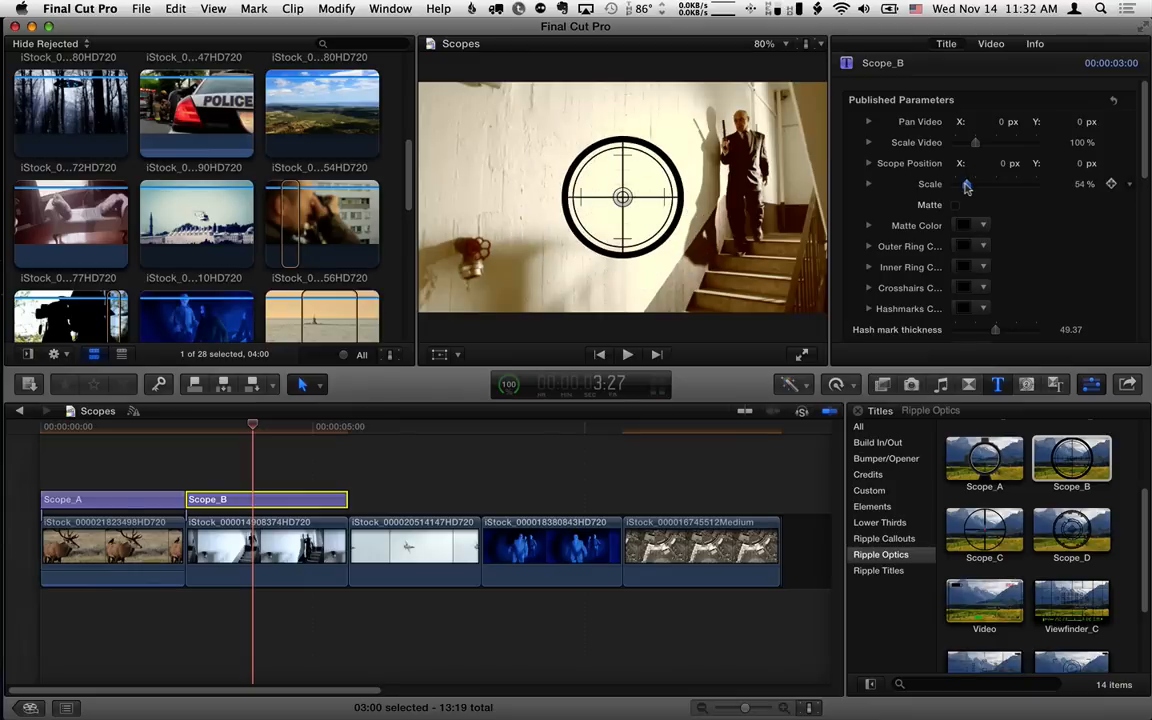
pyautogui.moveTo(967, 184); pyautogui.dragTo(980, 184)
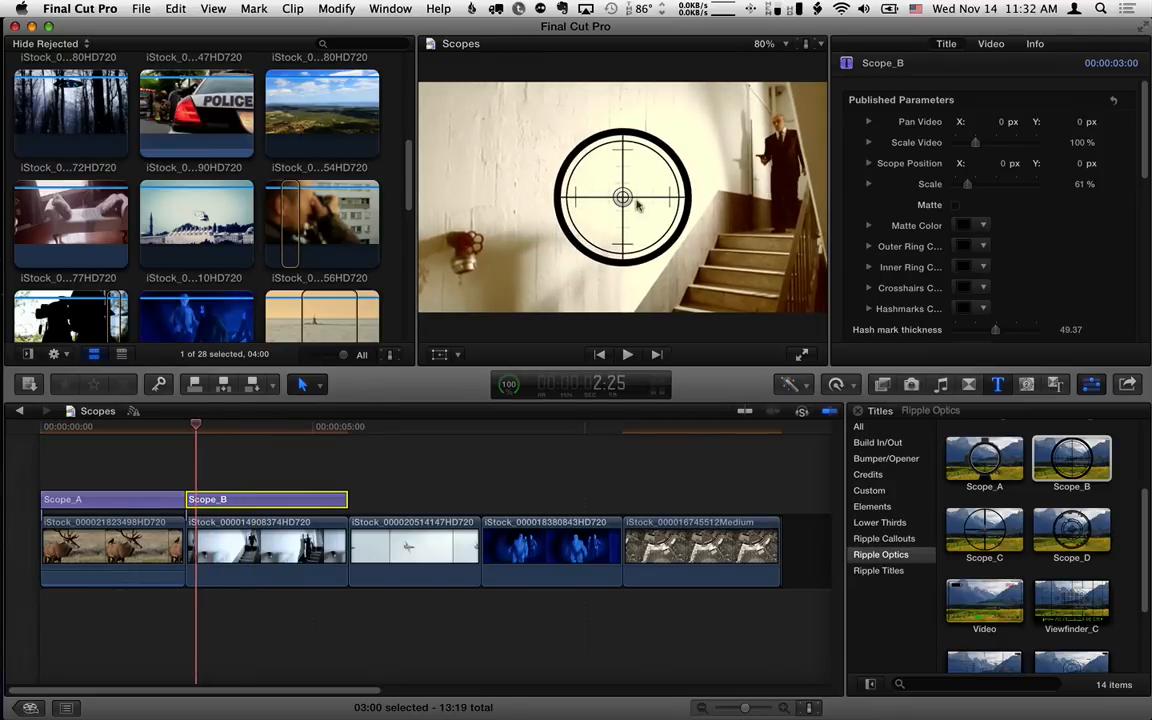
pyautogui.moveTo(622, 196); pyautogui.dragTo(775, 155)
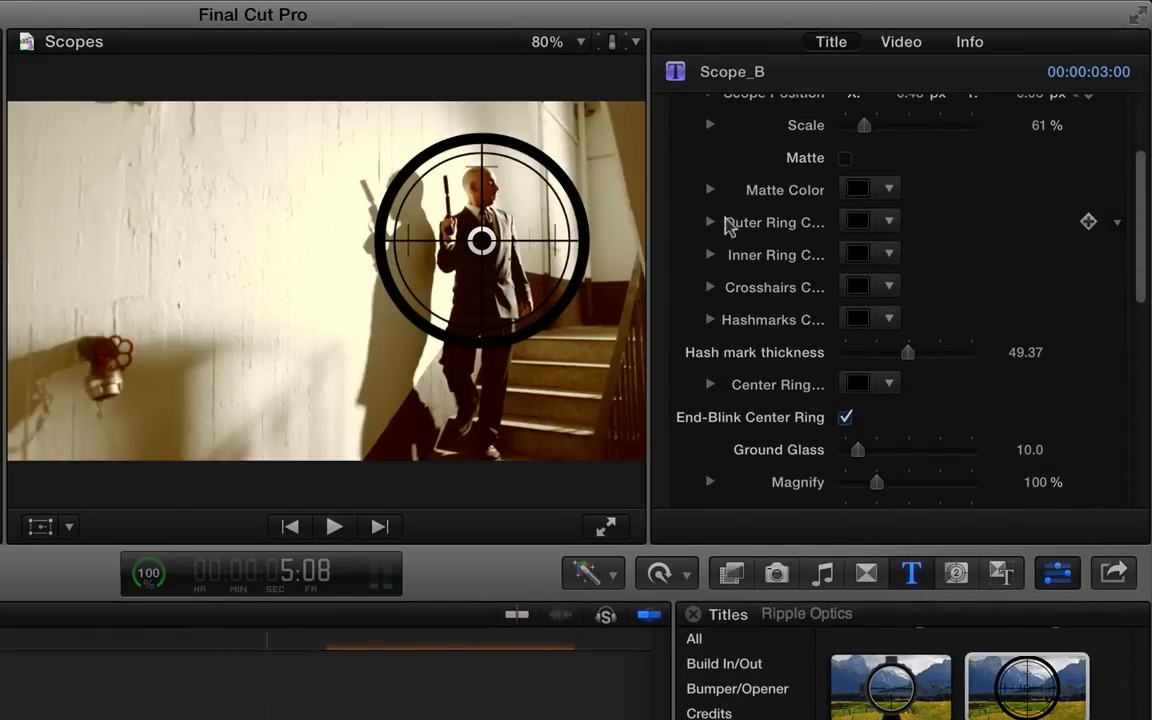
# Set Scope_B crosshairs yellow, hashmarks red at 0 thickness, and centre ring orange-red
pyautogui.click(857, 287)
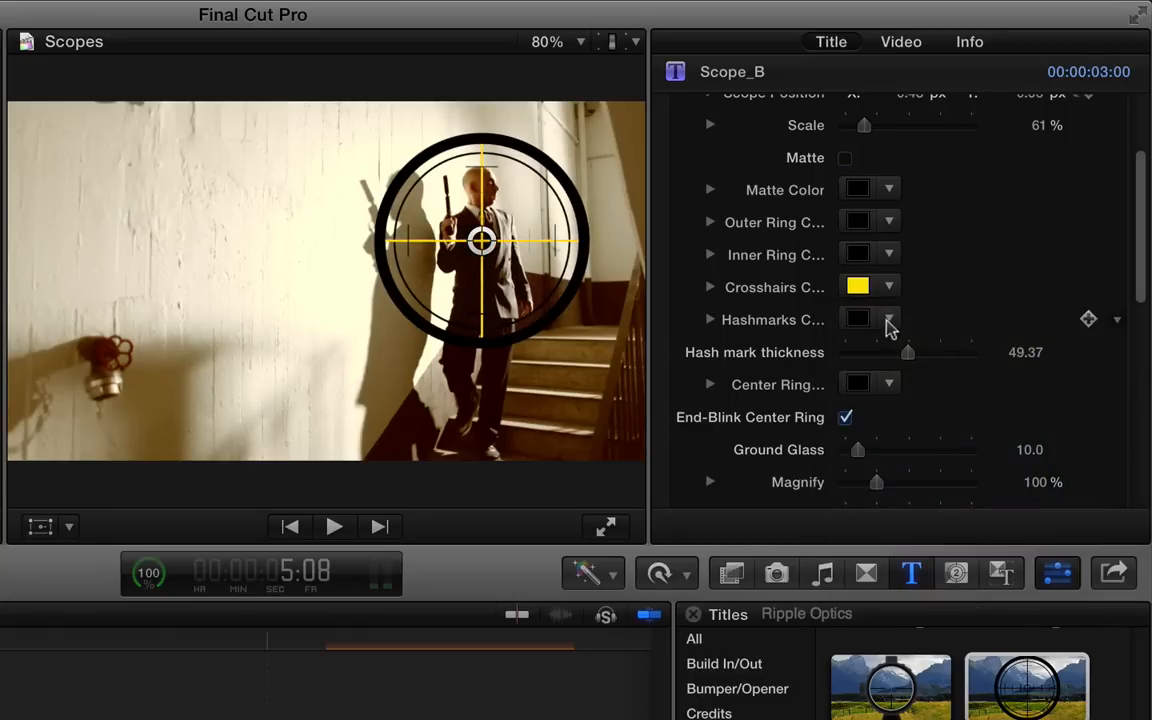
pyautogui.click(856, 318)
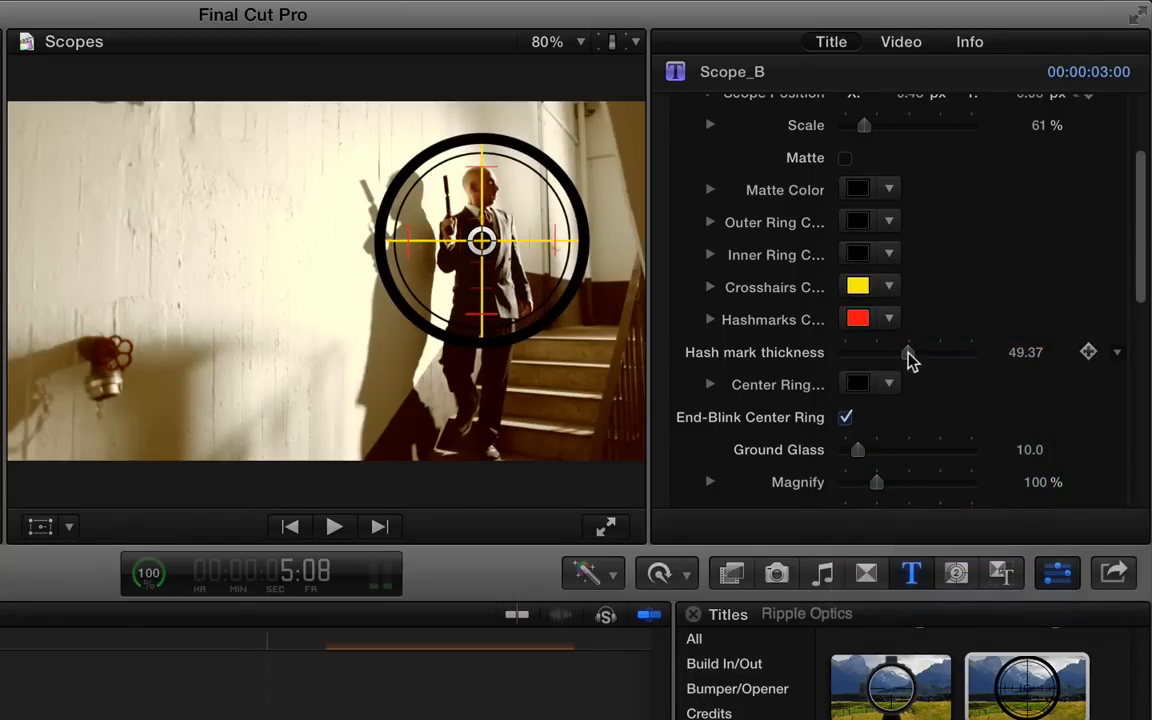
pyautogui.moveTo(908, 352); pyautogui.dragTo(880, 352)
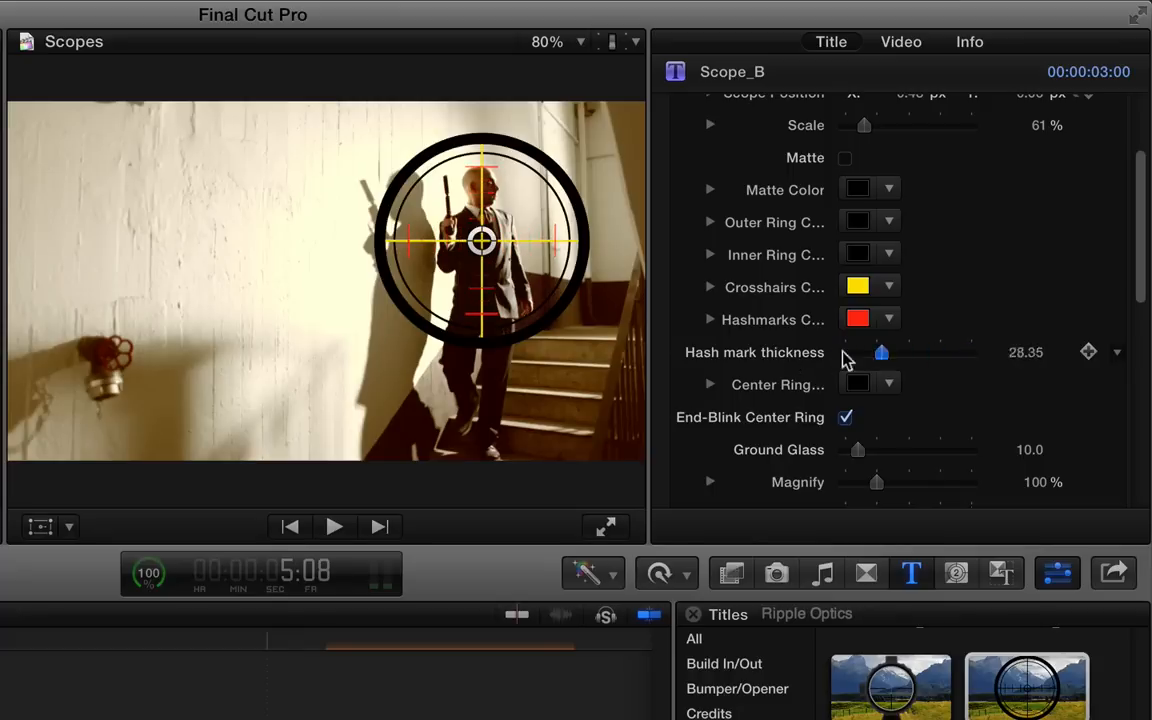
pyautogui.scroll(-3)
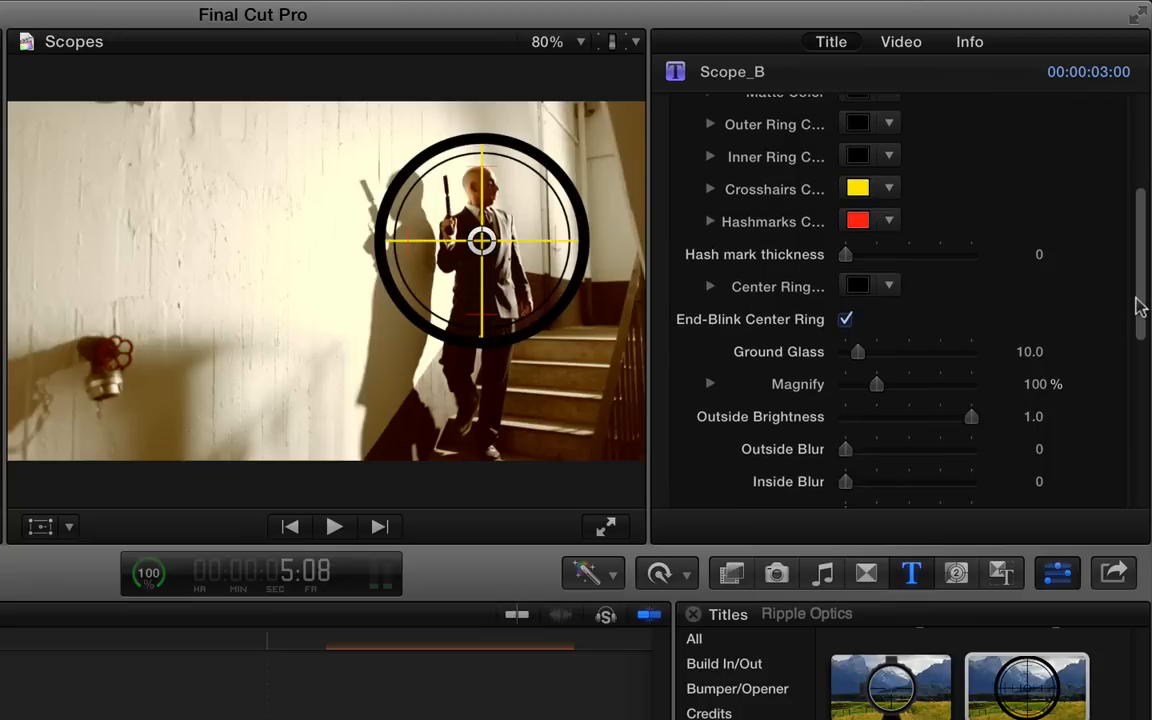
pyautogui.click(857, 286)
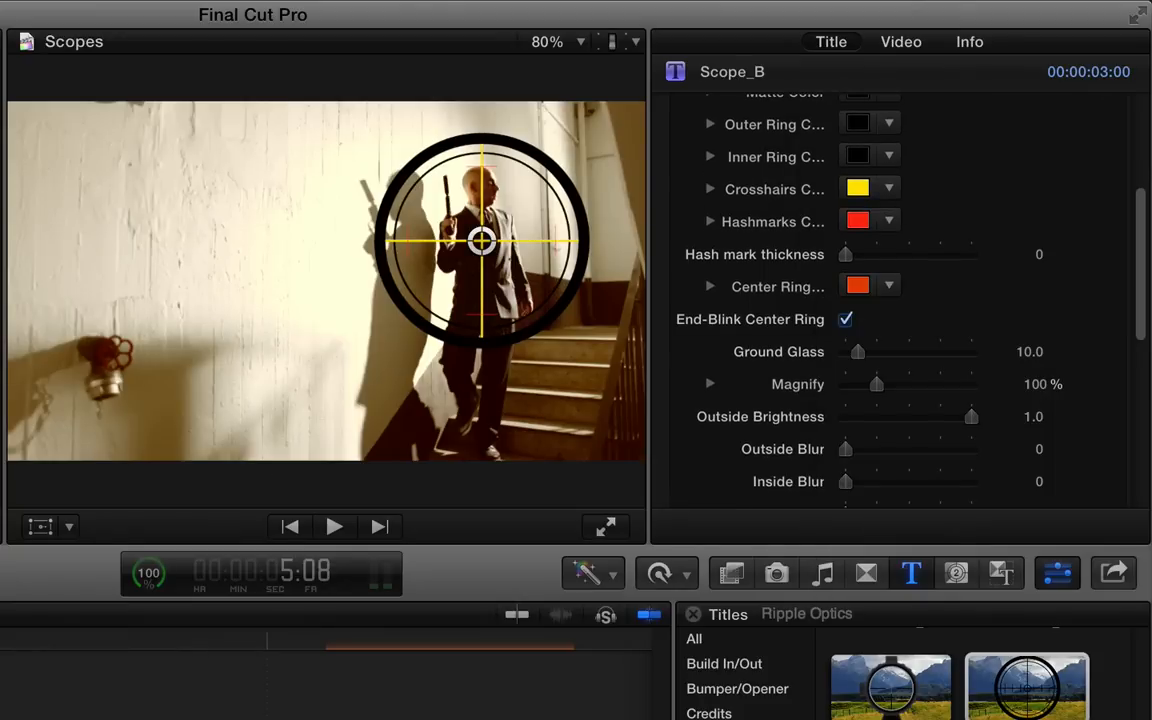
# Play and stop the clip twice to preview the recoloured Scope_B reticle
pyautogui.click(334, 527)
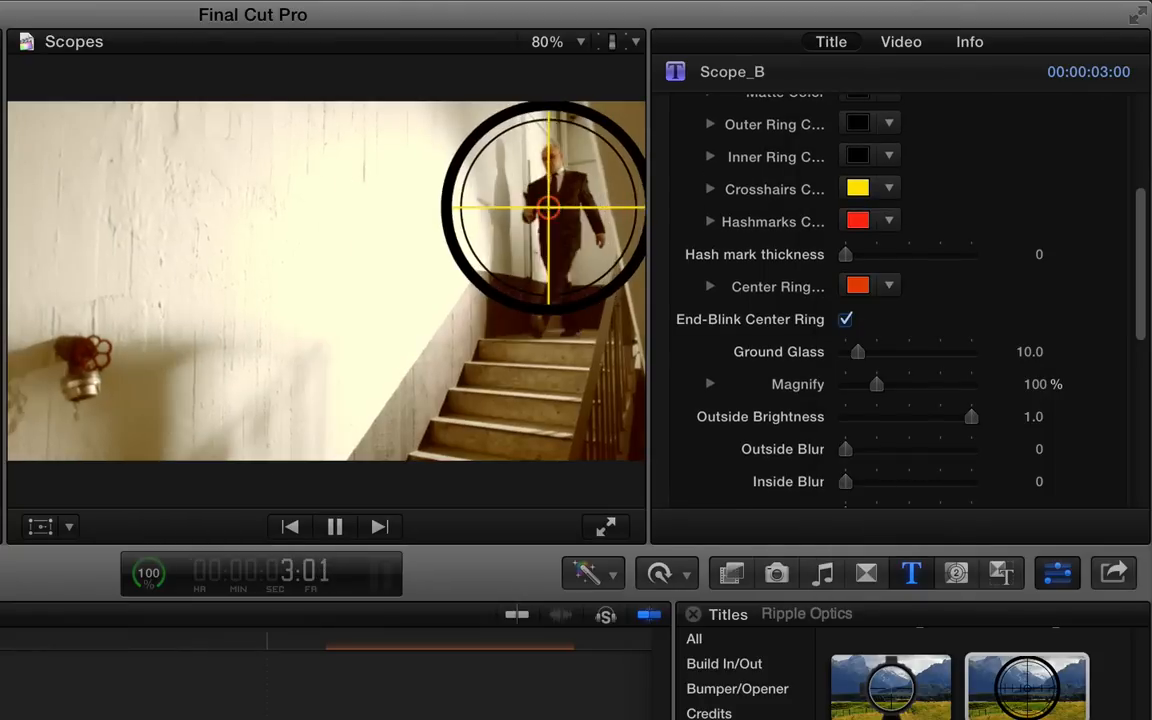
pyautogui.click(335, 527)
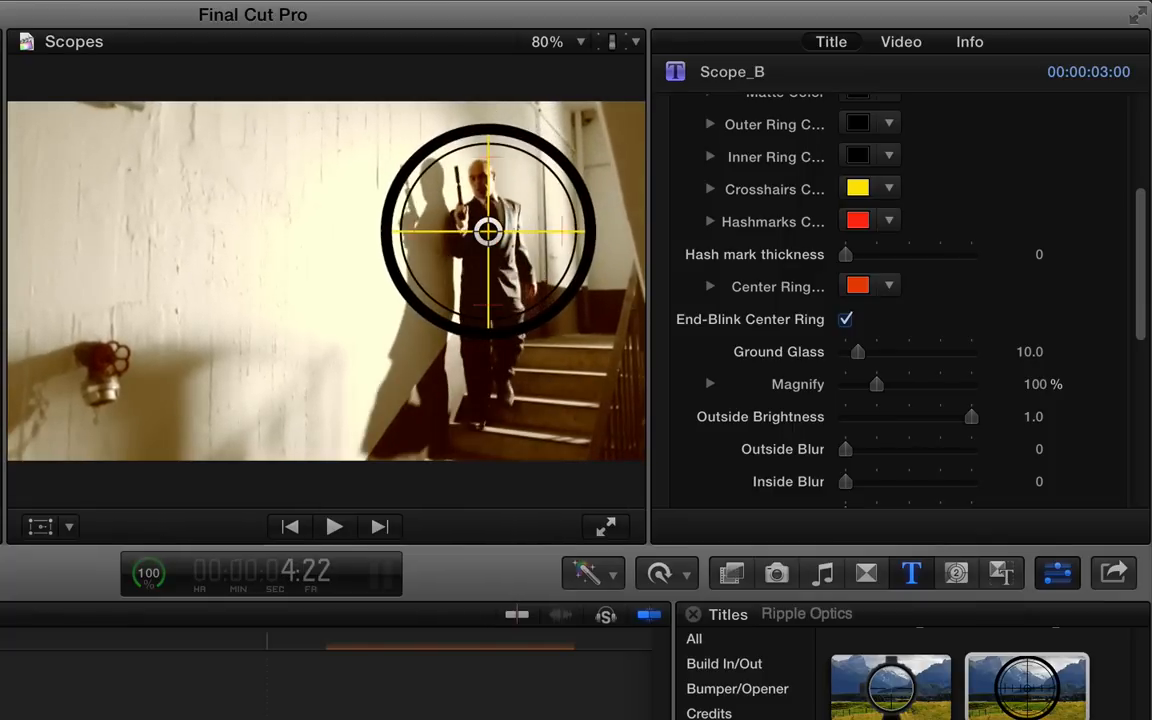
pyautogui.click(333, 527)
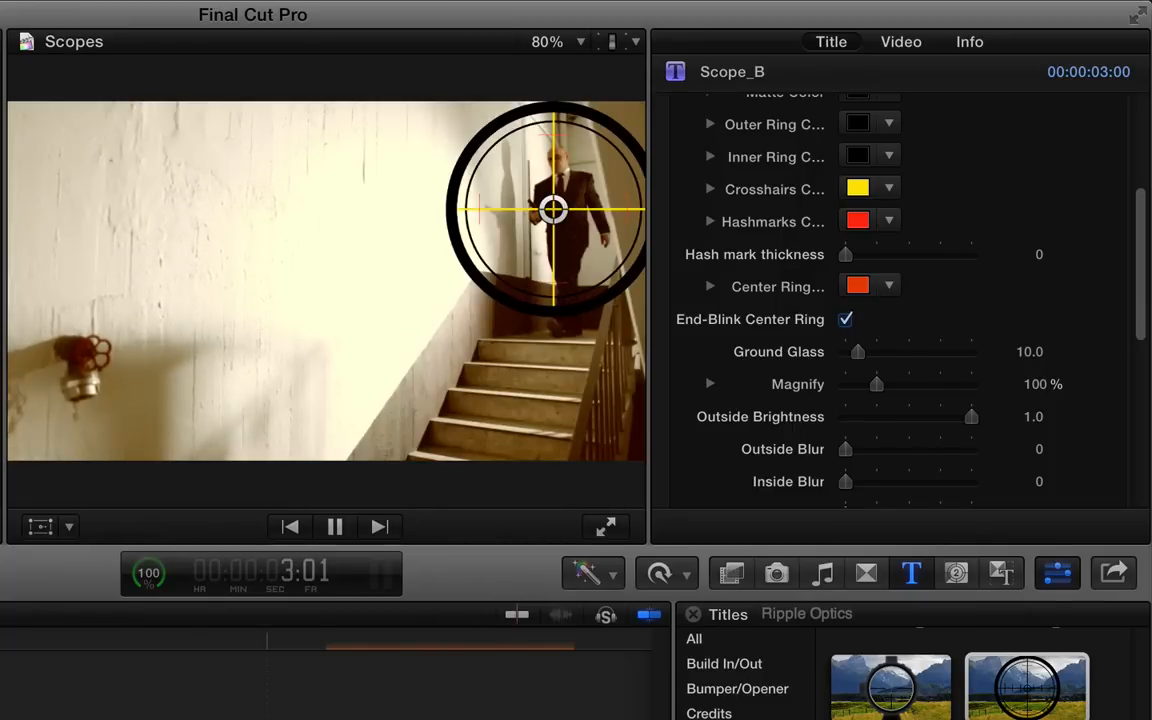
pyautogui.click(334, 527)
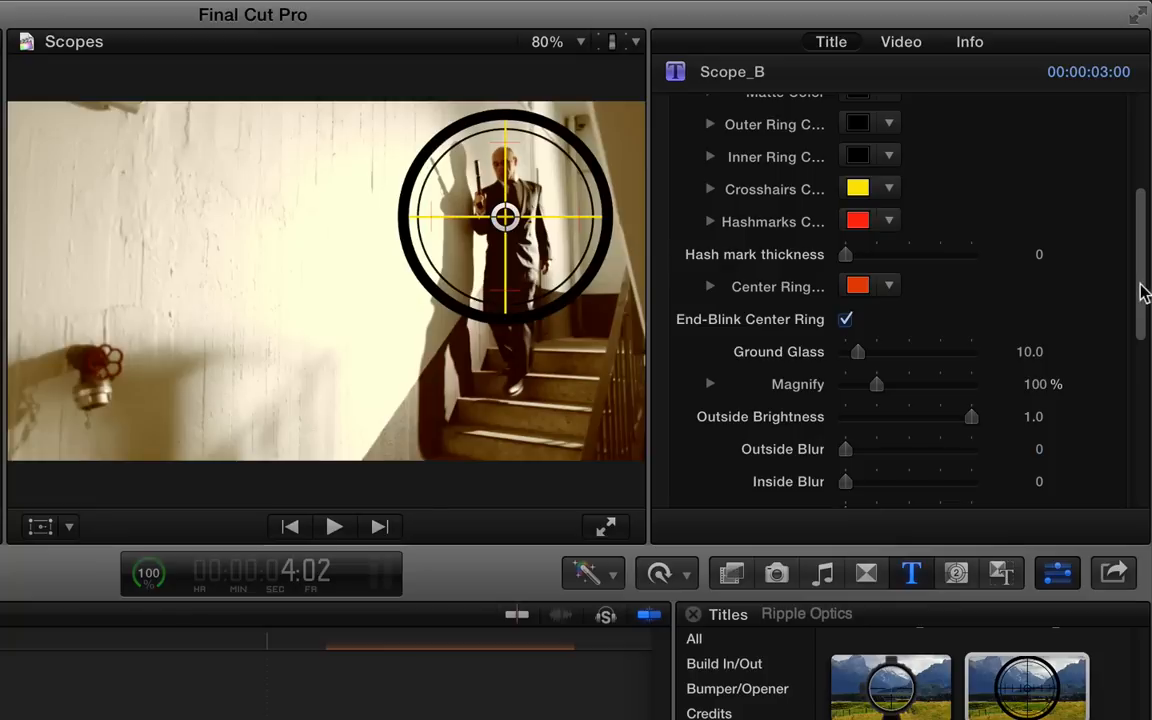
pyautogui.scroll(-3)
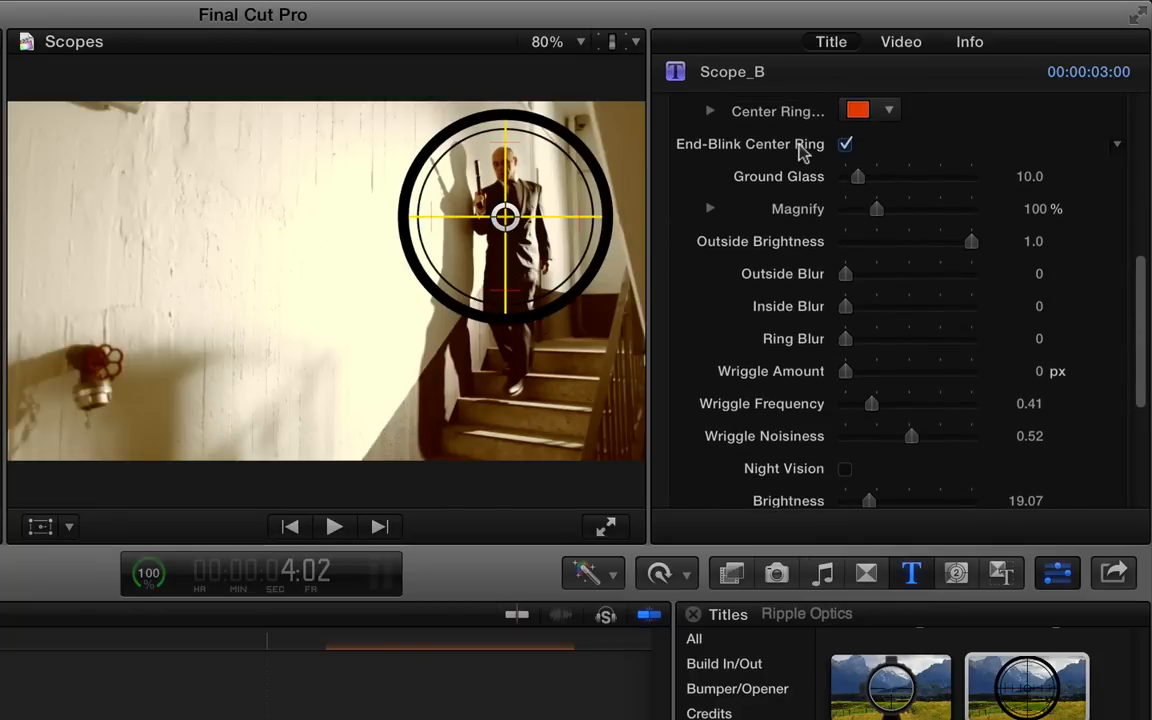
pyautogui.moveTo(818, 153)
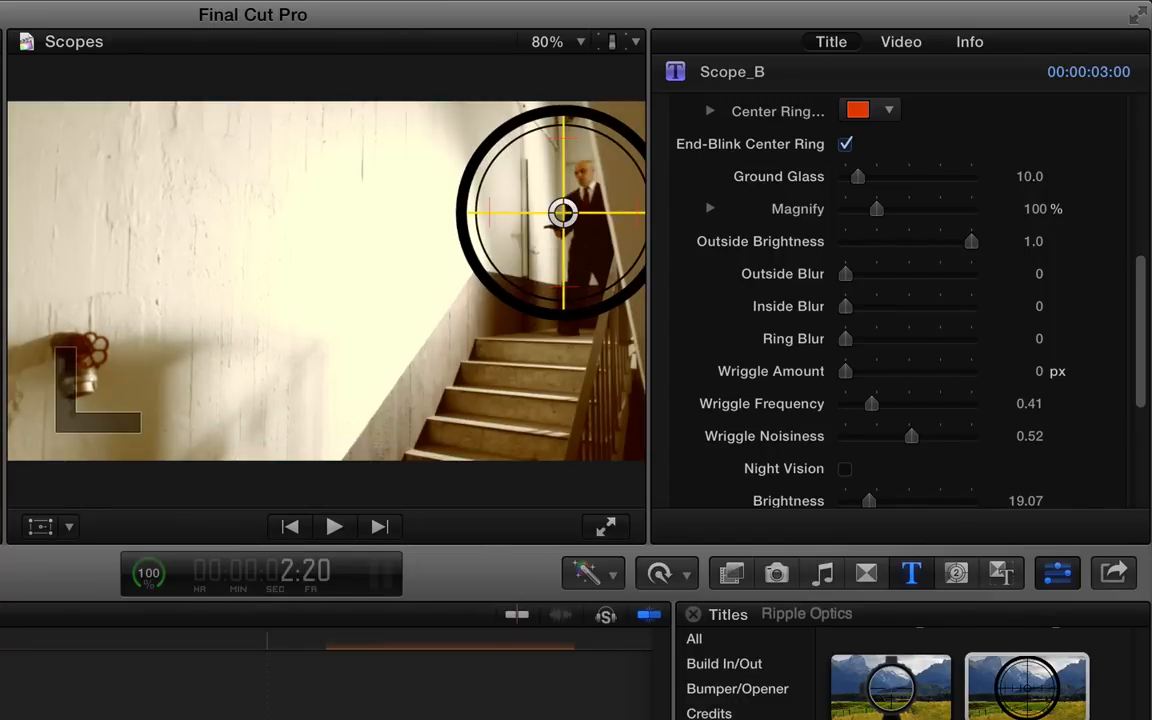
pyautogui.click(334, 527)
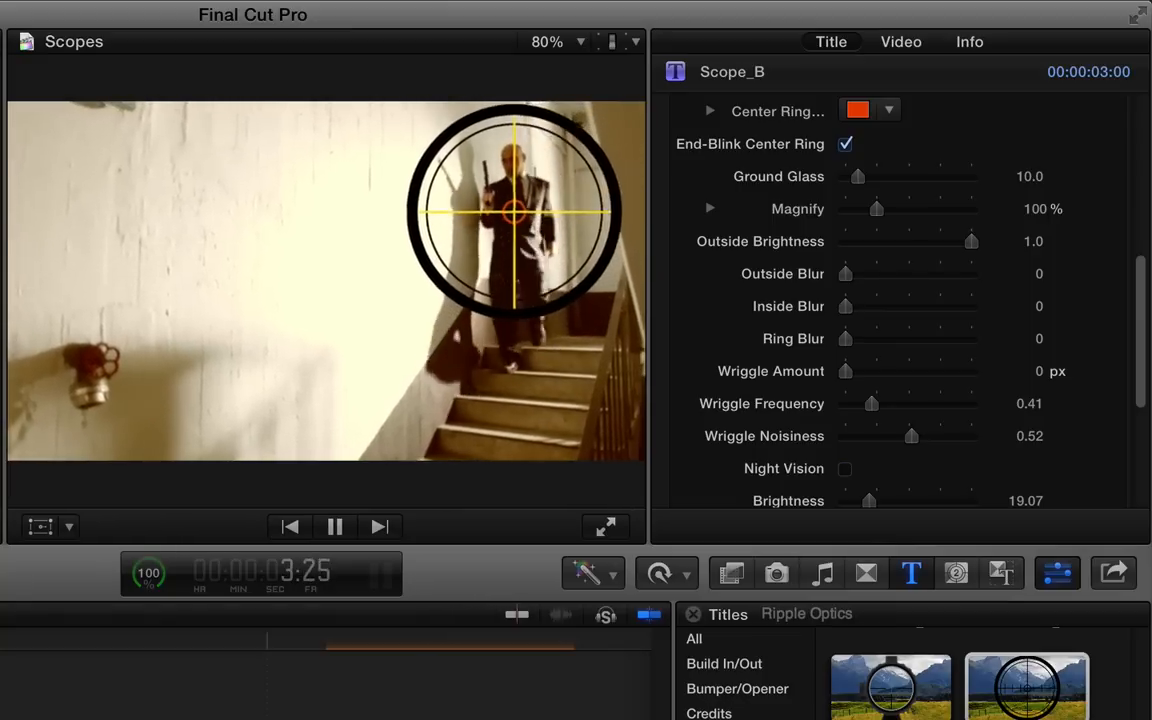
pyautogui.click(335, 527)
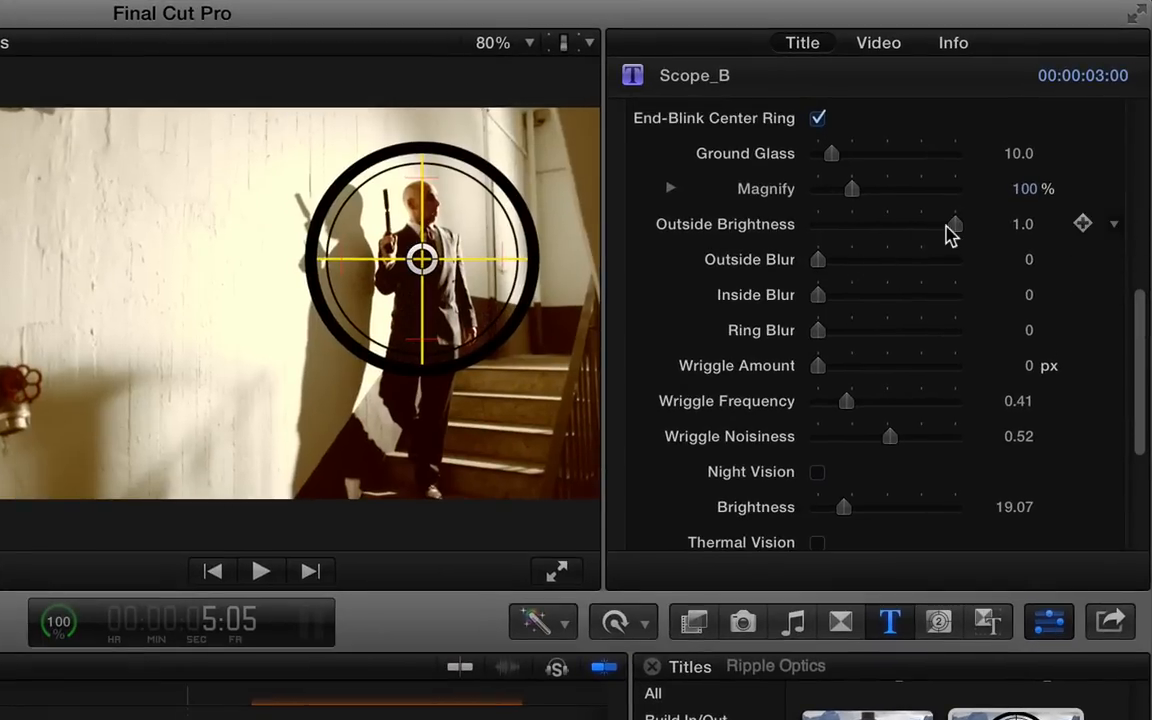
# Dim Scope_B's outside to 0.54, blur outside to 58, and set Inside Blur to 0
pyautogui.moveTo(952, 224); pyautogui.dragTo(892, 224)
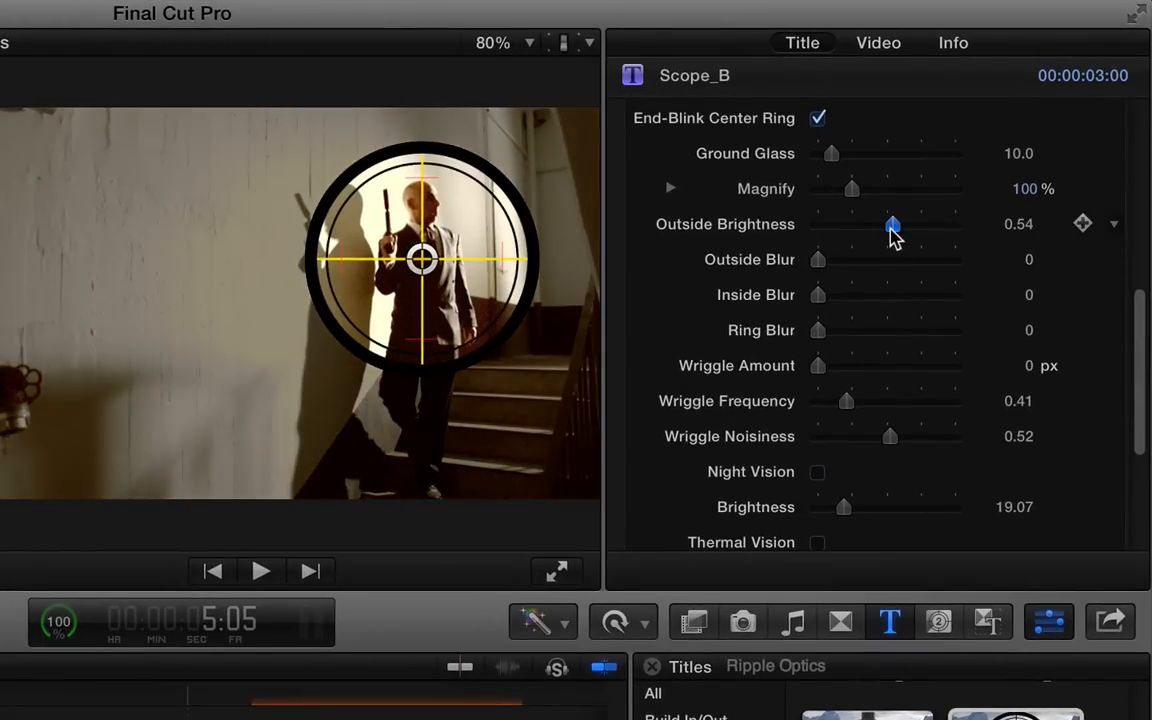
pyautogui.moveTo(817, 259); pyautogui.dragTo(877, 259)
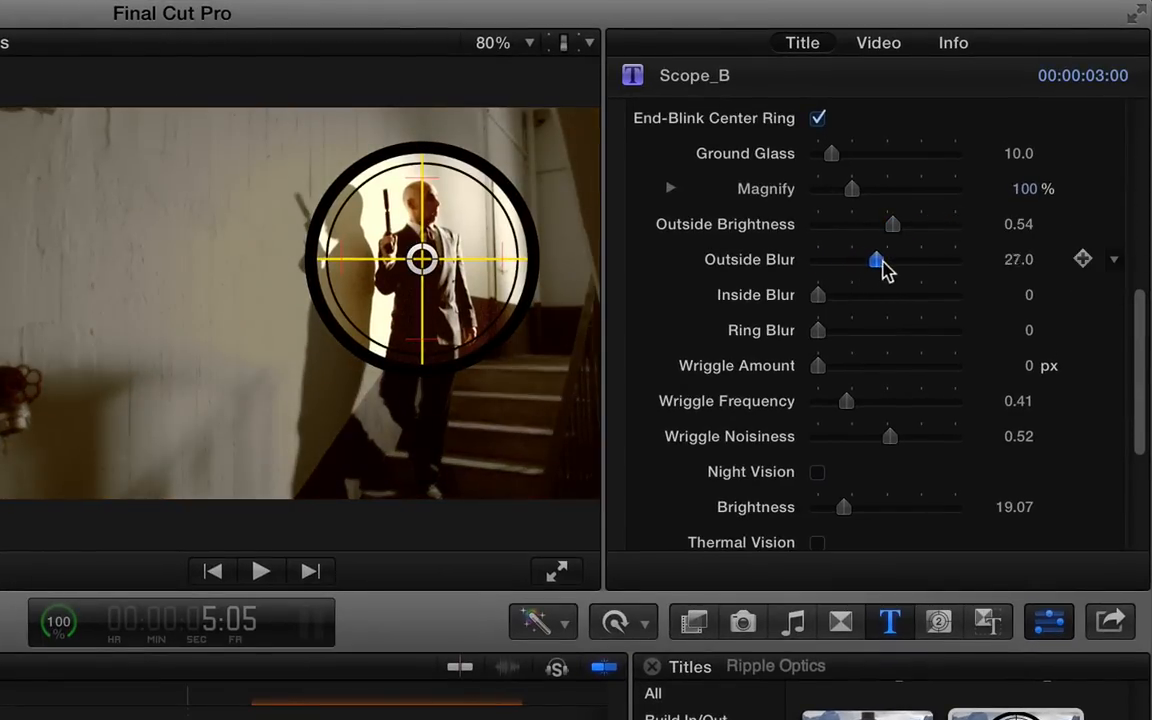
pyautogui.moveTo(876, 259); pyautogui.dragTo(945, 259)
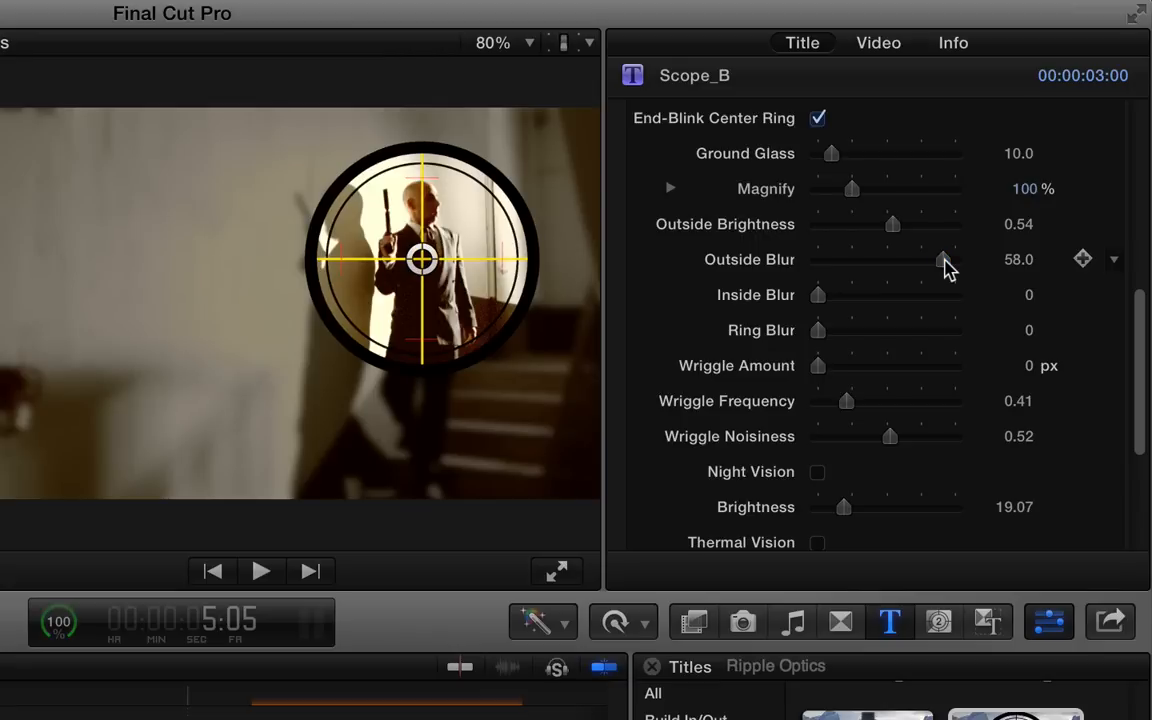
pyautogui.moveTo(817, 294); pyautogui.dragTo(896, 294)
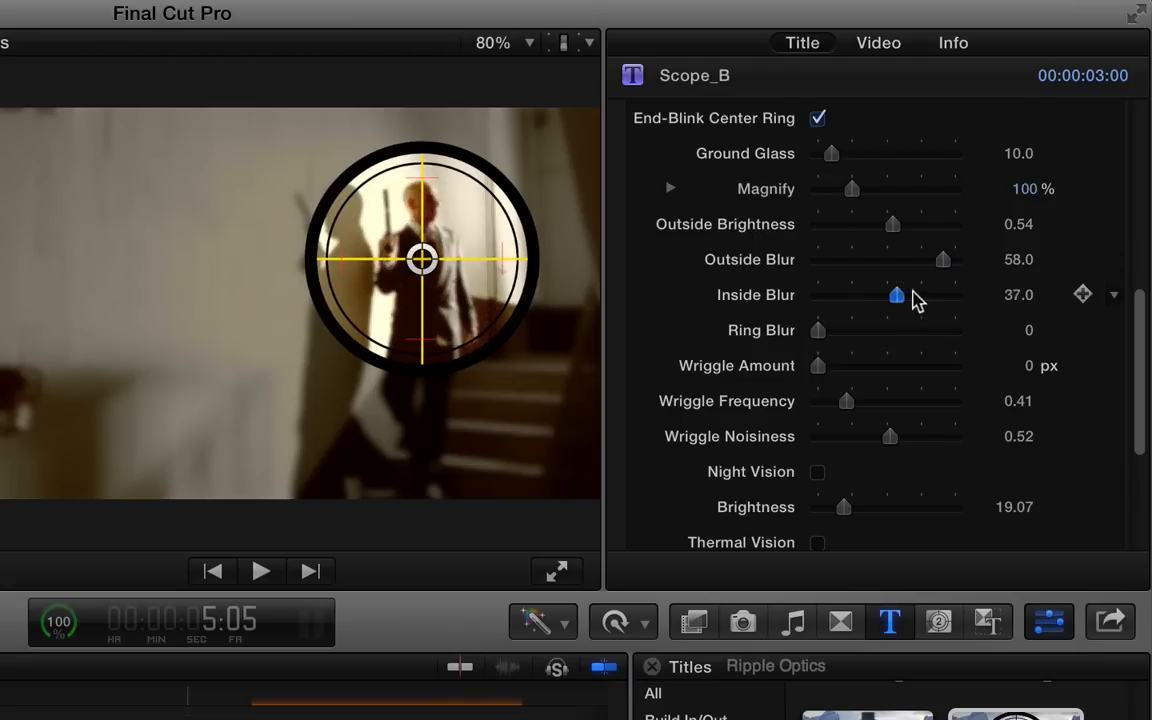
pyautogui.moveTo(896, 294); pyautogui.dragTo(931, 294)
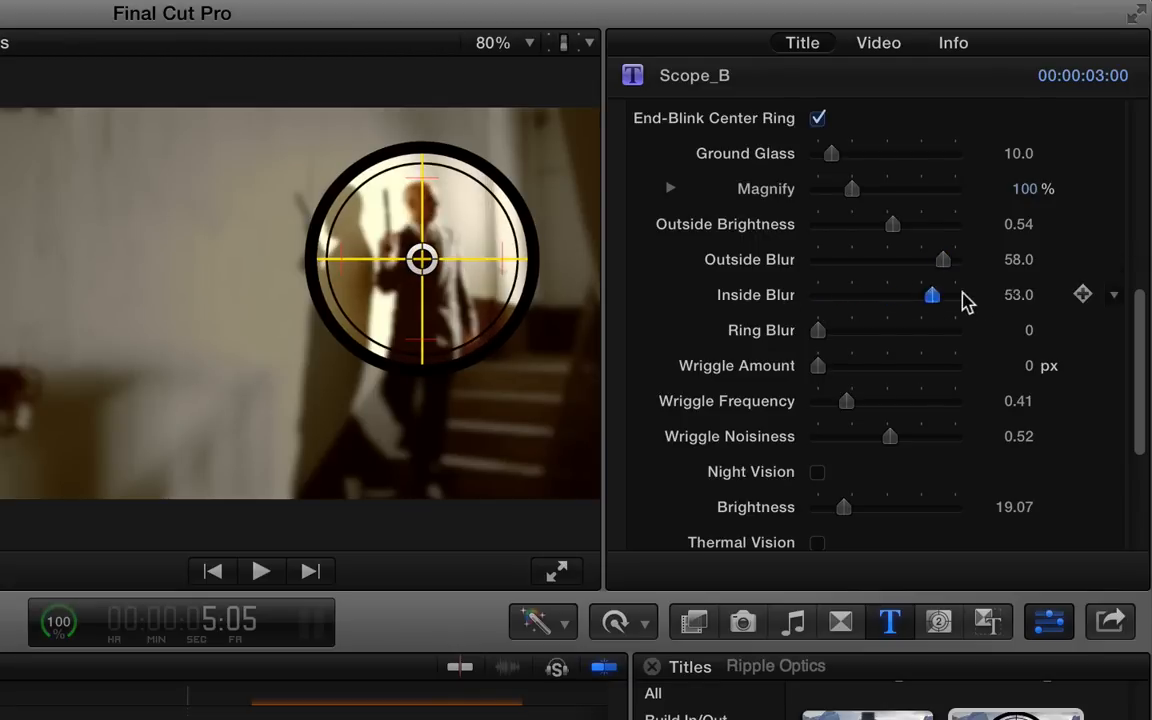
pyautogui.scroll(-3)
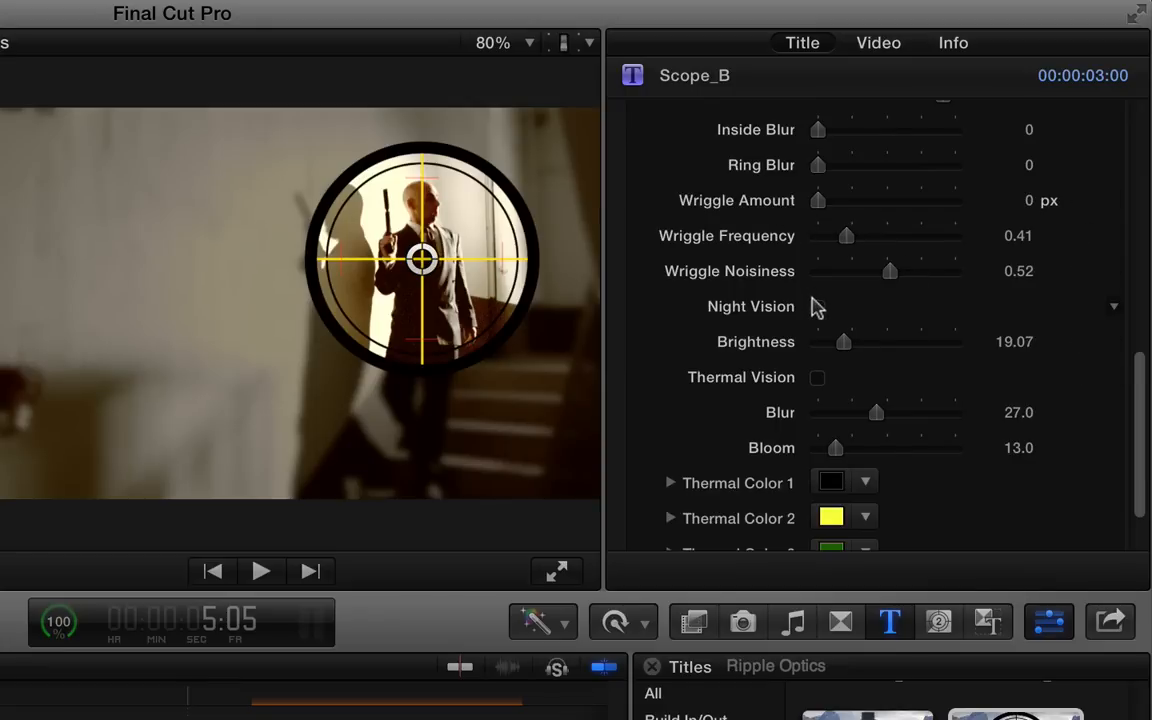
# Enable Thermal Vision on Scope_B and set Thermal Color 1 to orange
pyautogui.scroll(-3)
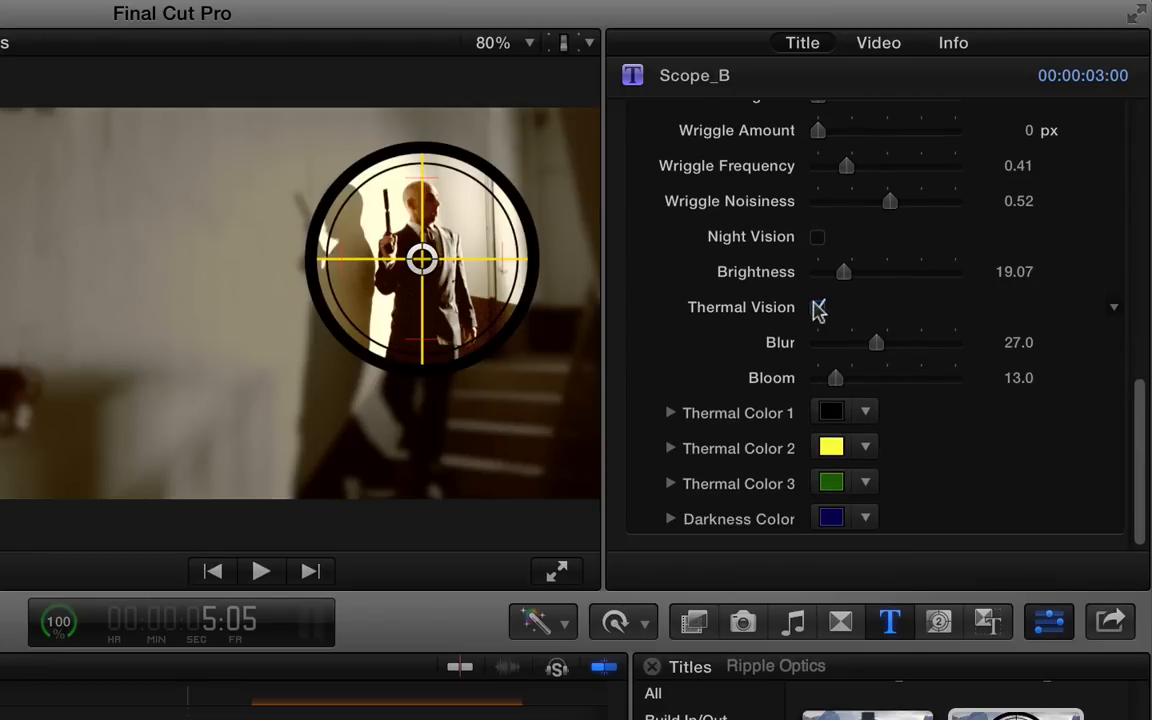
pyautogui.click(818, 307)
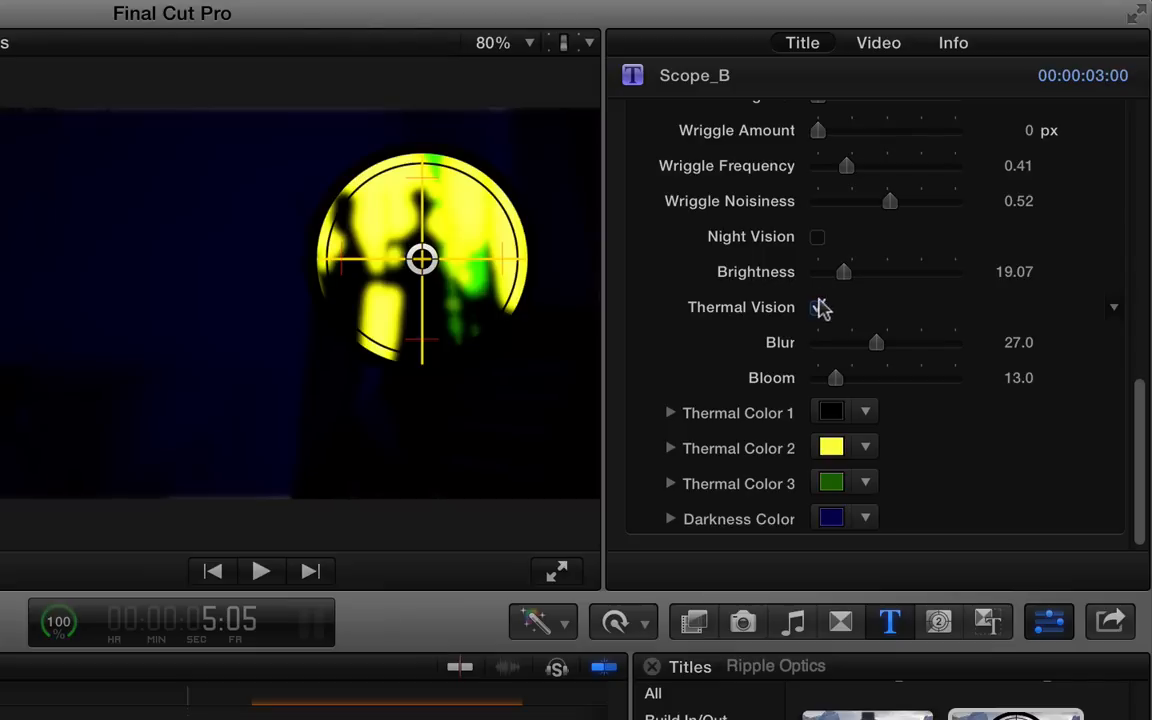
pyautogui.click(817, 307)
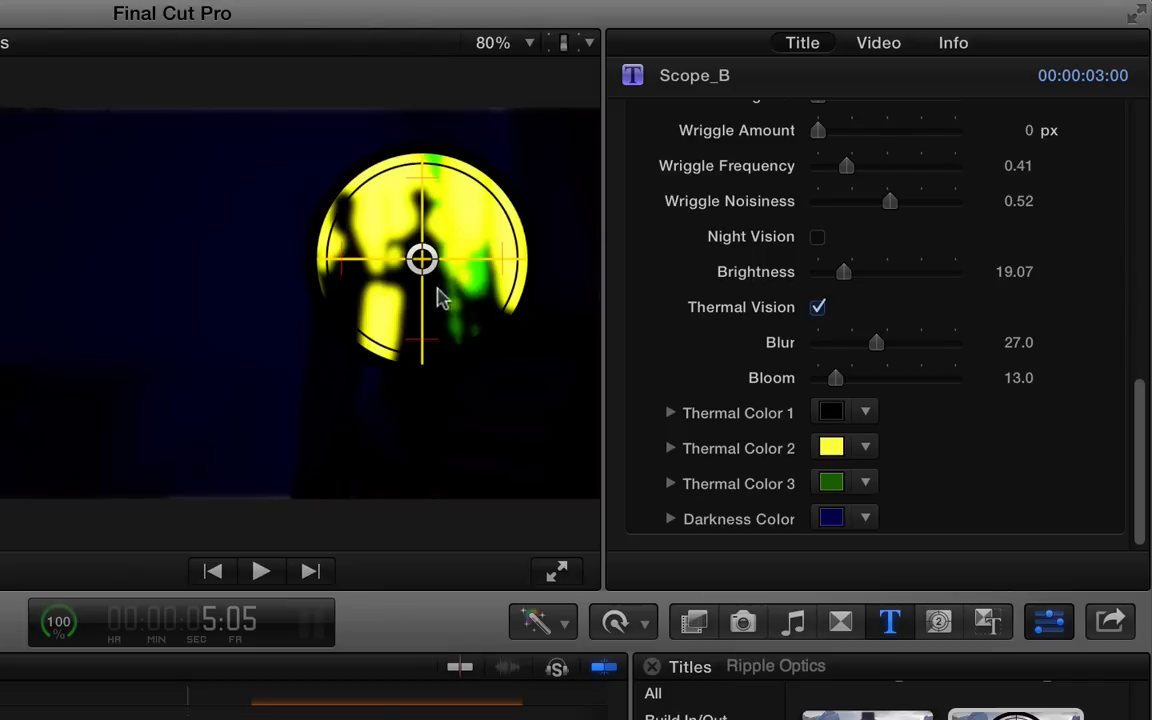
pyautogui.moveTo(418, 232)
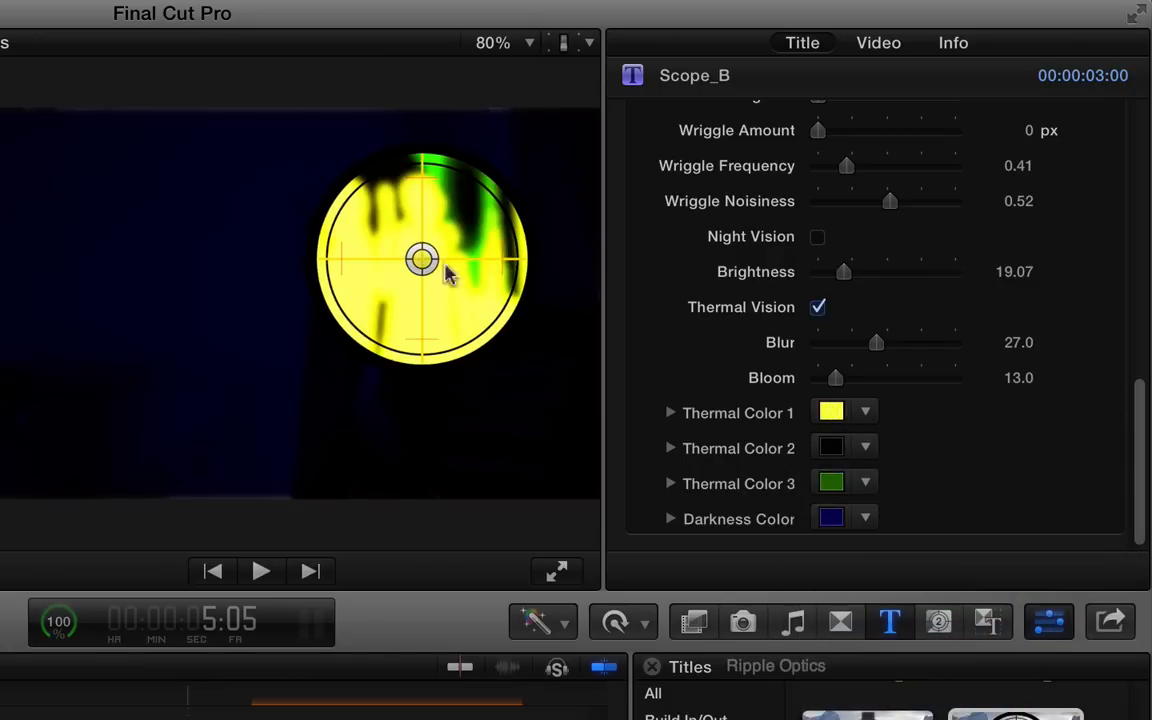
pyautogui.click(831, 411)
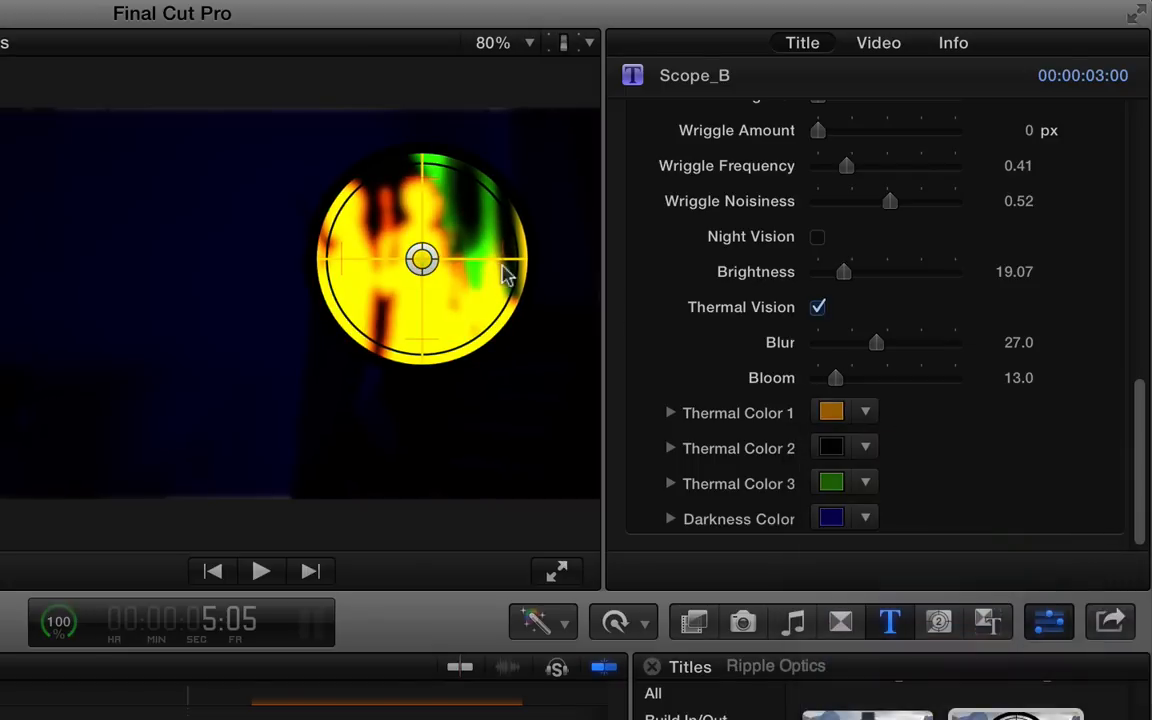
pyautogui.moveTo(445, 295)
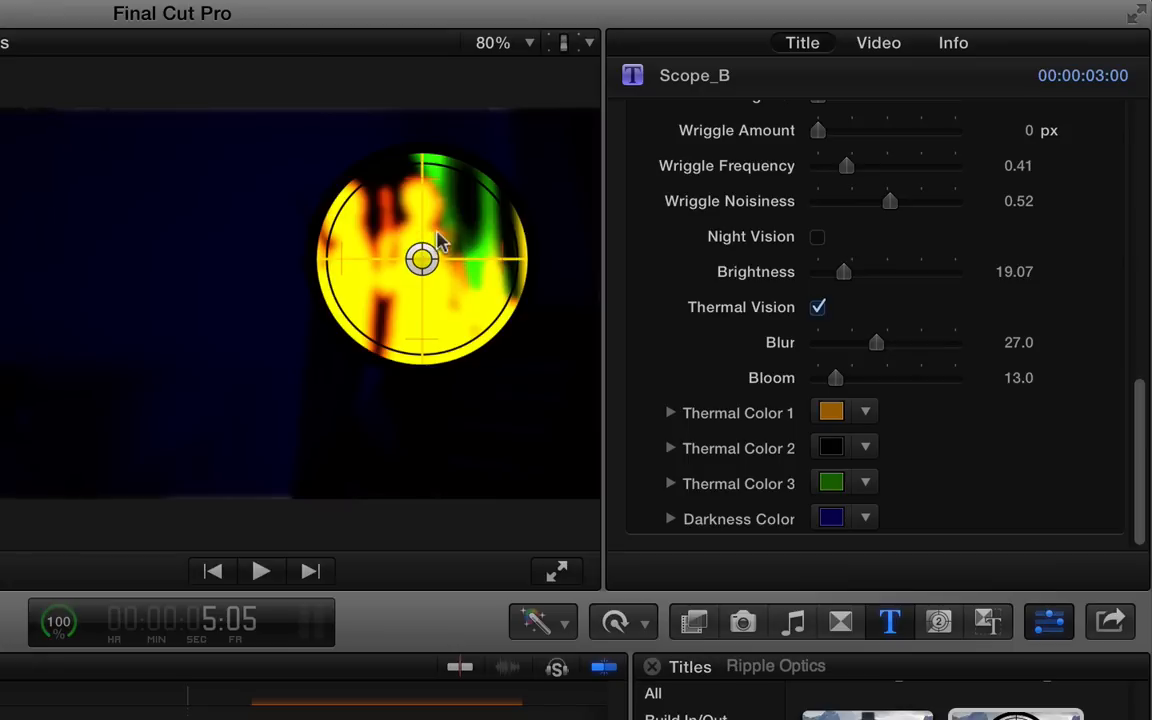
pyautogui.moveTo(351, 114)
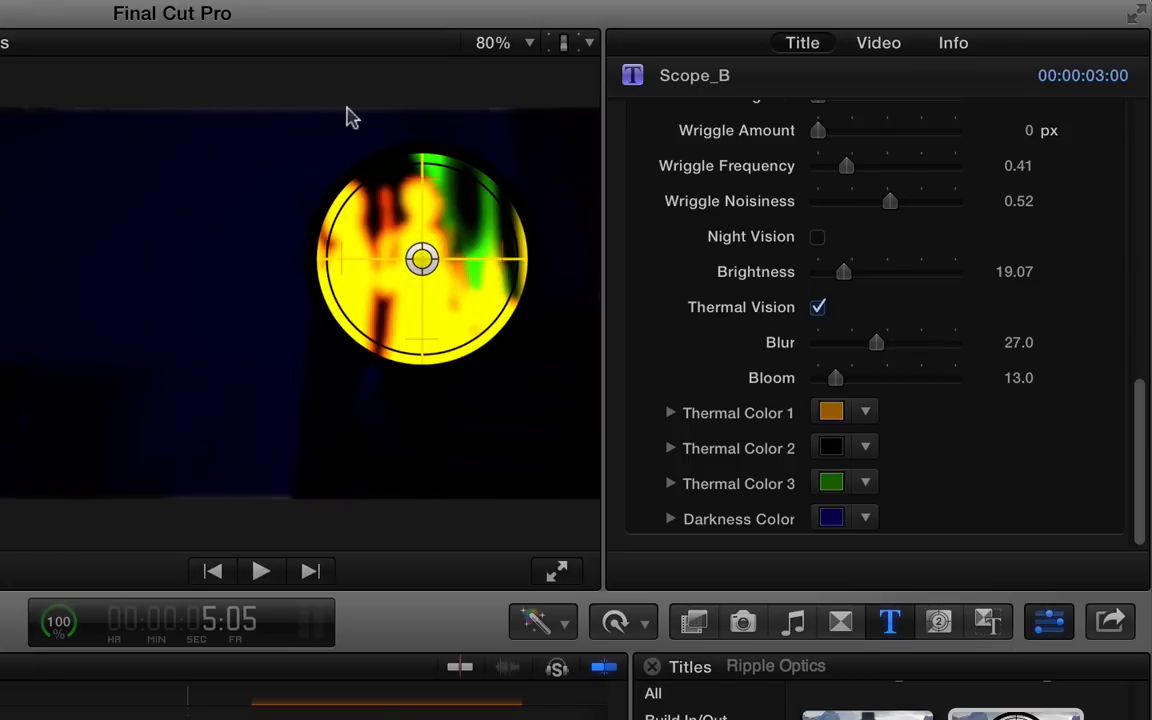
pyautogui.moveTo(212, 496)
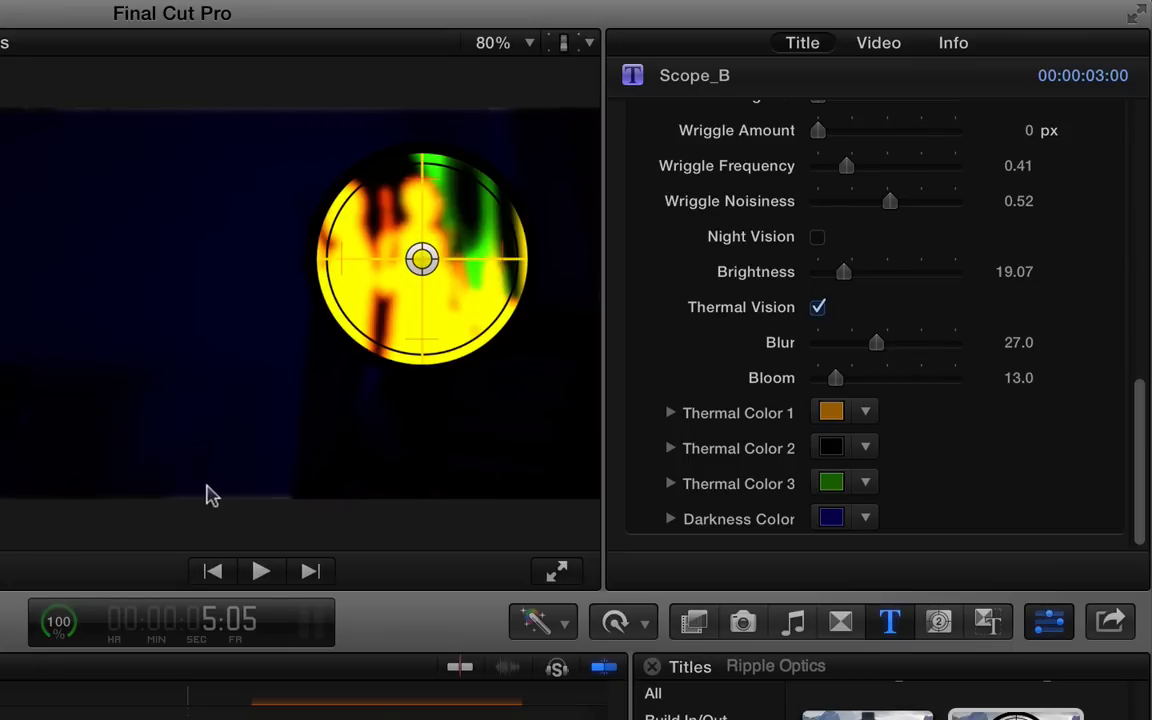
pyautogui.scroll(3)
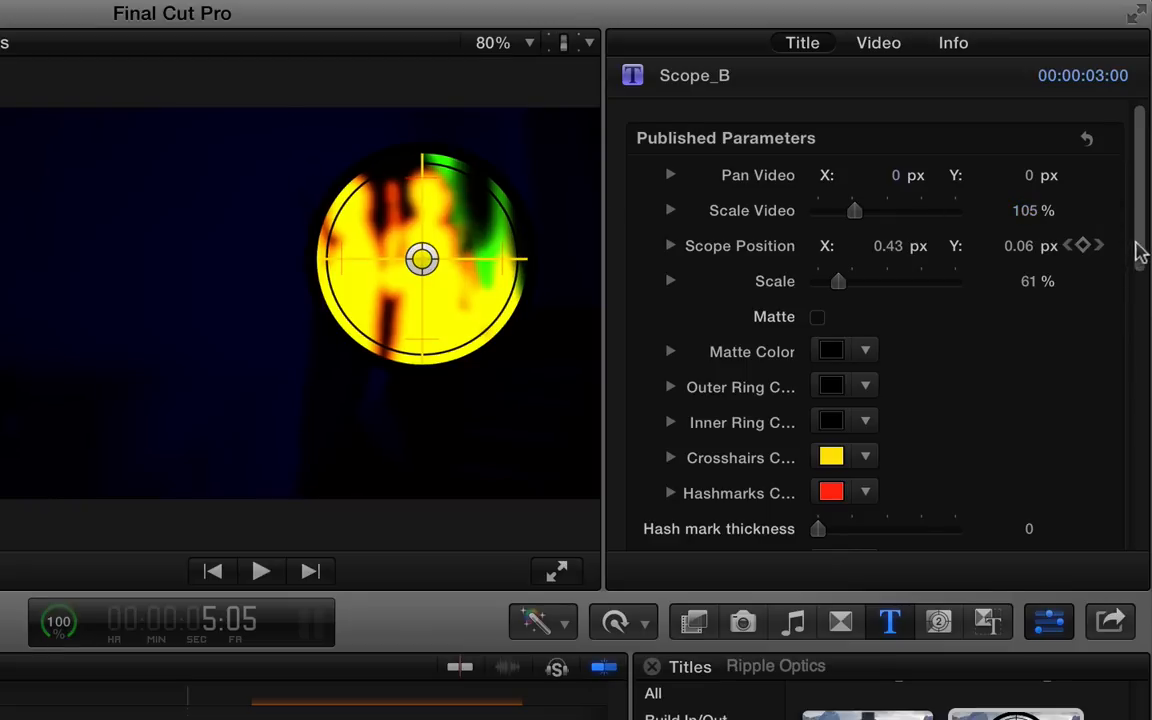
# Select the Scope_C title above the jet clip to show its inspector parameters
pyautogui.scroll(-3)
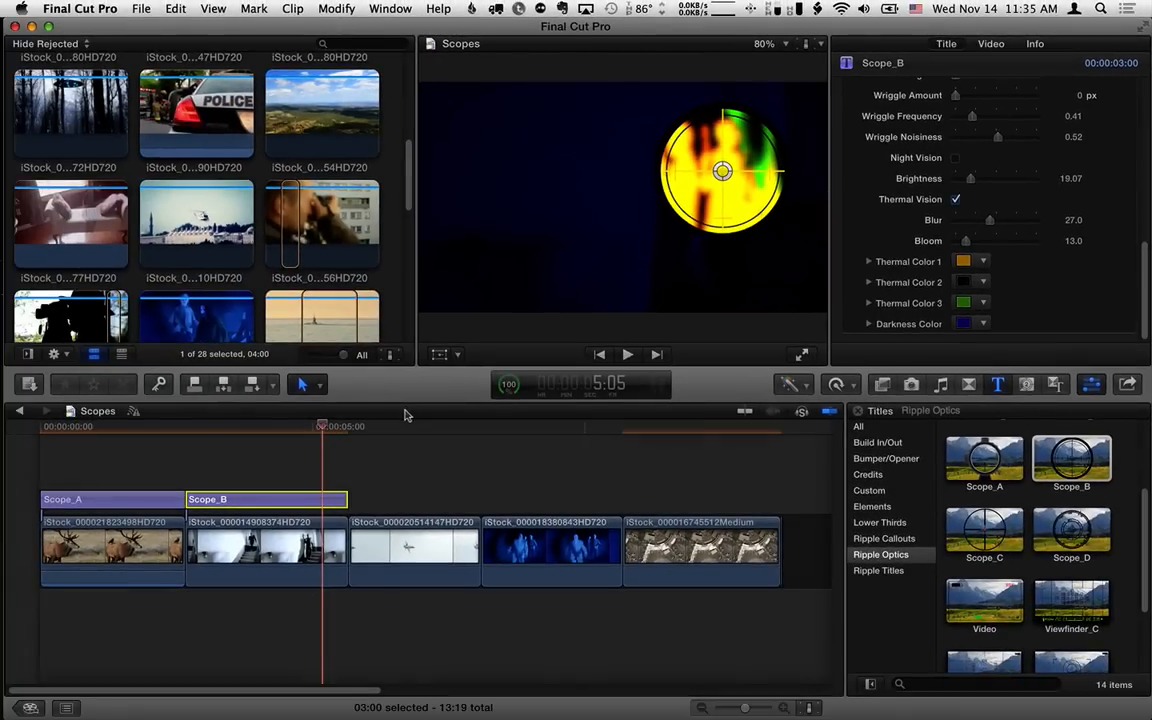
pyautogui.click(413, 545)
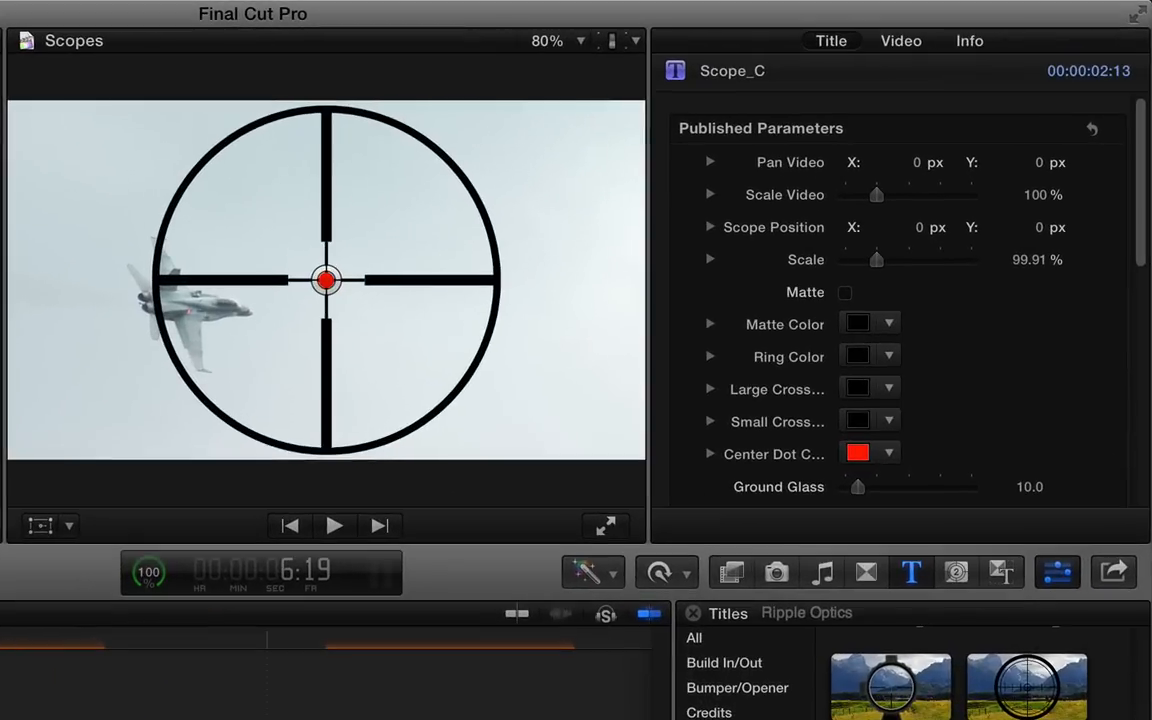
pyautogui.moveTo(358, 247)
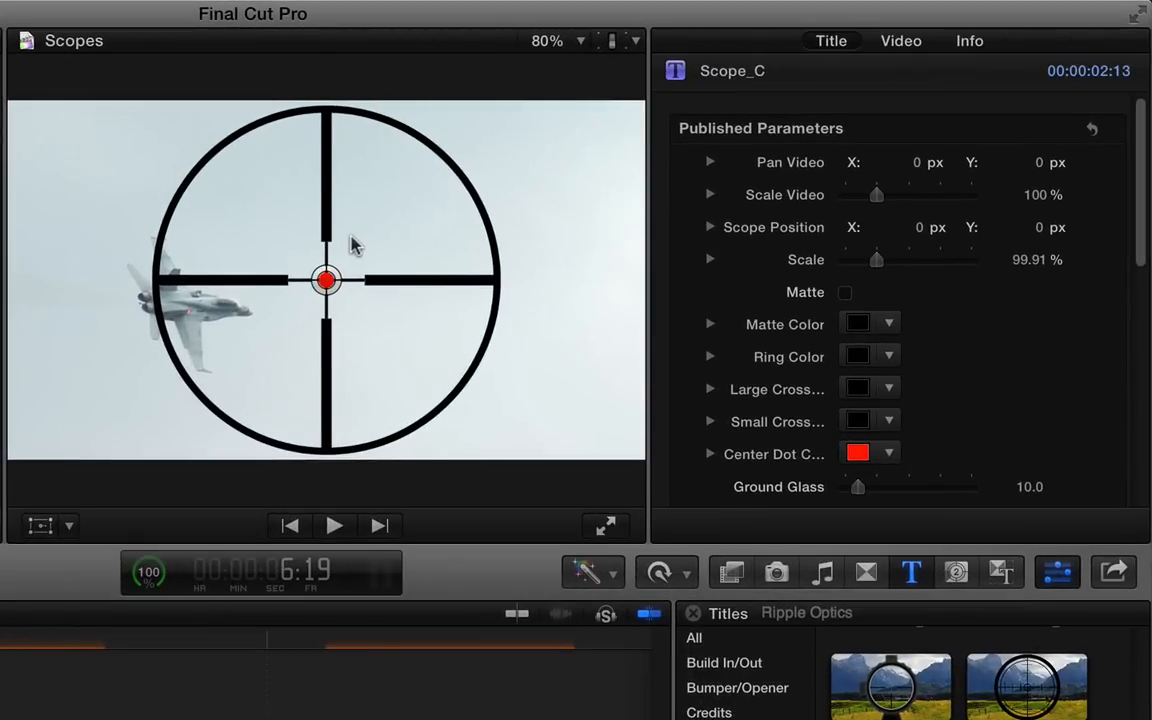
pyautogui.moveTo(895, 165)
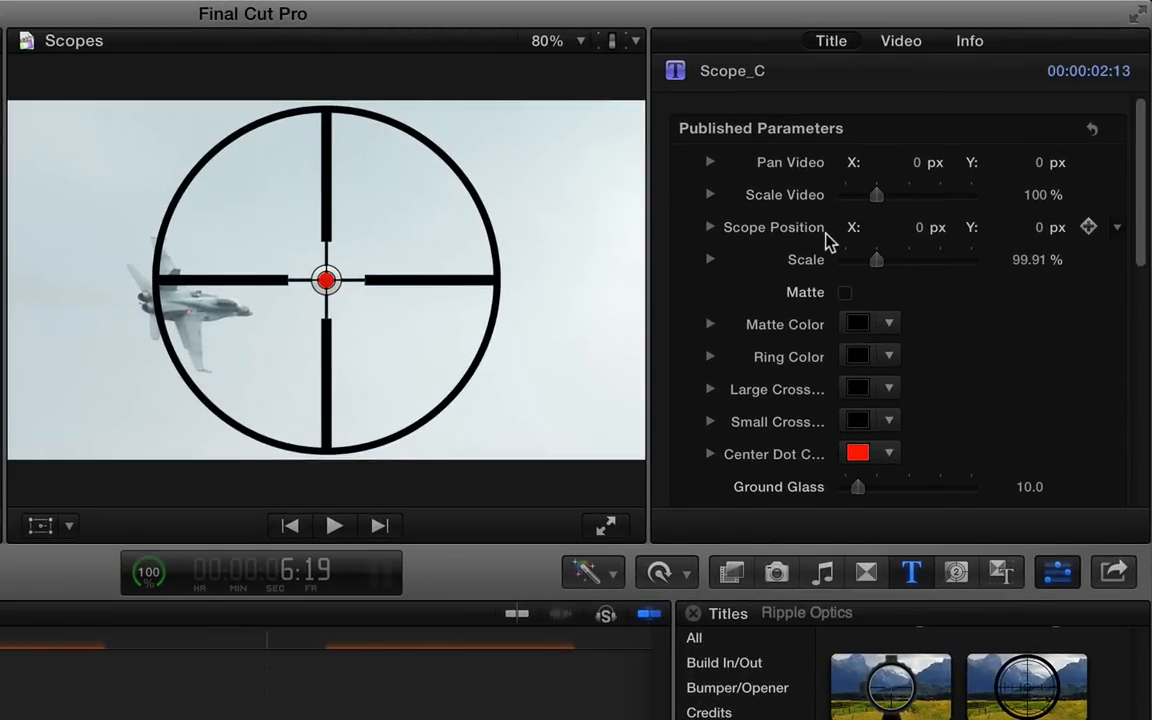
# Make Scope_C's ring red, centre dot yellow and small crosshairs white
pyautogui.scroll(-3)
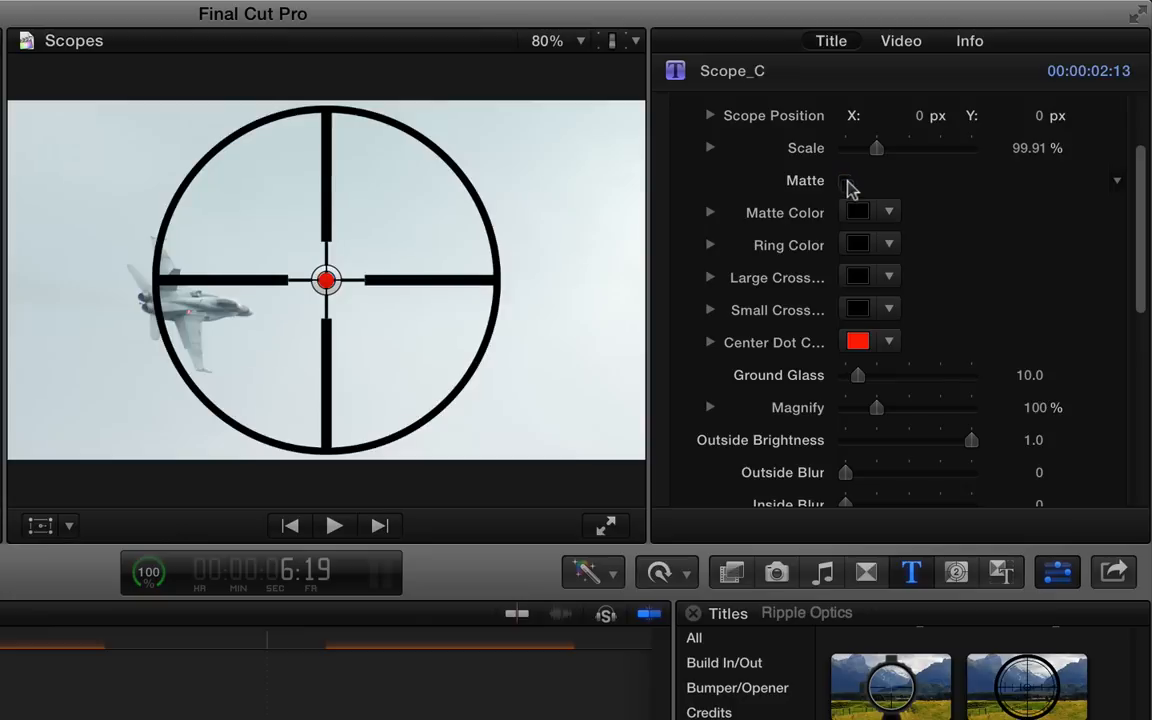
pyautogui.click(857, 341)
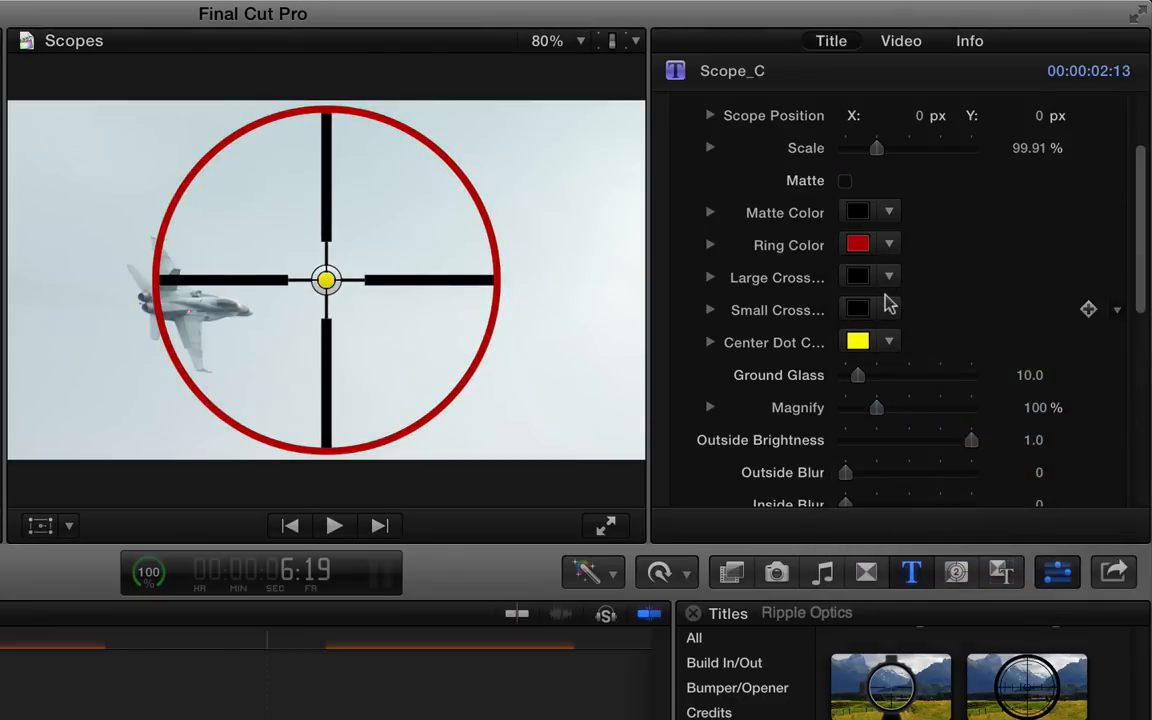
pyautogui.click(857, 308)
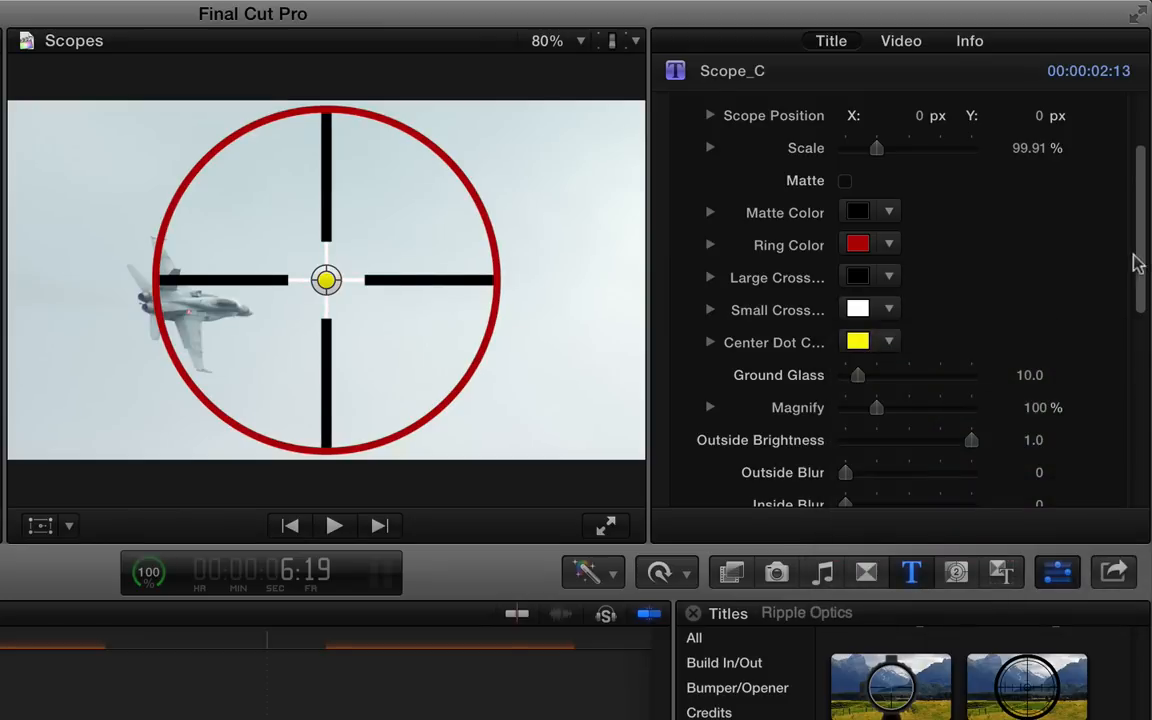
# Keep Scope_C magnification at 100% and set Outside Blur to 53
pyautogui.scroll(-3)
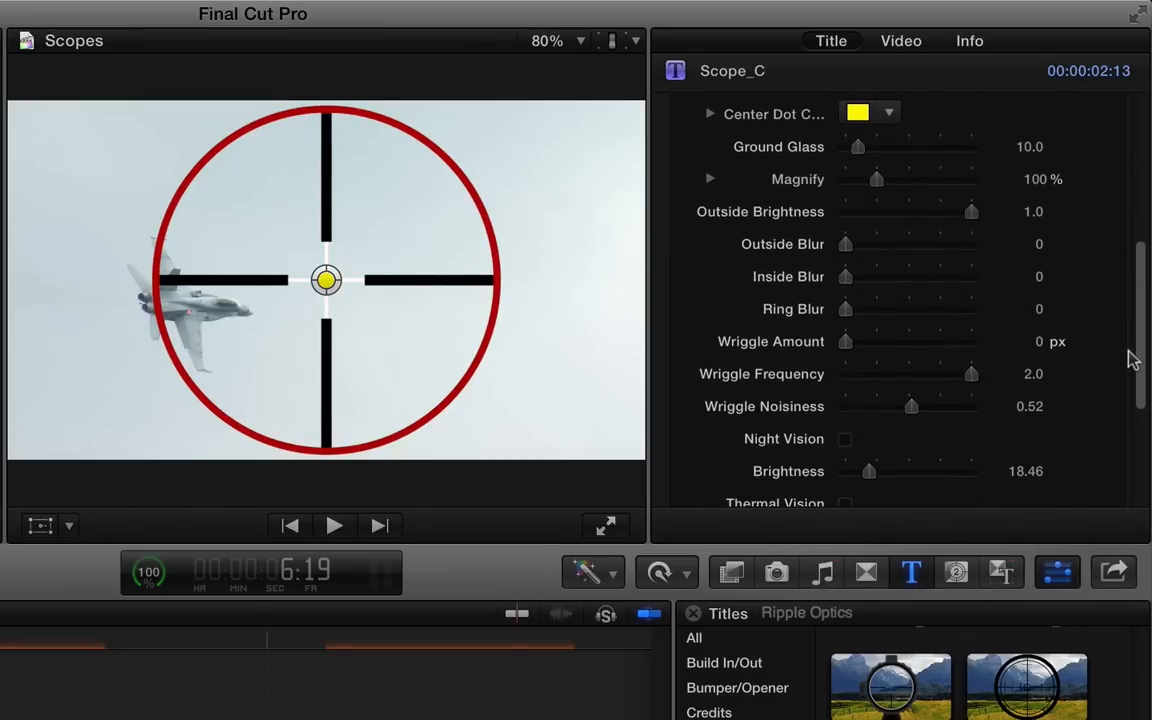
pyautogui.moveTo(878, 179); pyautogui.dragTo(875, 179)
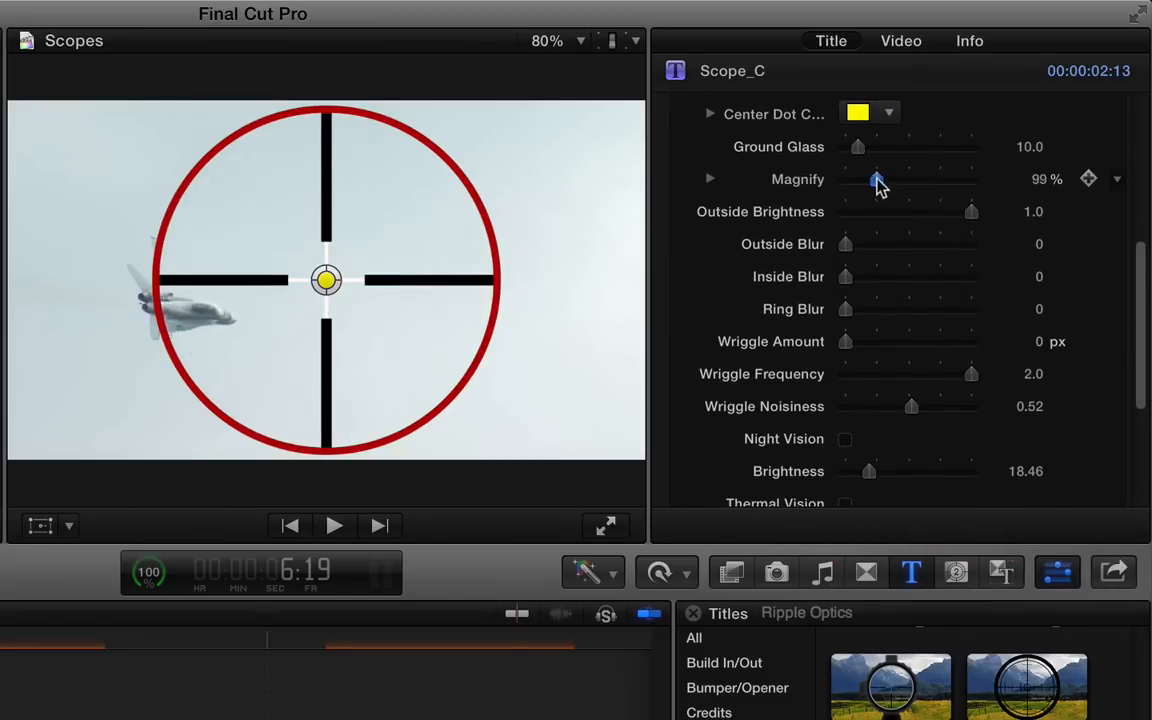
pyautogui.moveTo(874, 179); pyautogui.dragTo(877, 179)
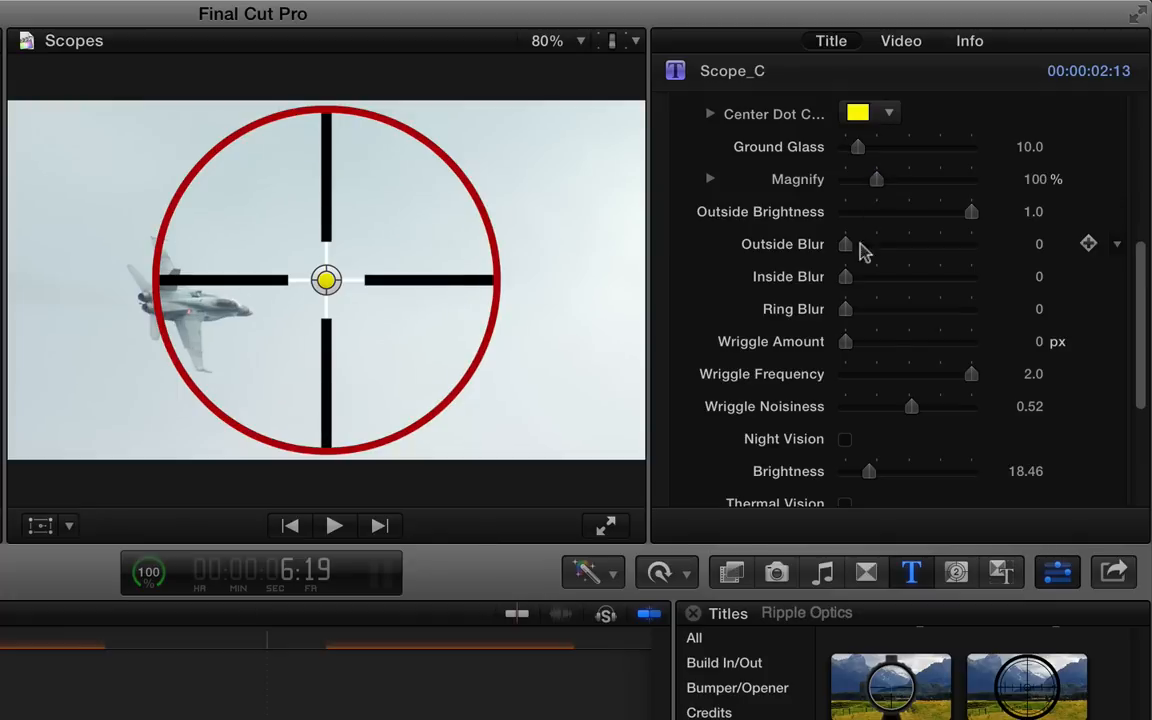
pyautogui.moveTo(845, 244); pyautogui.dragTo(950, 244)
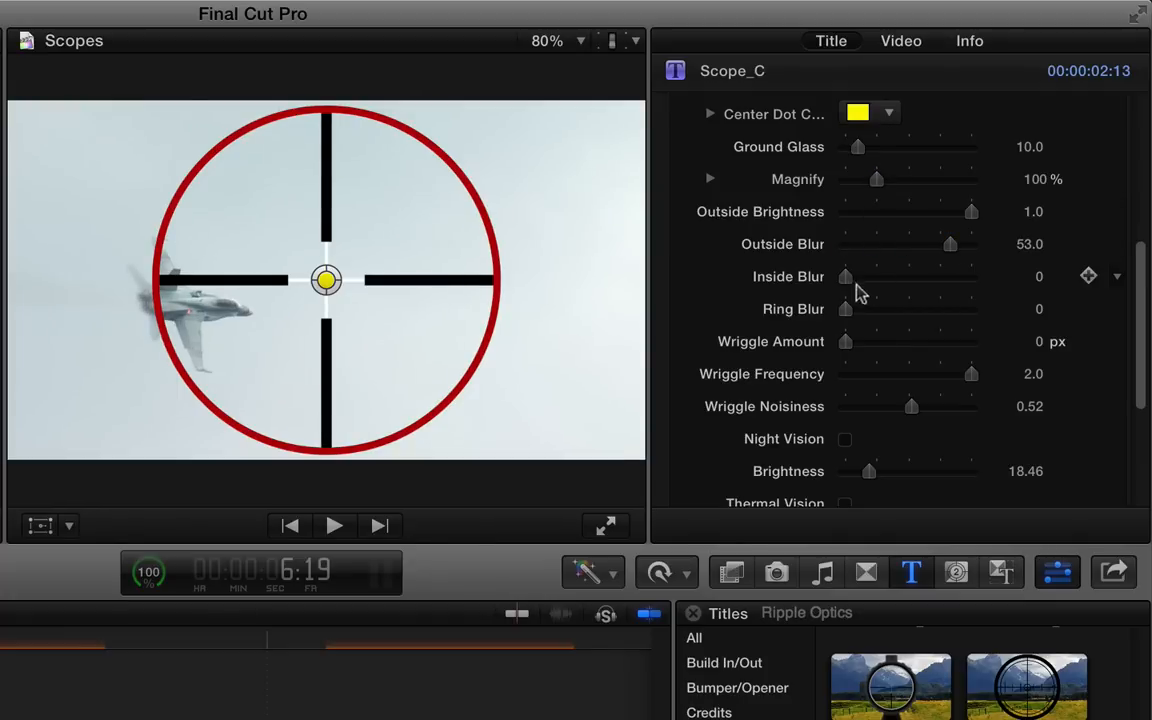
pyautogui.click(845, 277)
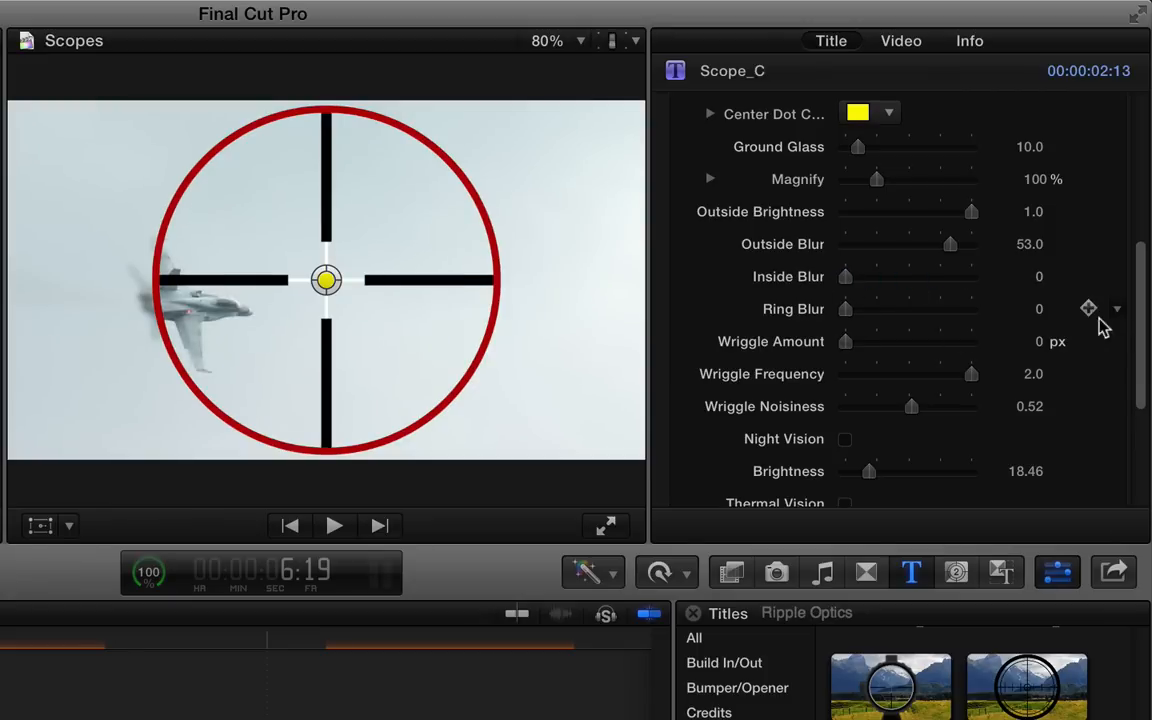
# Turn on Night Vision for Scope_C and lower outside brightness to 0.26
pyautogui.scroll(-3)
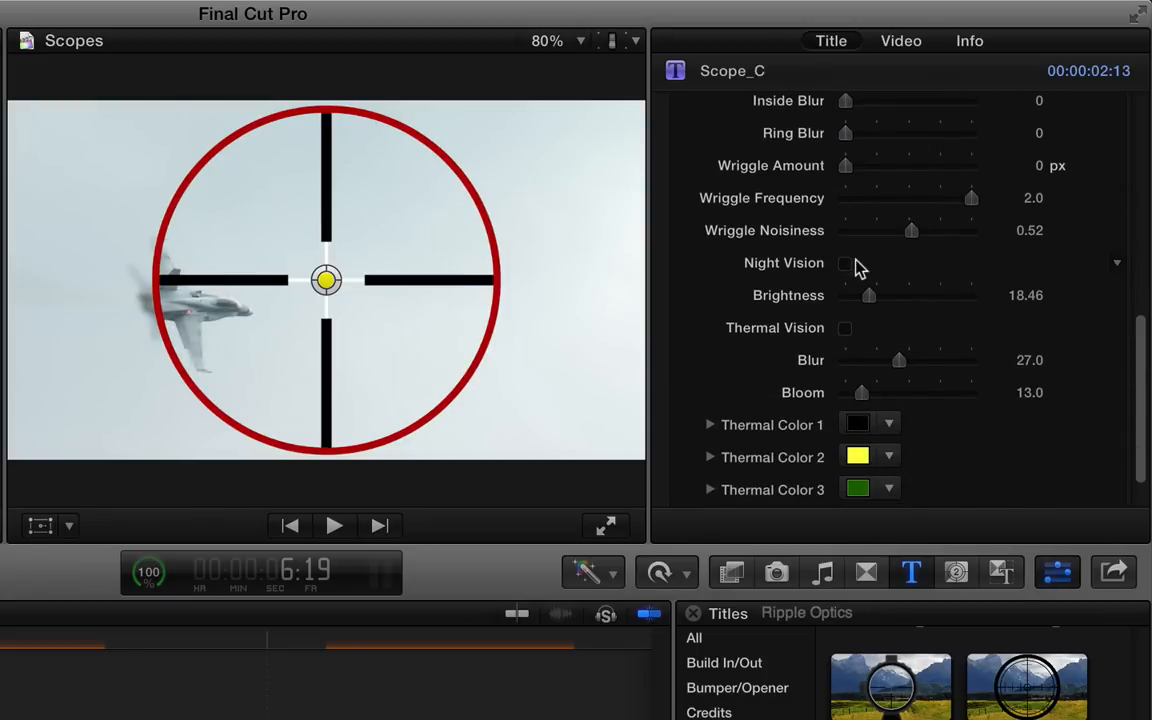
pyautogui.click(845, 328)
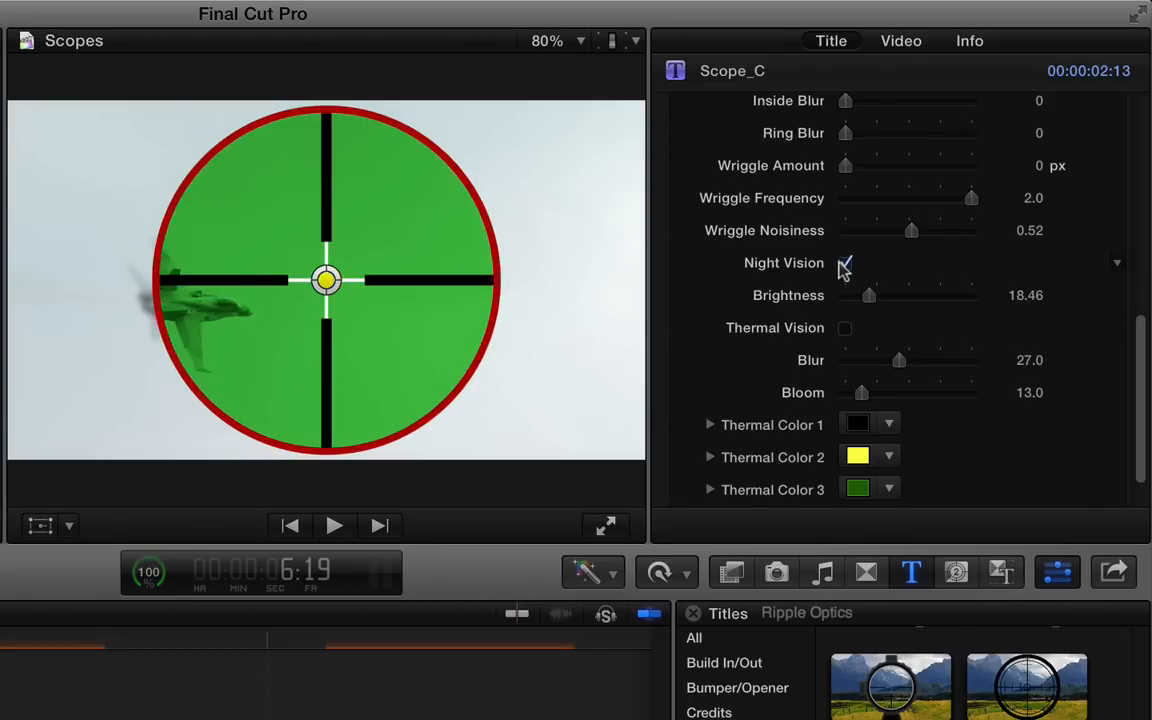
pyautogui.scroll(3)
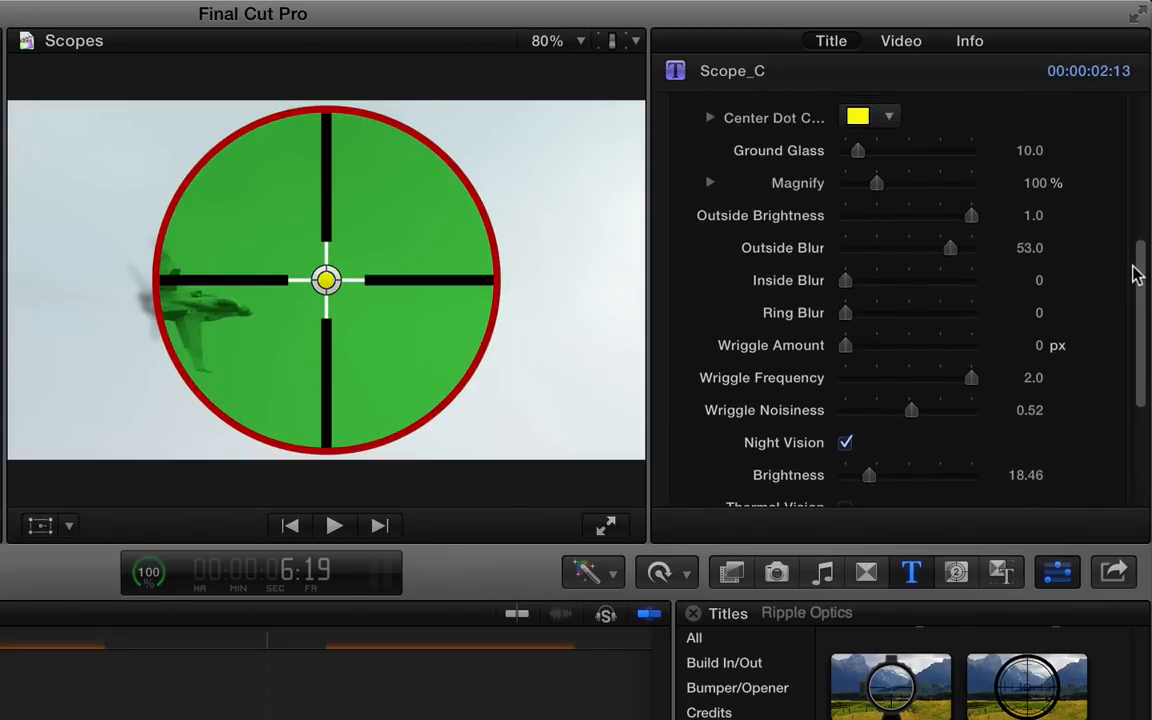
pyautogui.moveTo(970, 215); pyautogui.dragTo(876, 215)
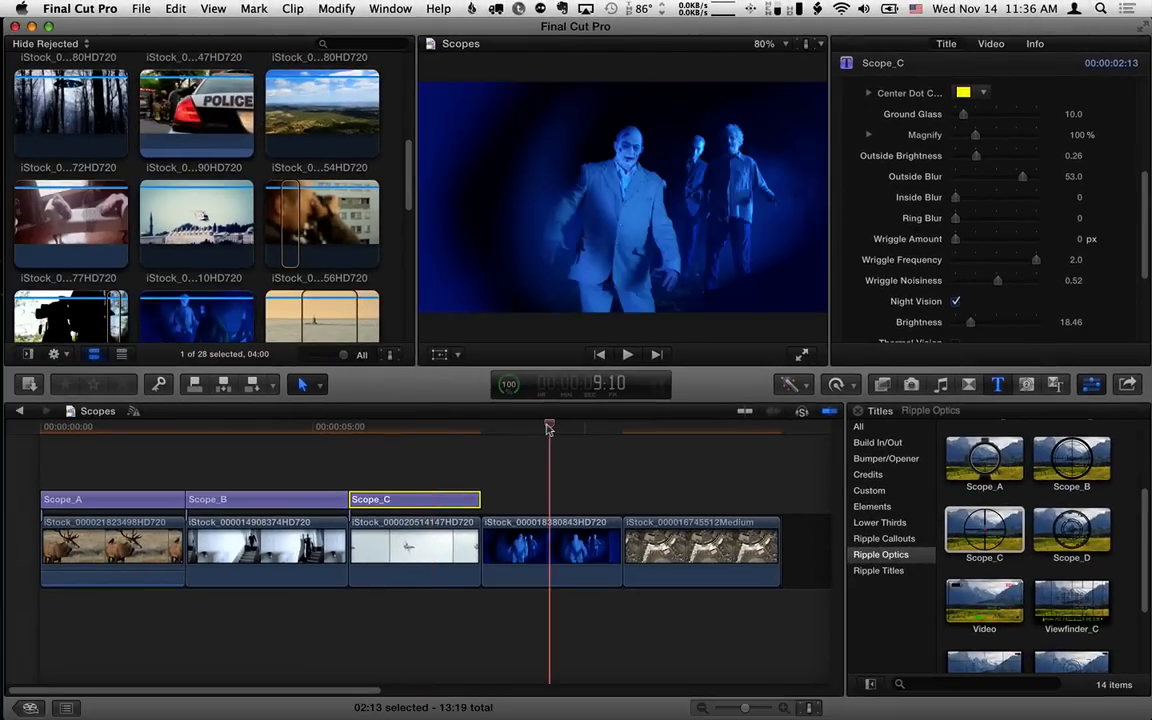
# Add the Ripple Optics Scope_D title and drag it over the final aerial airport clip
pyautogui.click(551, 548)
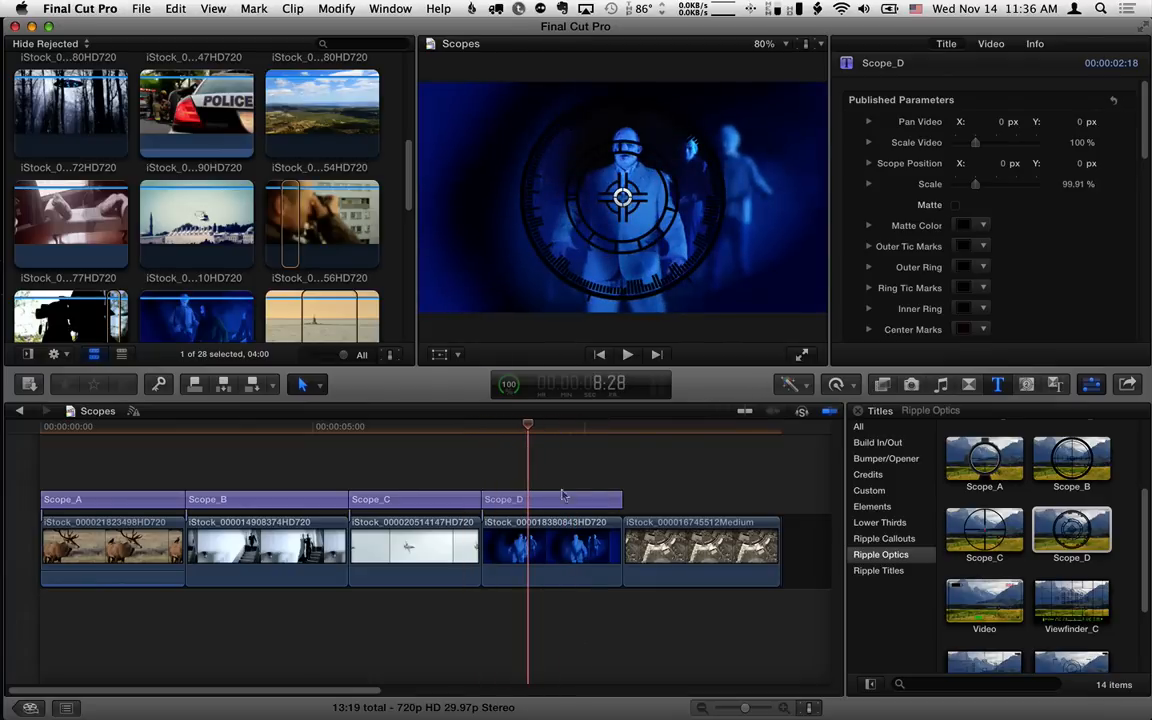
pyautogui.click(690, 499)
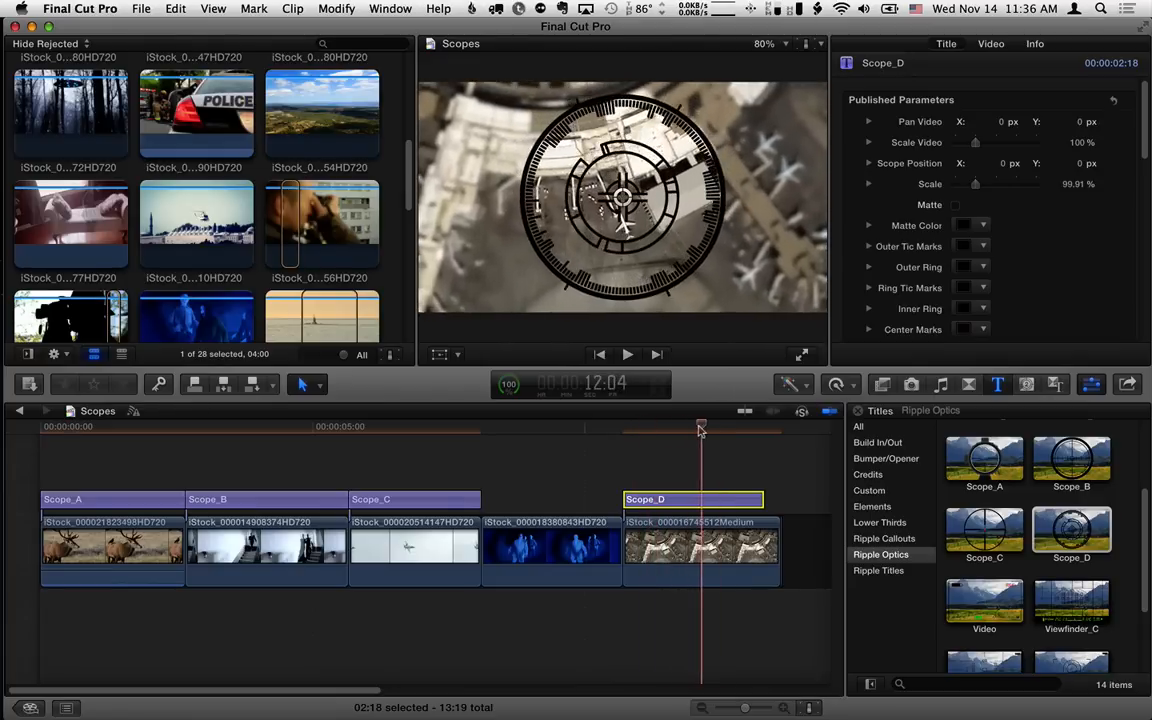
pyautogui.moveTo(701, 428); pyautogui.dragTo(651, 428)
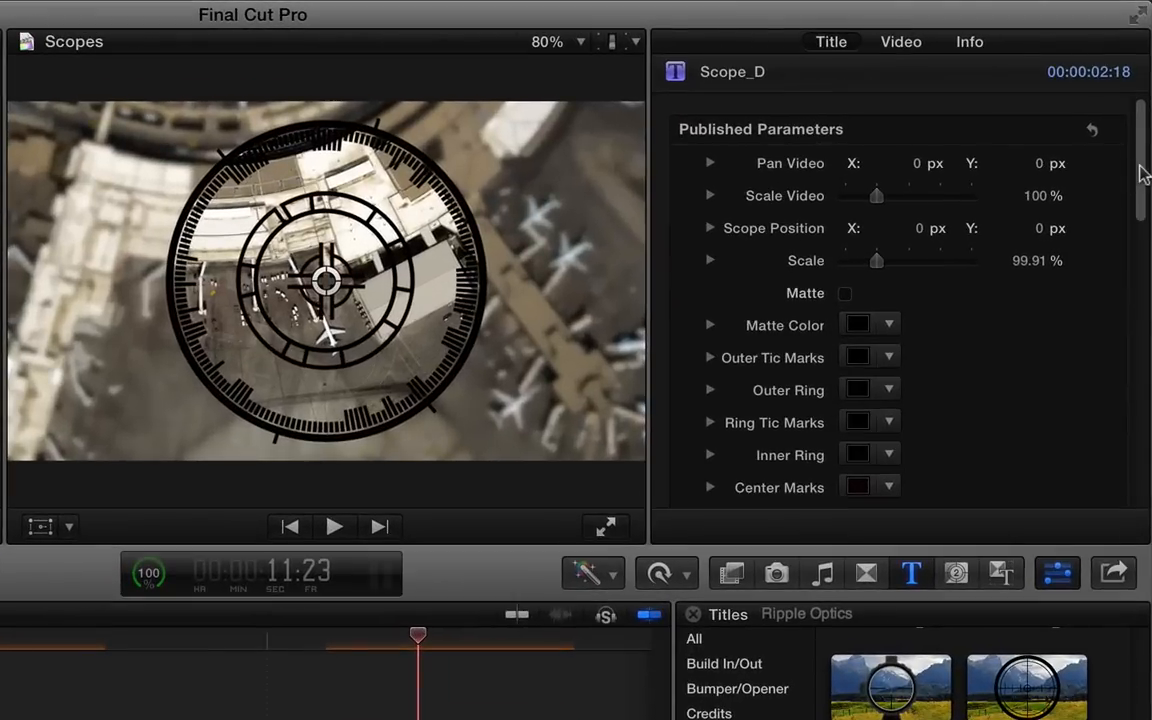
pyautogui.moveTo(810, 170)
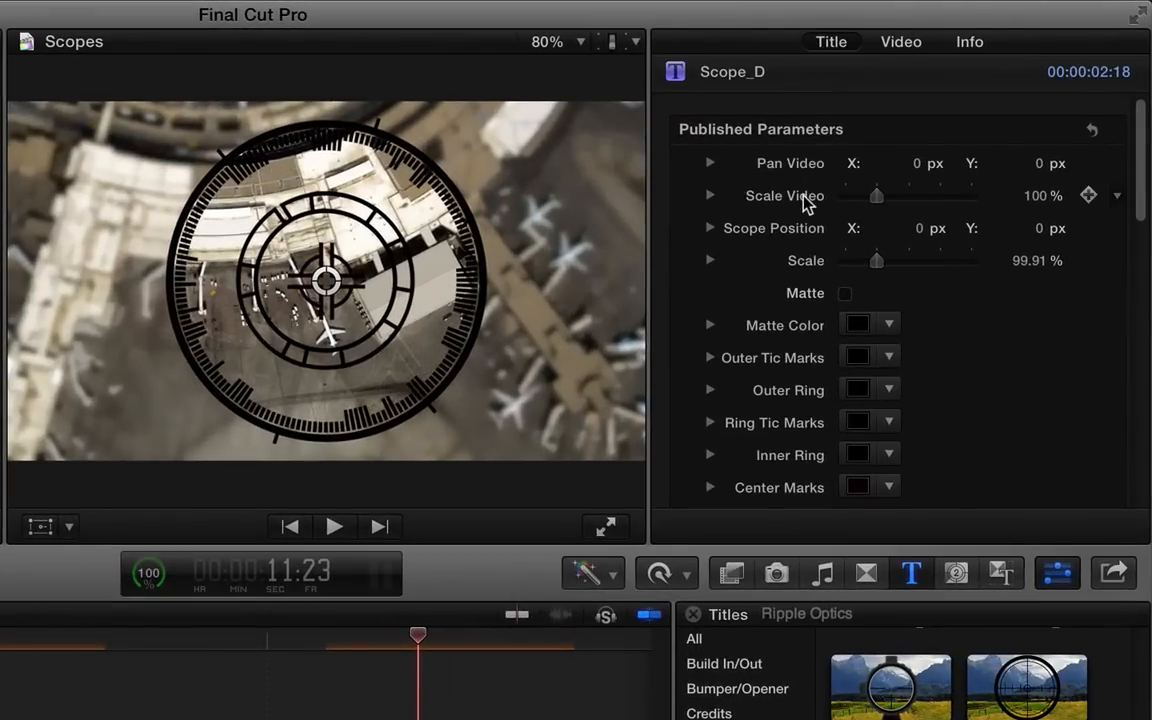
# Adjust Scope_D's Scale slider up and back down, settling at about 104%
pyautogui.moveTo(876, 260); pyautogui.dragTo(898, 260)
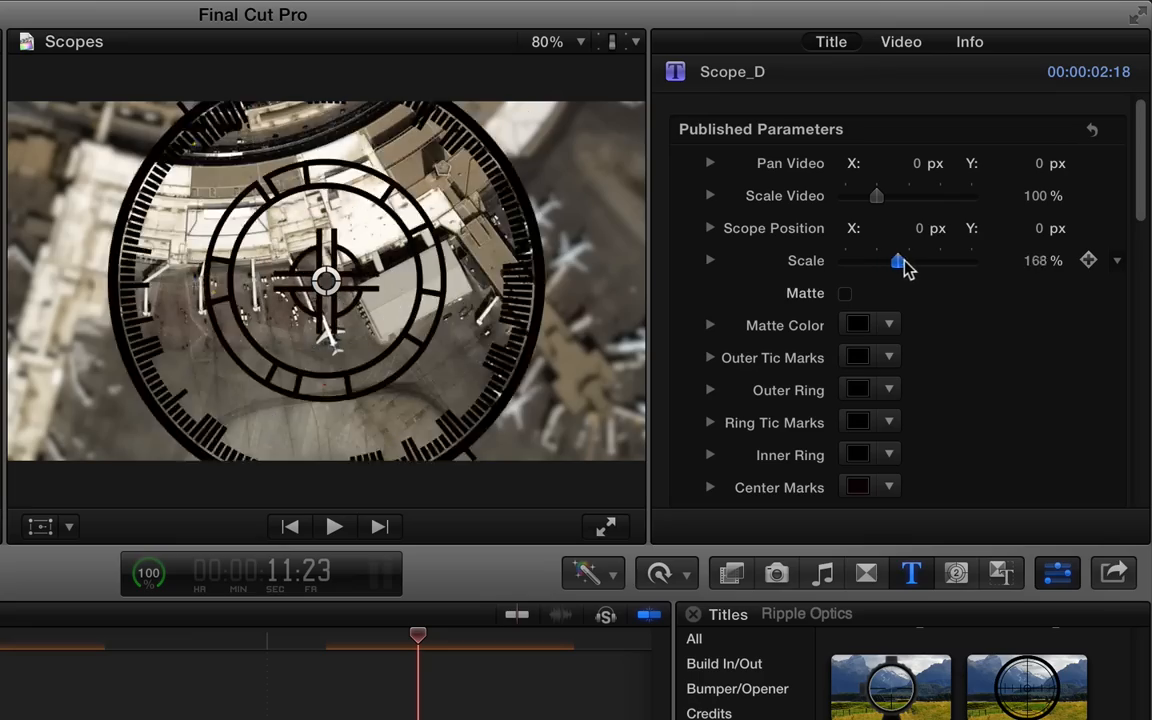
pyautogui.moveTo(897, 260); pyautogui.dragTo(935, 260)
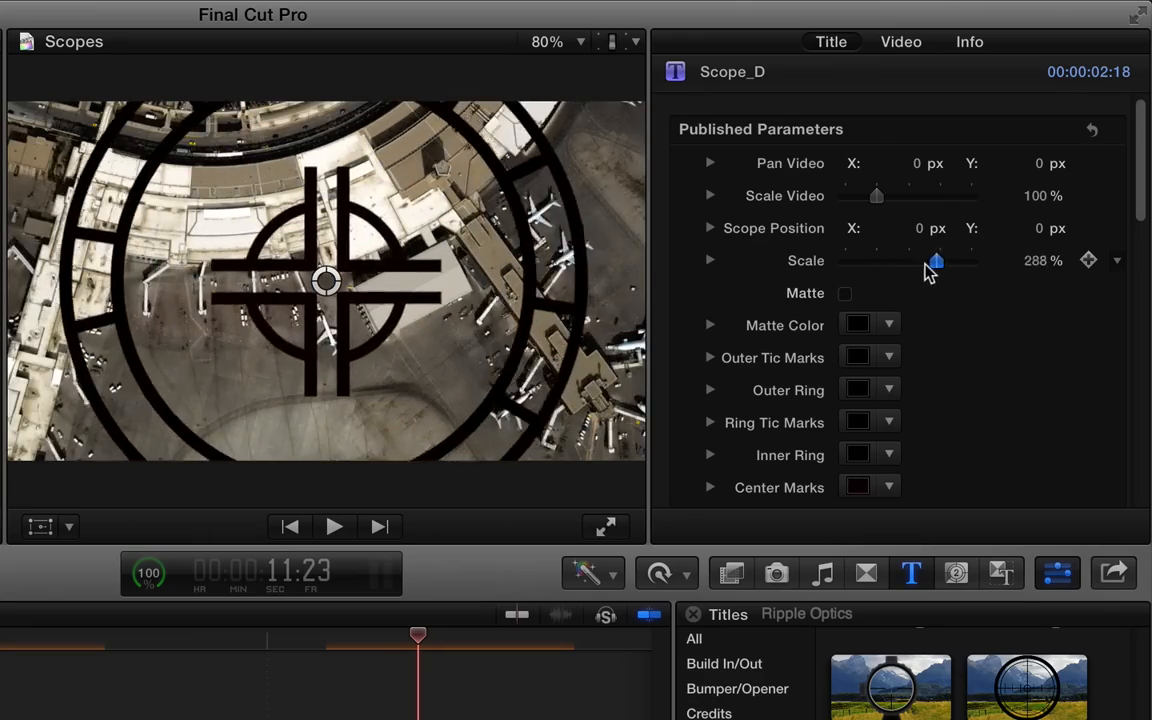
pyautogui.moveTo(935, 261); pyautogui.dragTo(877, 261)
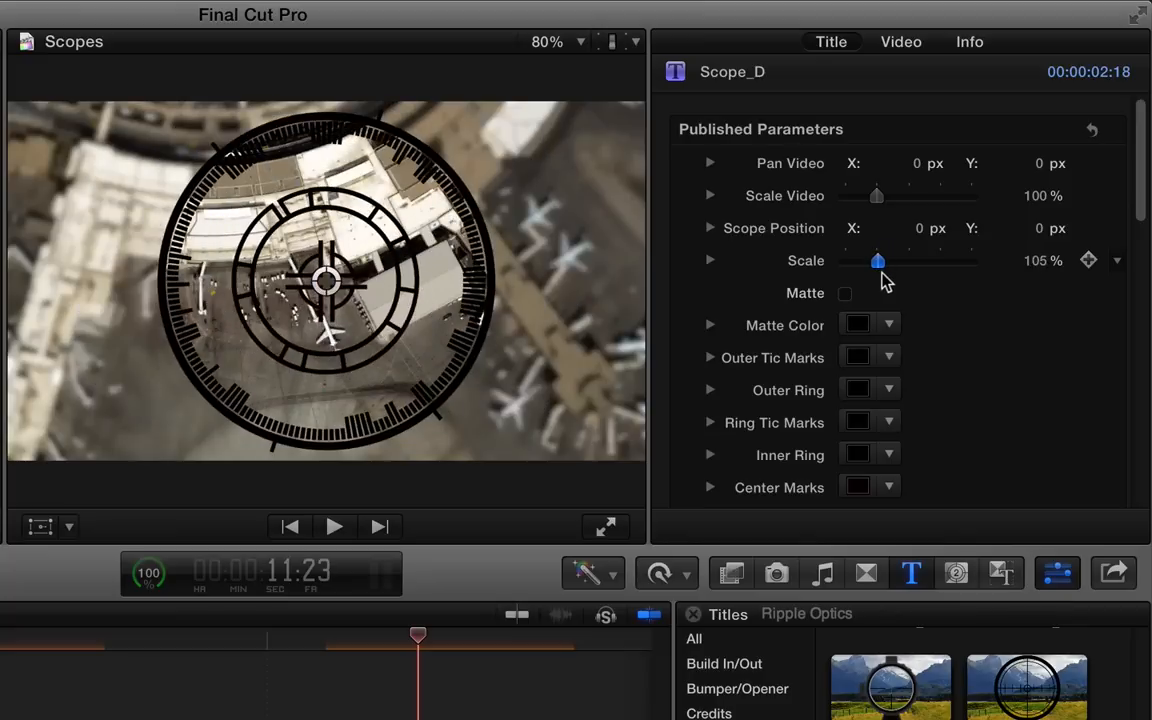
pyautogui.moveTo(878, 260); pyautogui.dragTo(877, 260)
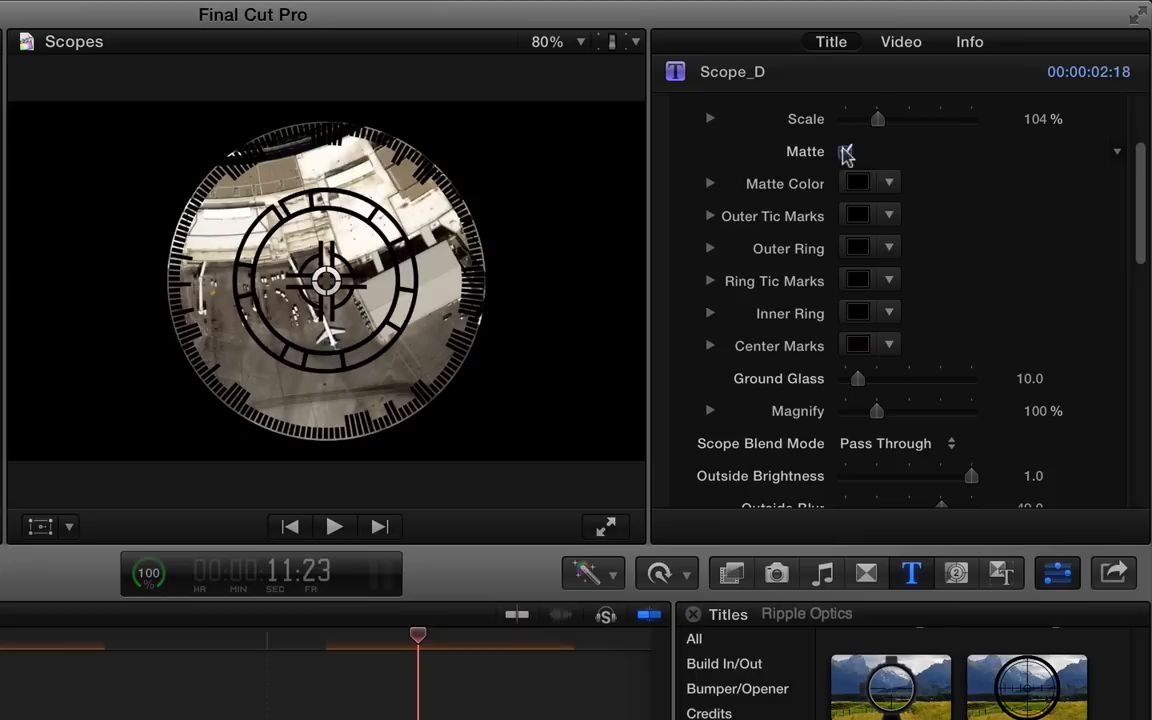
# Turn off Scope_D's matte; make ring tics yellow, inner ring red, centre marks white
pyautogui.click(857, 216)
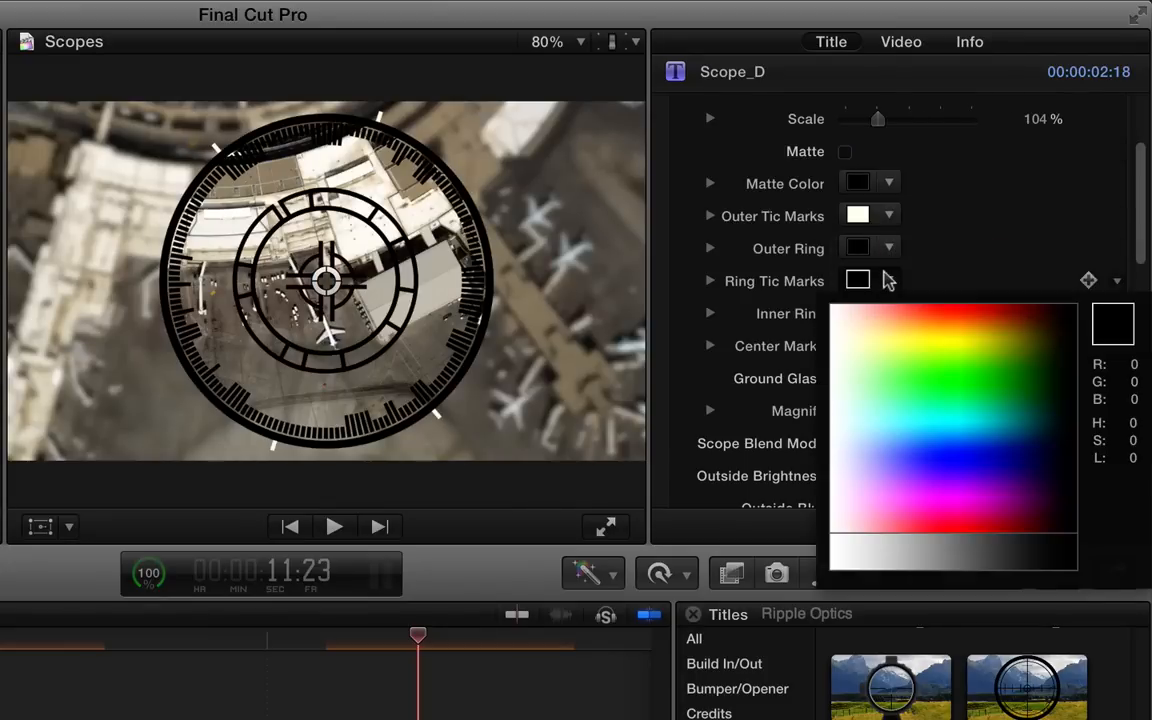
pyautogui.click(975, 342)
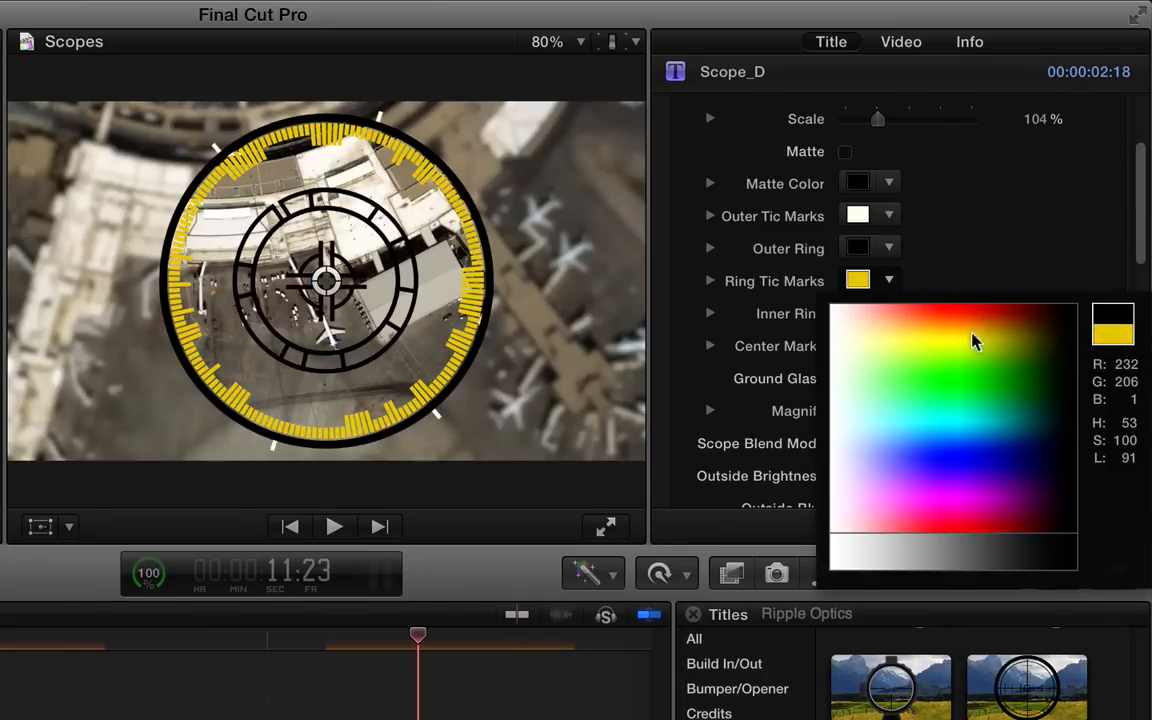
pyautogui.click(935, 345)
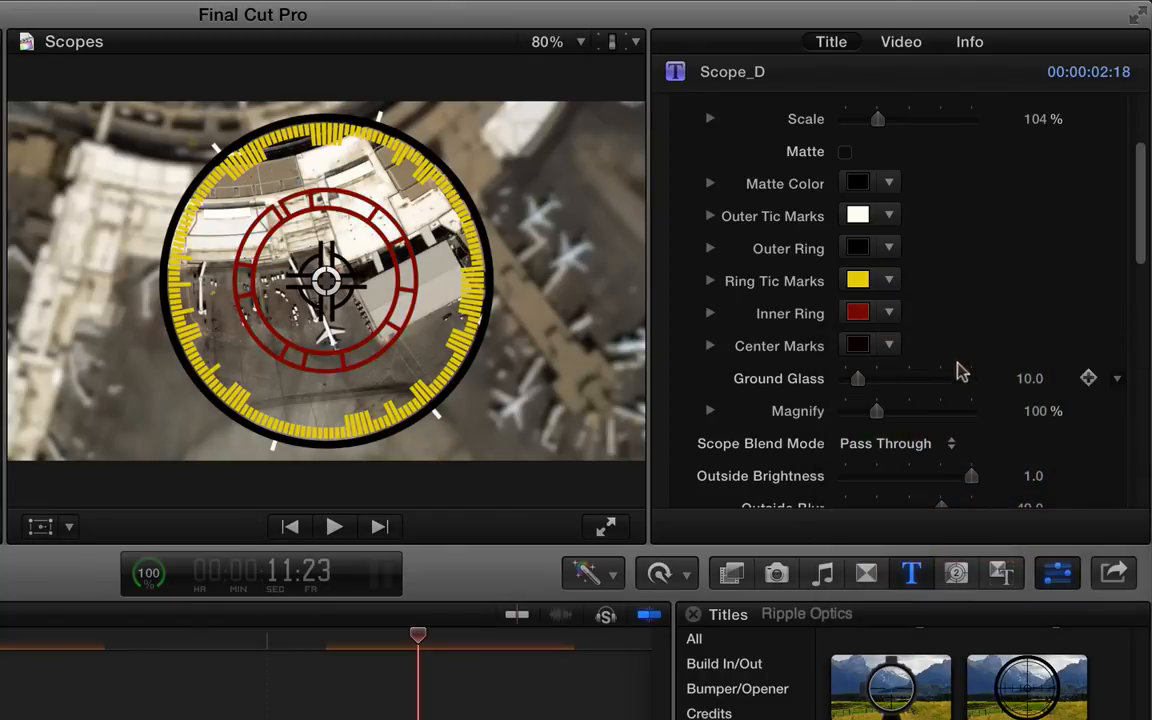
pyautogui.click(857, 345)
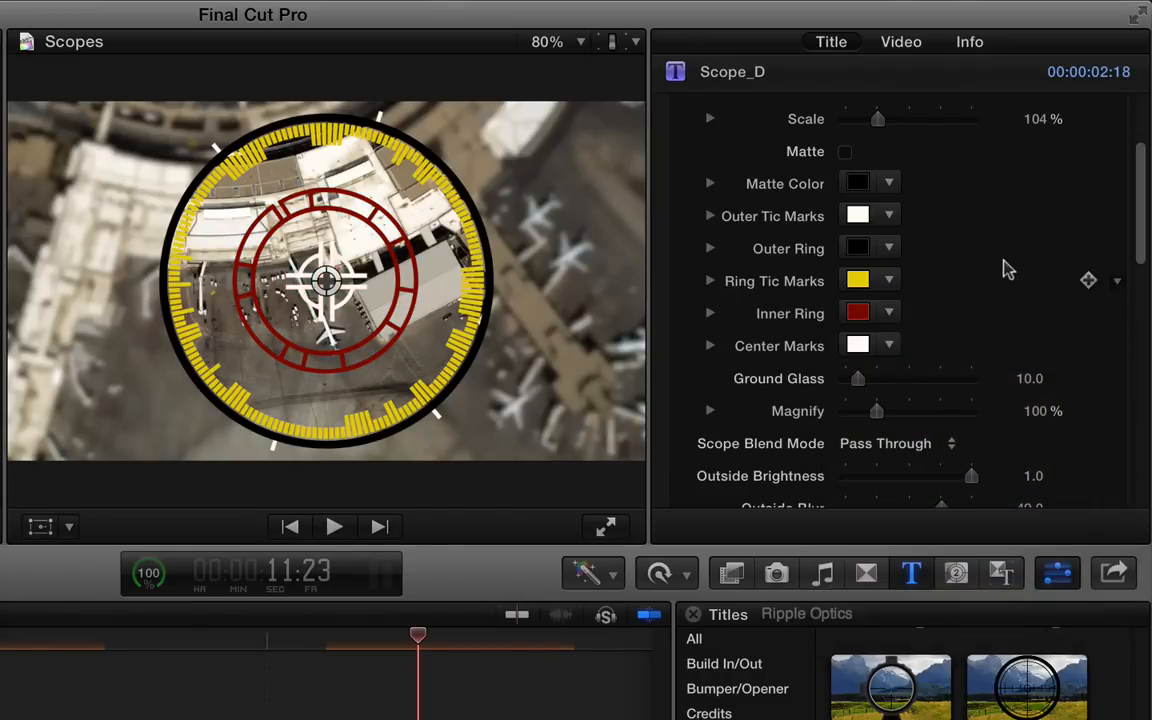
# Try the Multiply scope blend, restore Pass Through, set Inside Blur 0 and Outside Blur 64
pyautogui.scroll(-3)
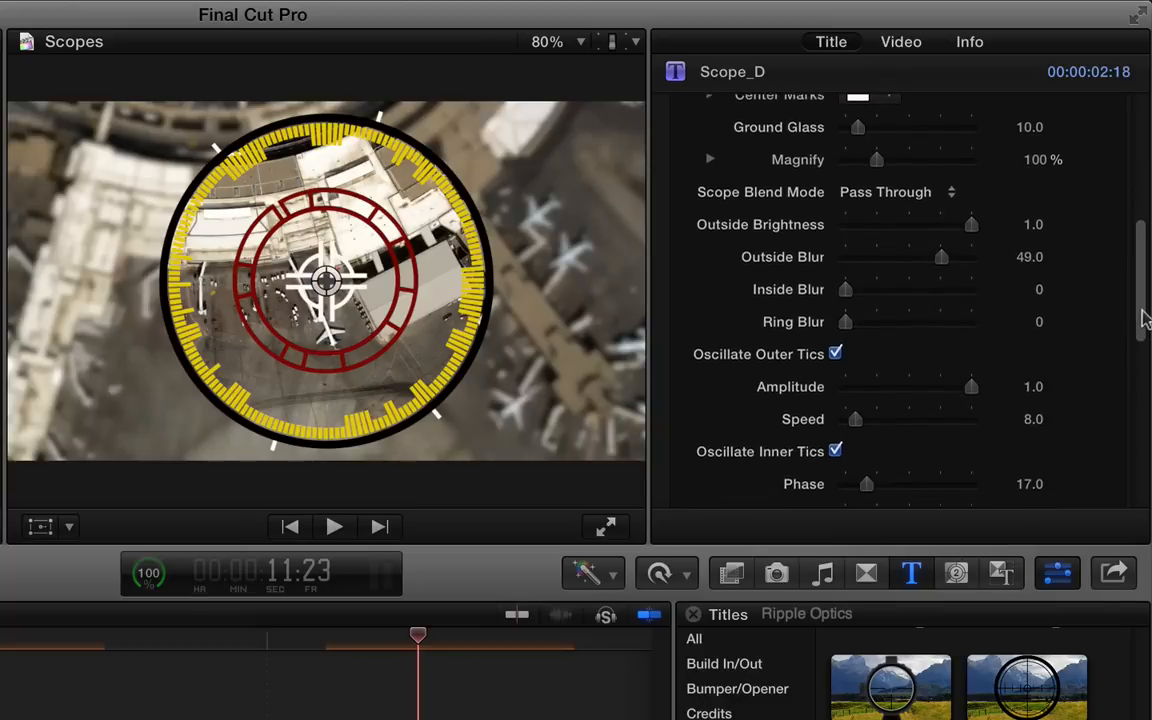
pyautogui.click(895, 191)
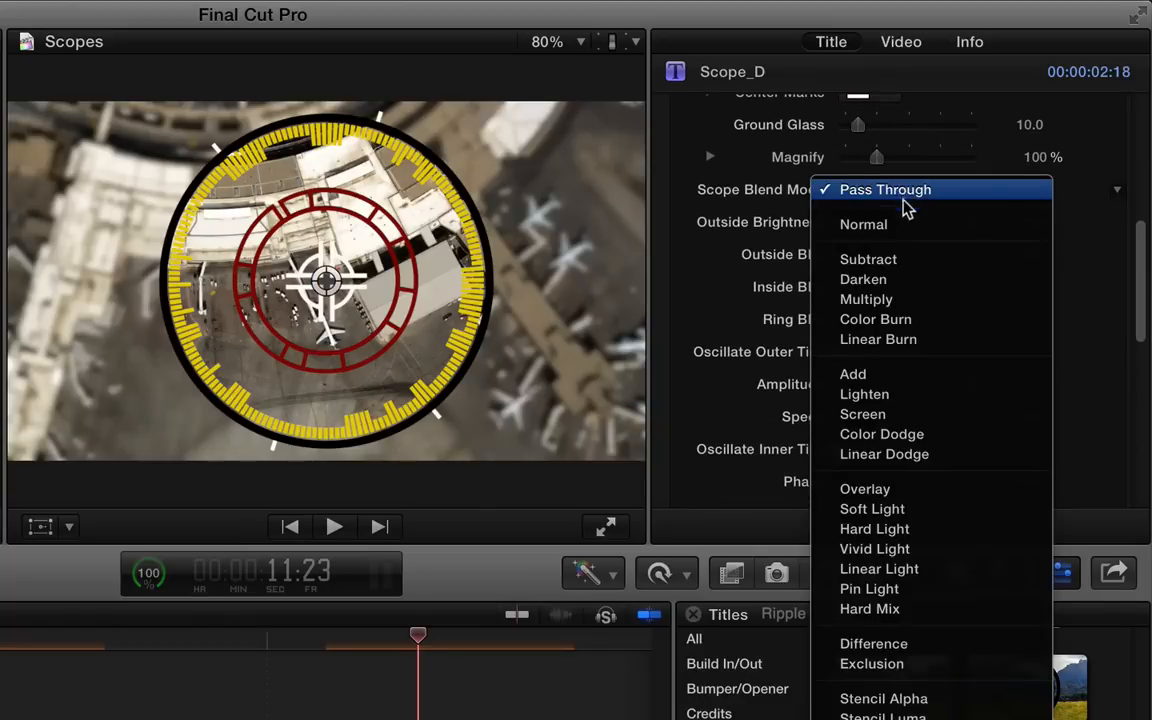
pyautogui.click(866, 299)
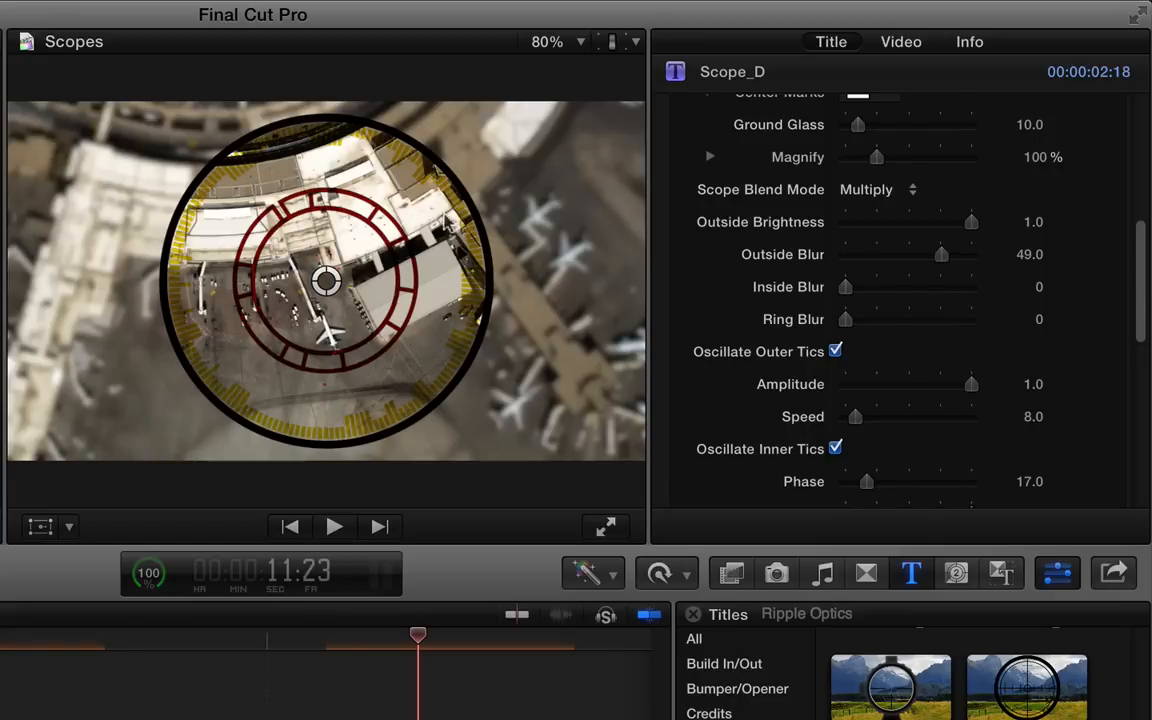
pyautogui.click(878, 189)
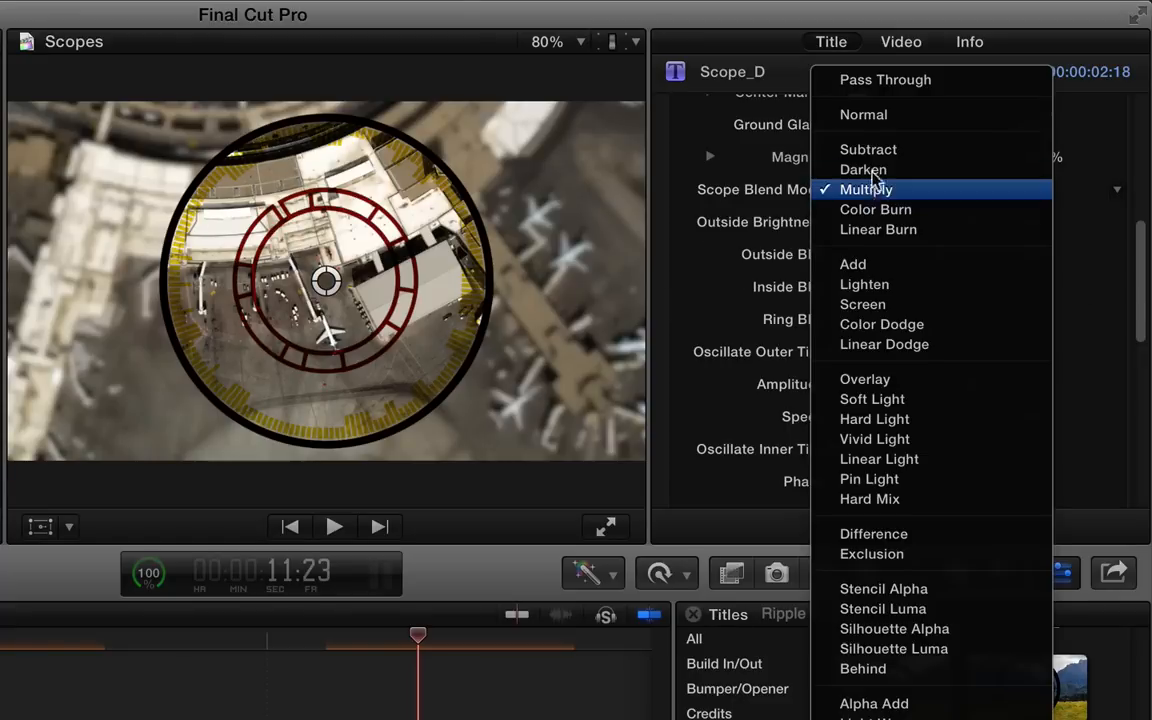
pyautogui.moveTo(885, 80)
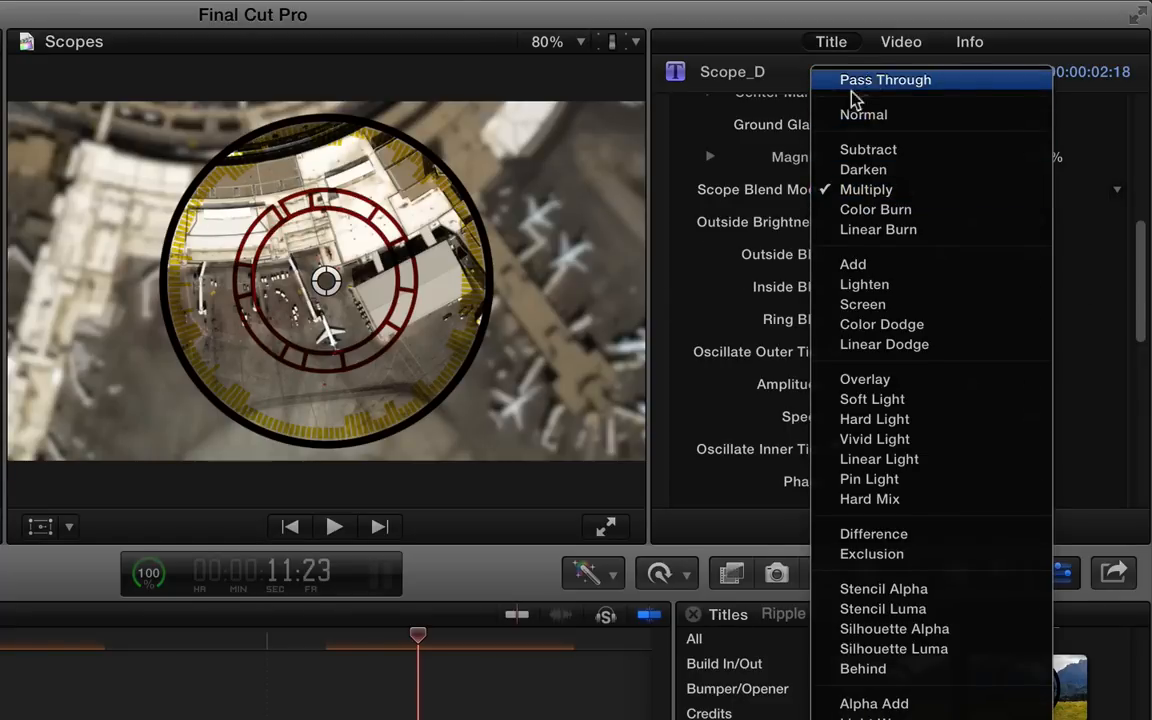
pyautogui.click(884, 79)
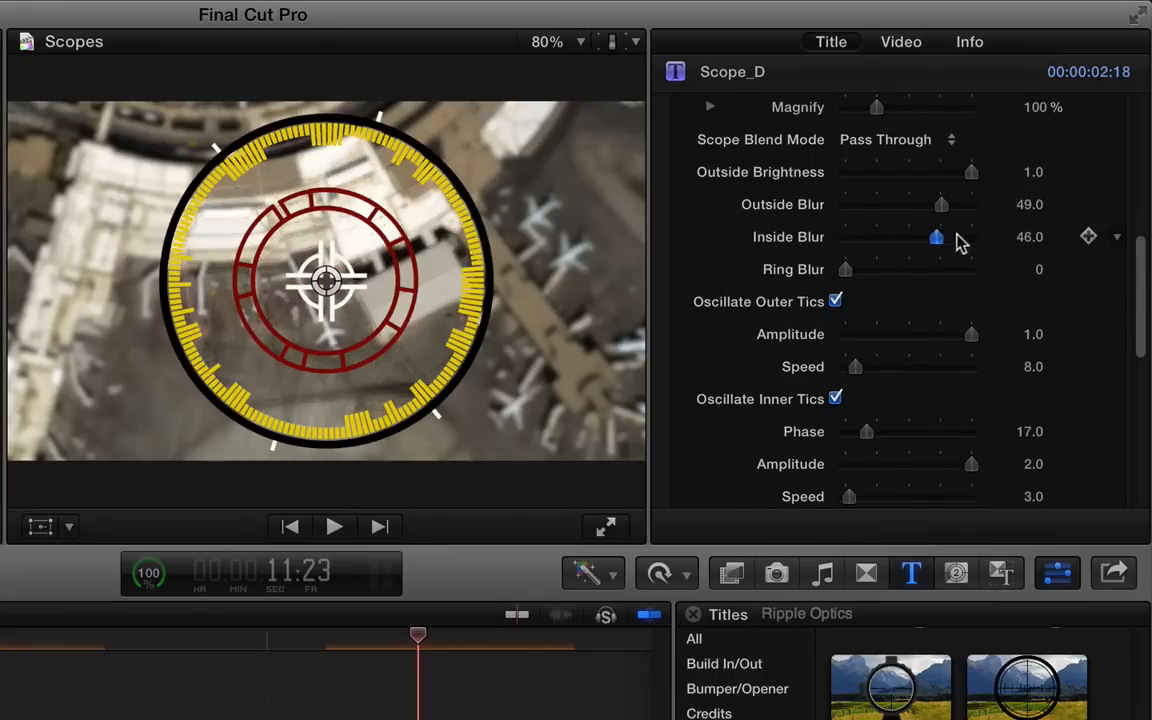
pyautogui.moveTo(936, 237); pyautogui.dragTo(845, 237)
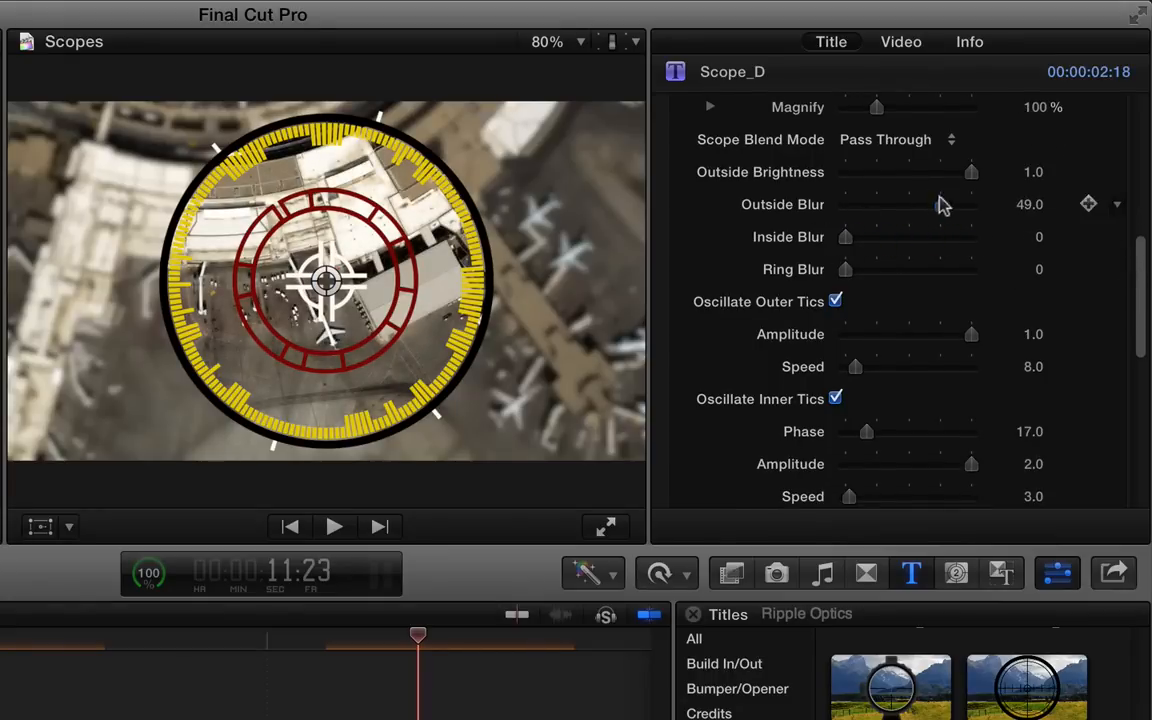
pyautogui.moveTo(935, 204); pyautogui.dragTo(971, 204)
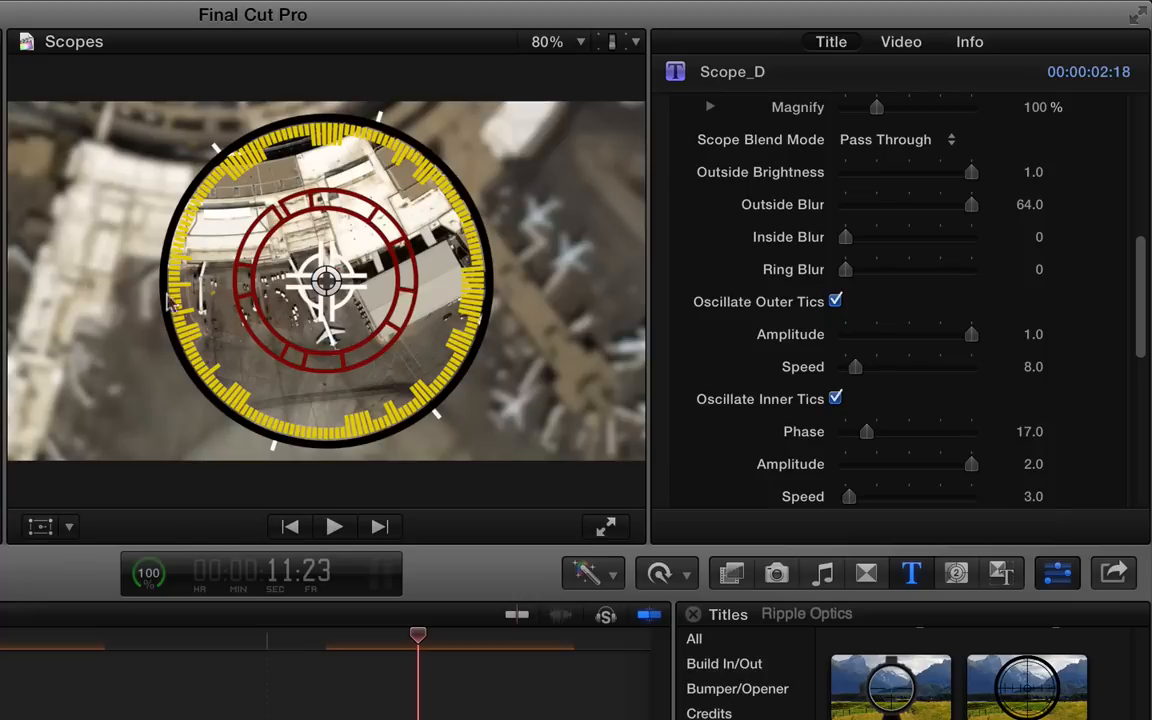
# Preview the outer and inner tics without oscillation, then turn both oscillations back on
pyautogui.scroll(-3)
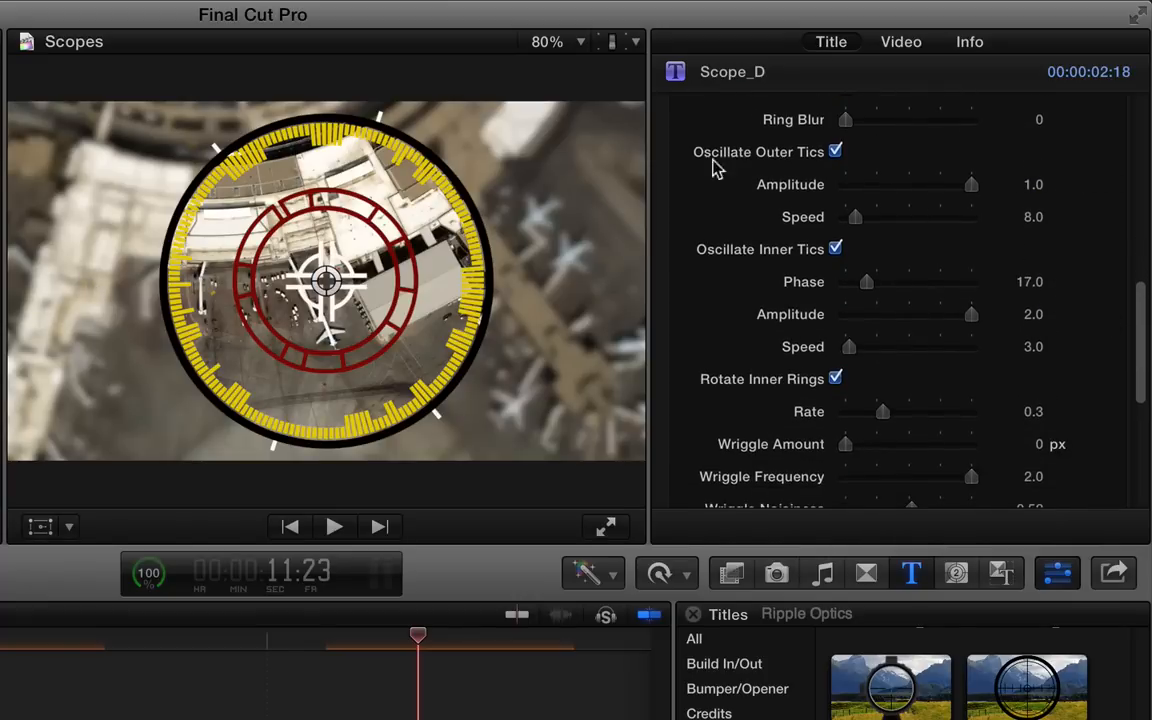
pyautogui.click(835, 151)
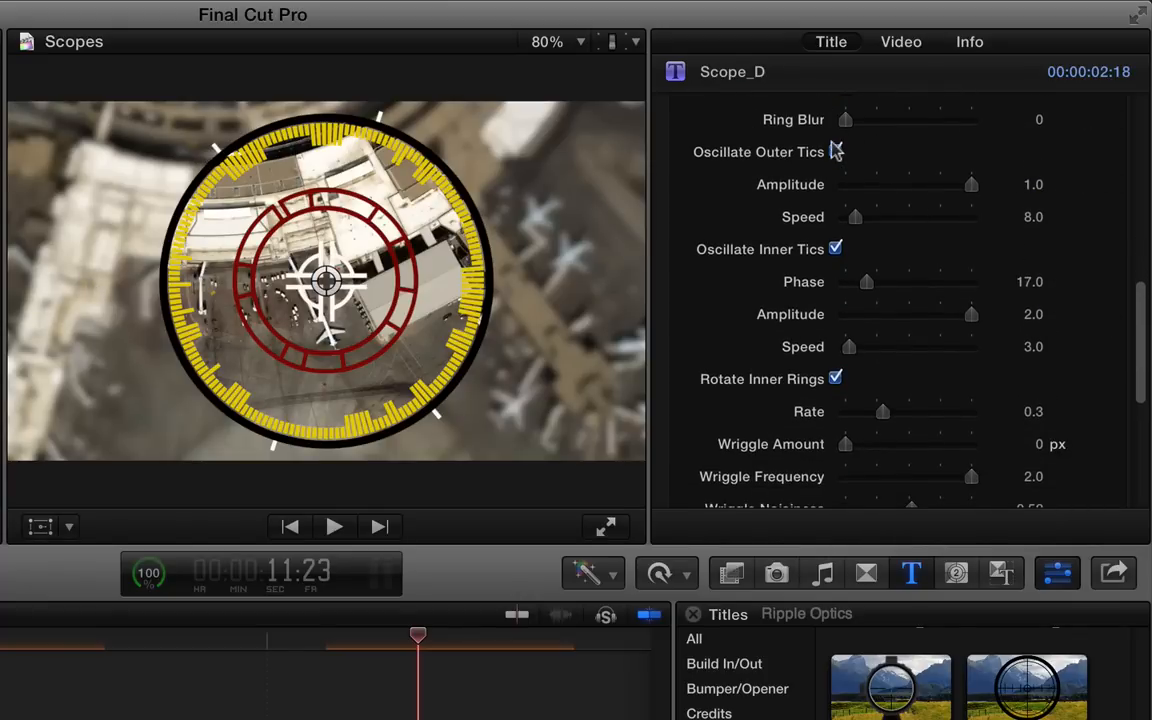
pyautogui.click(835, 151)
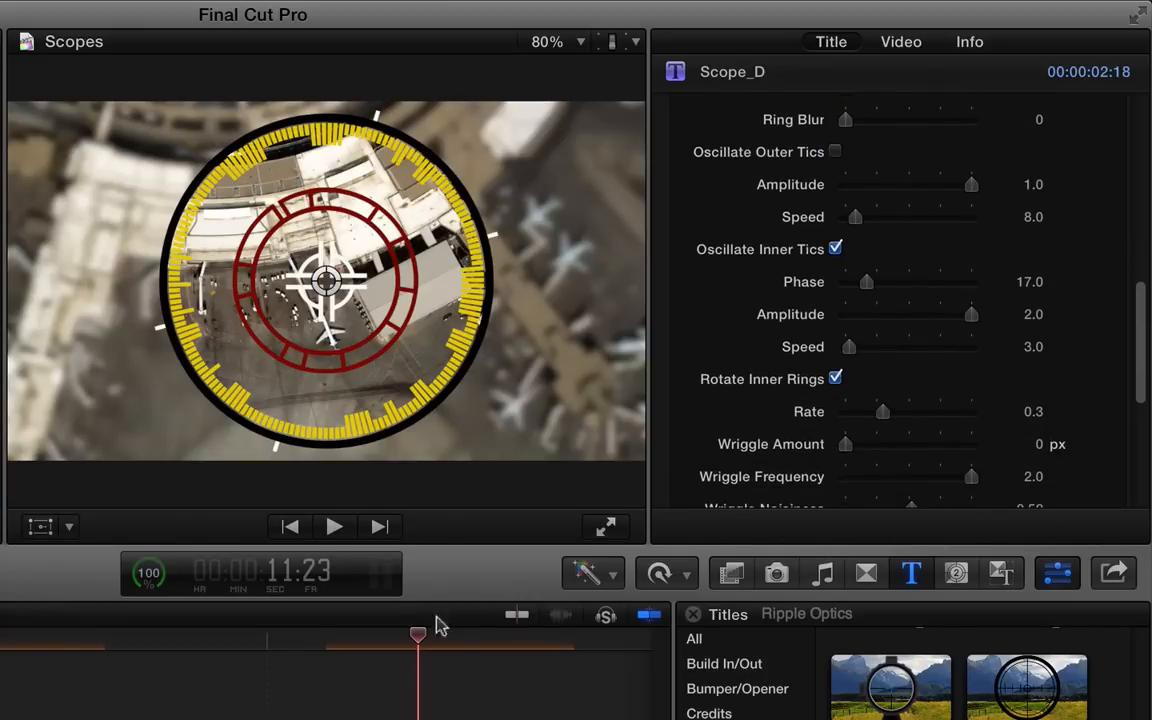
pyautogui.moveTo(418, 635); pyautogui.dragTo(409, 635)
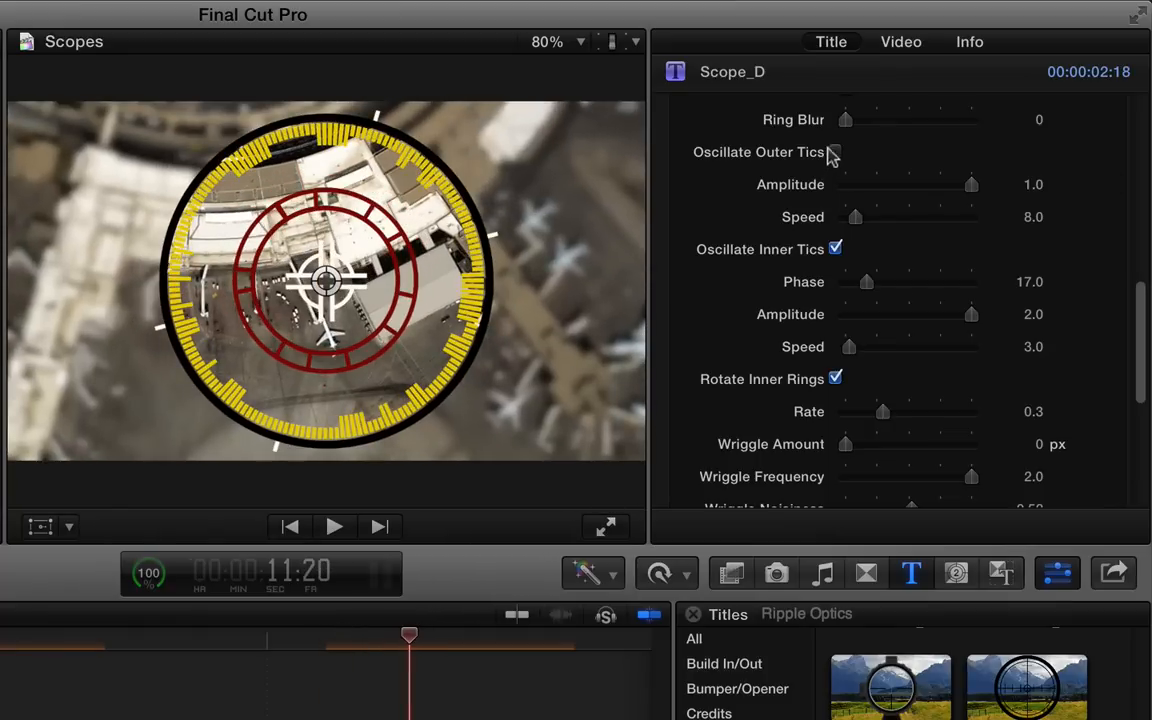
pyautogui.click(836, 152)
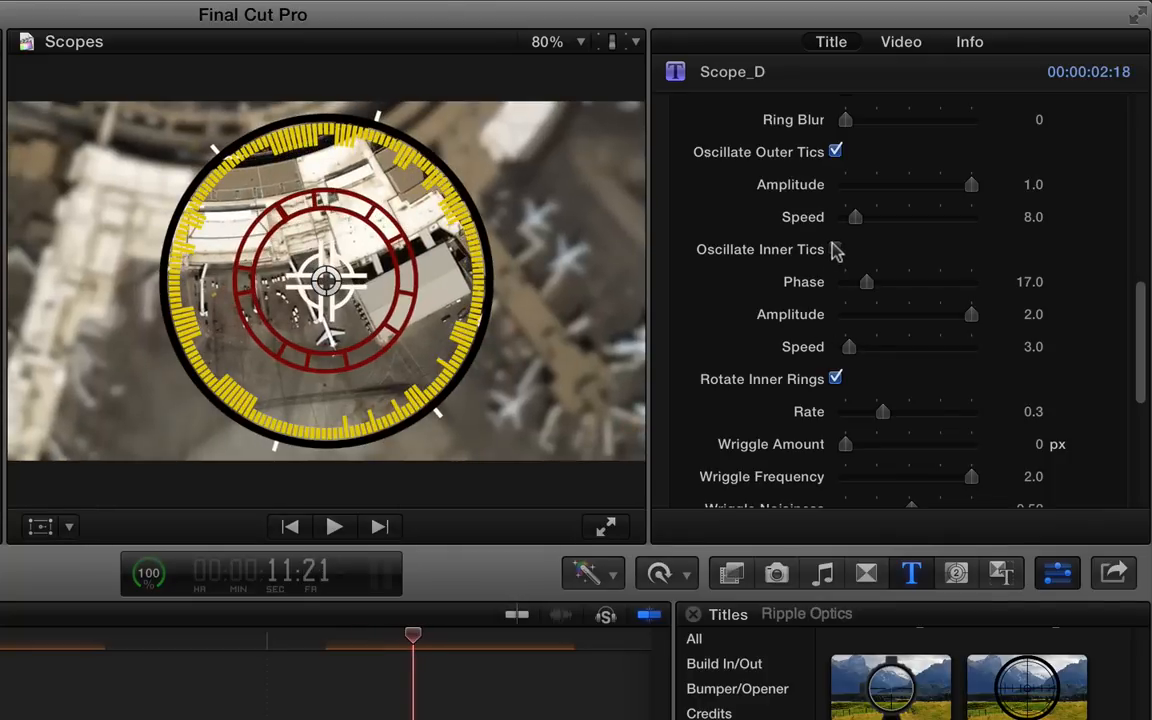
pyautogui.click(835, 249)
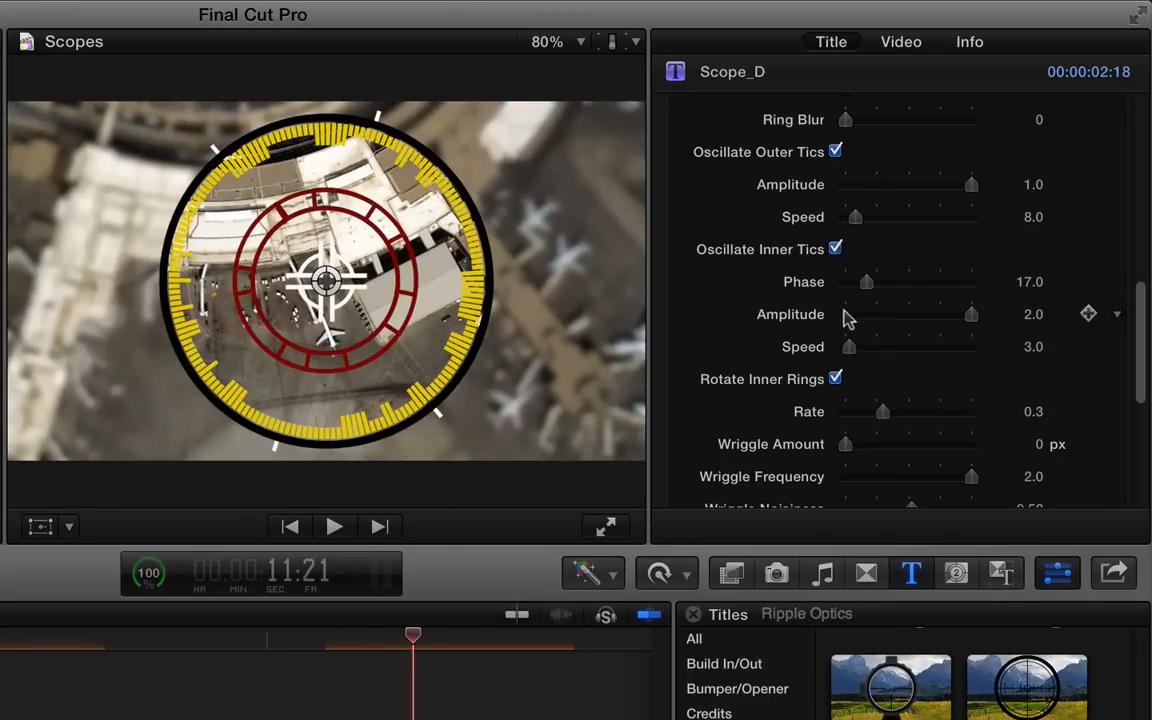
pyautogui.moveTo(942, 318)
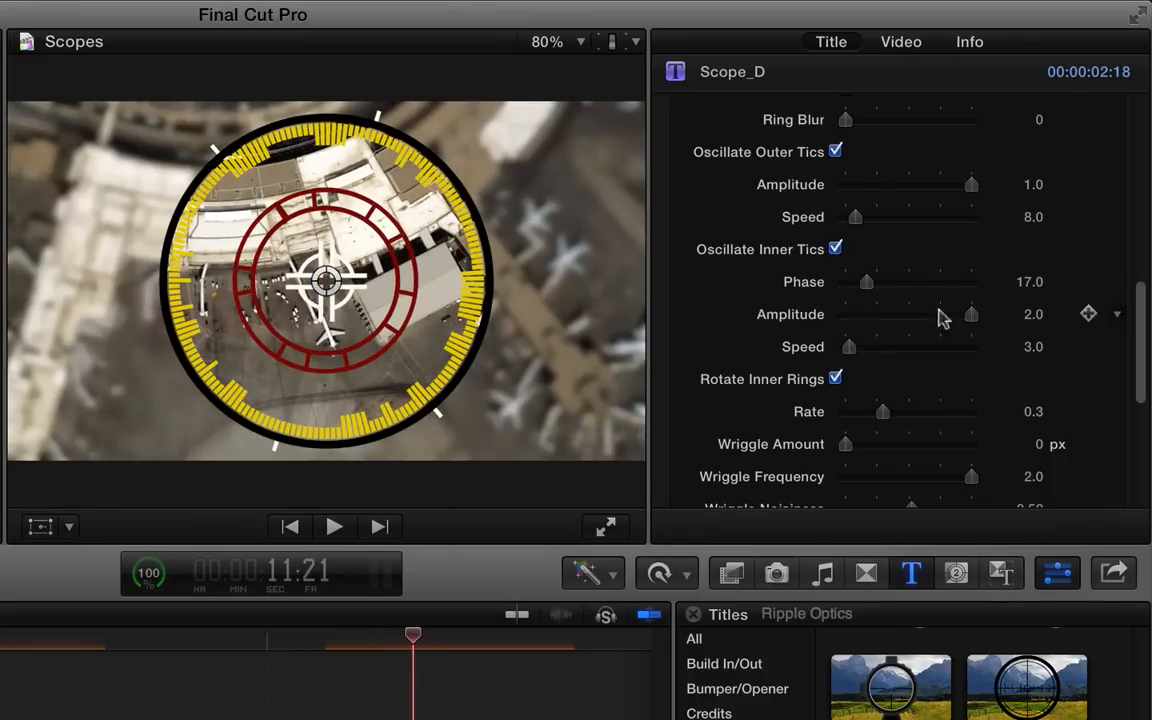
# Preview still inner rings, restore their rotation at rate 0.75, and enable Thermal Vision
pyautogui.scroll(-3)
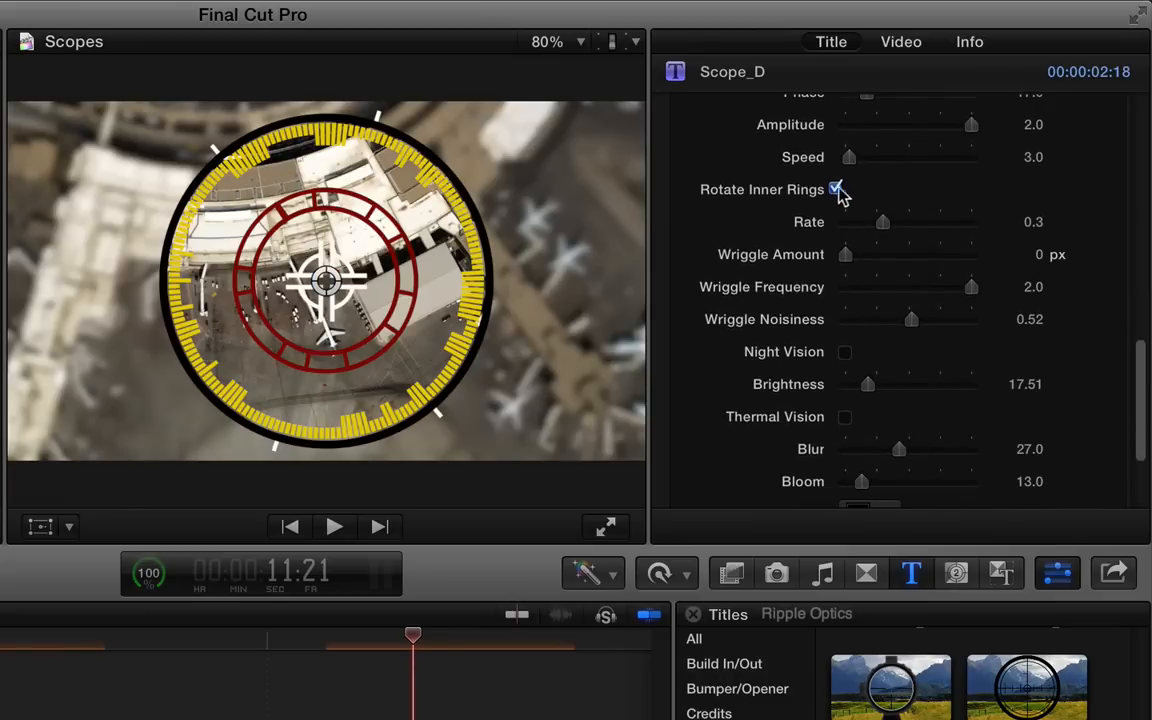
pyautogui.click(837, 189)
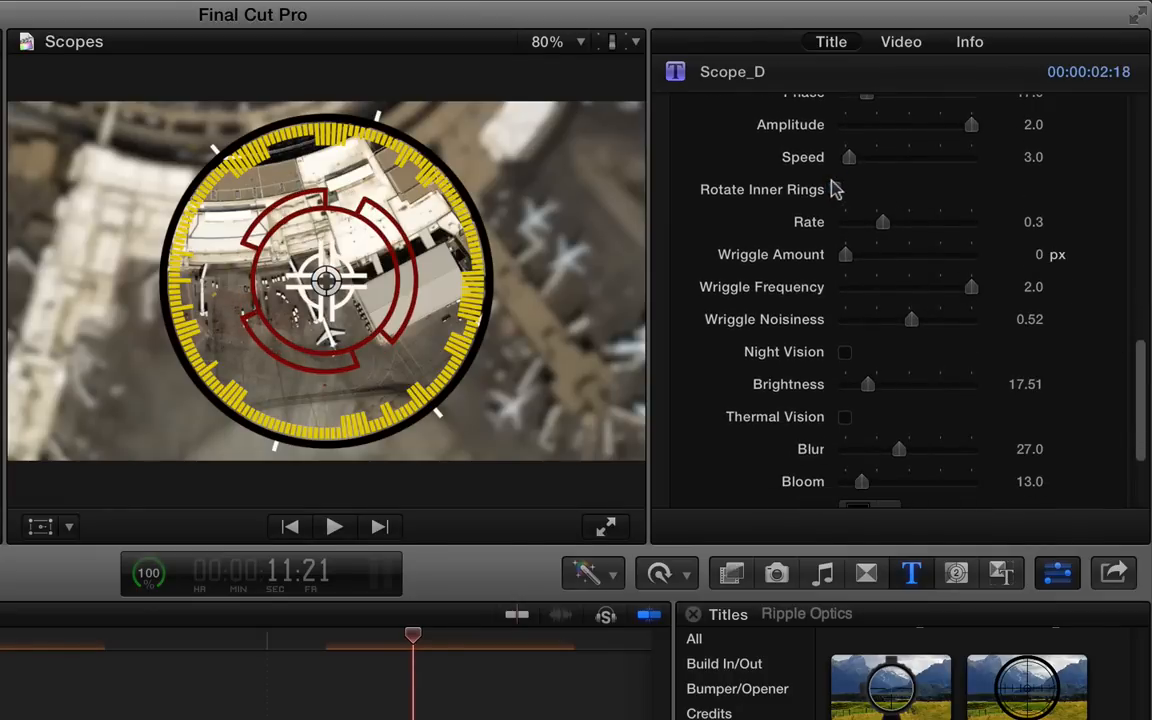
pyautogui.moveTo(413, 636); pyautogui.dragTo(378, 636)
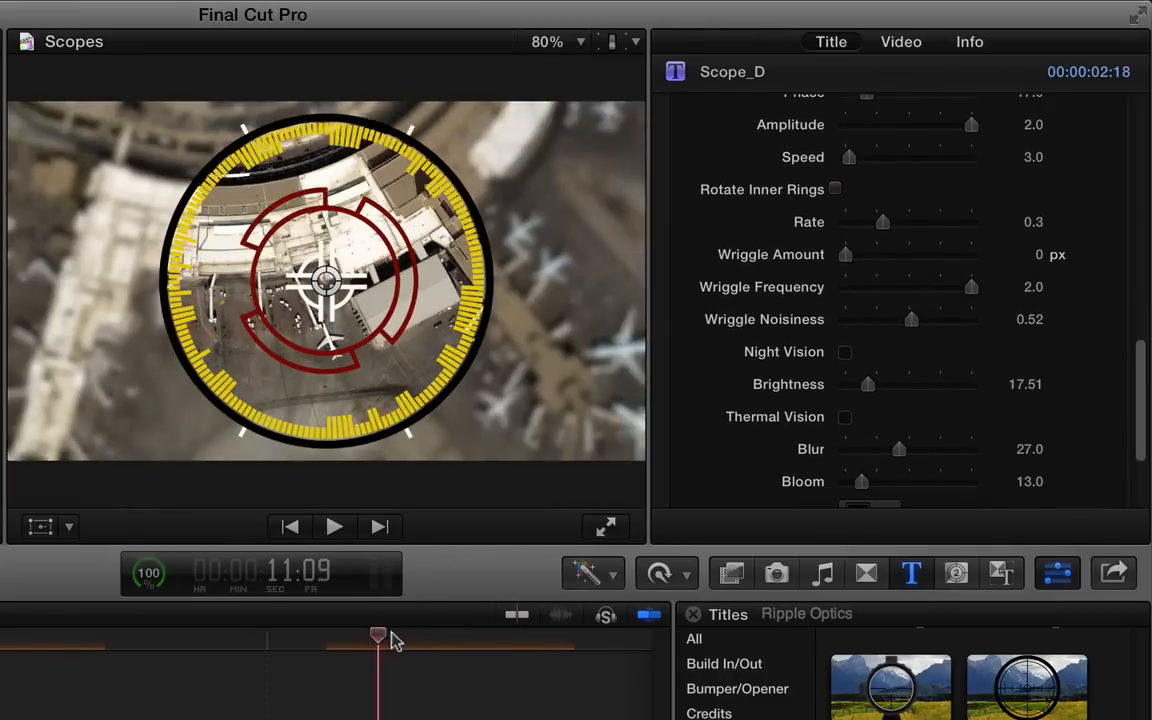
pyautogui.moveTo(378, 635); pyautogui.dragTo(431, 635)
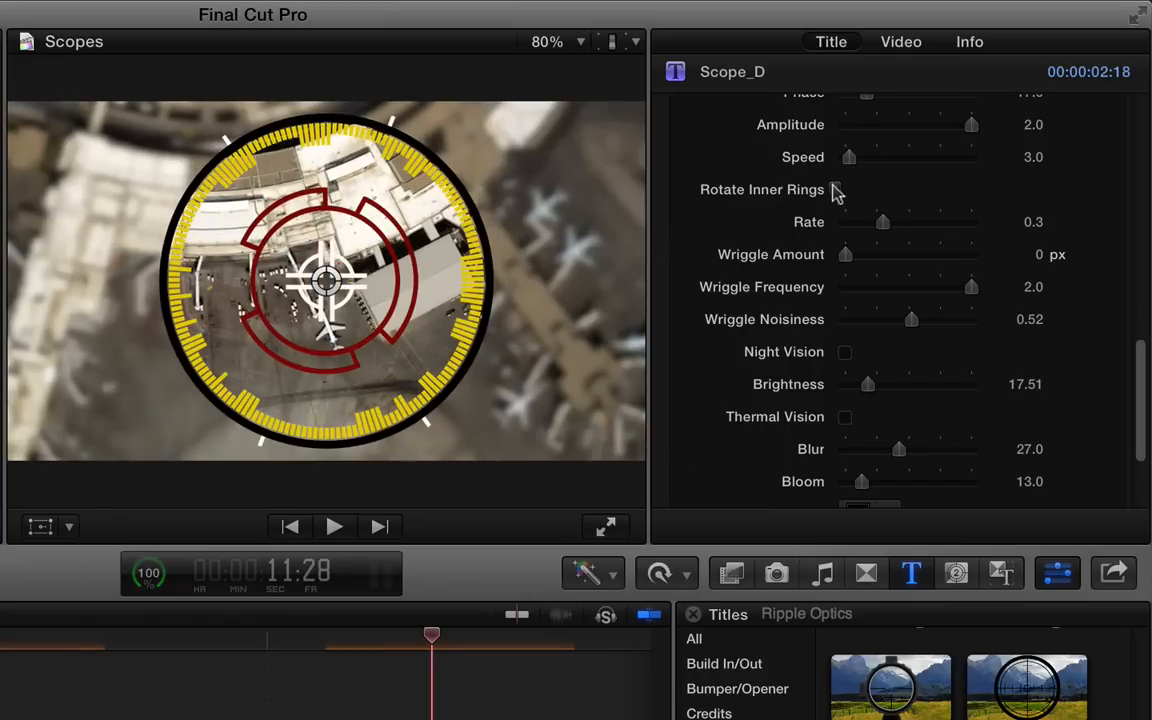
pyautogui.click(836, 189)
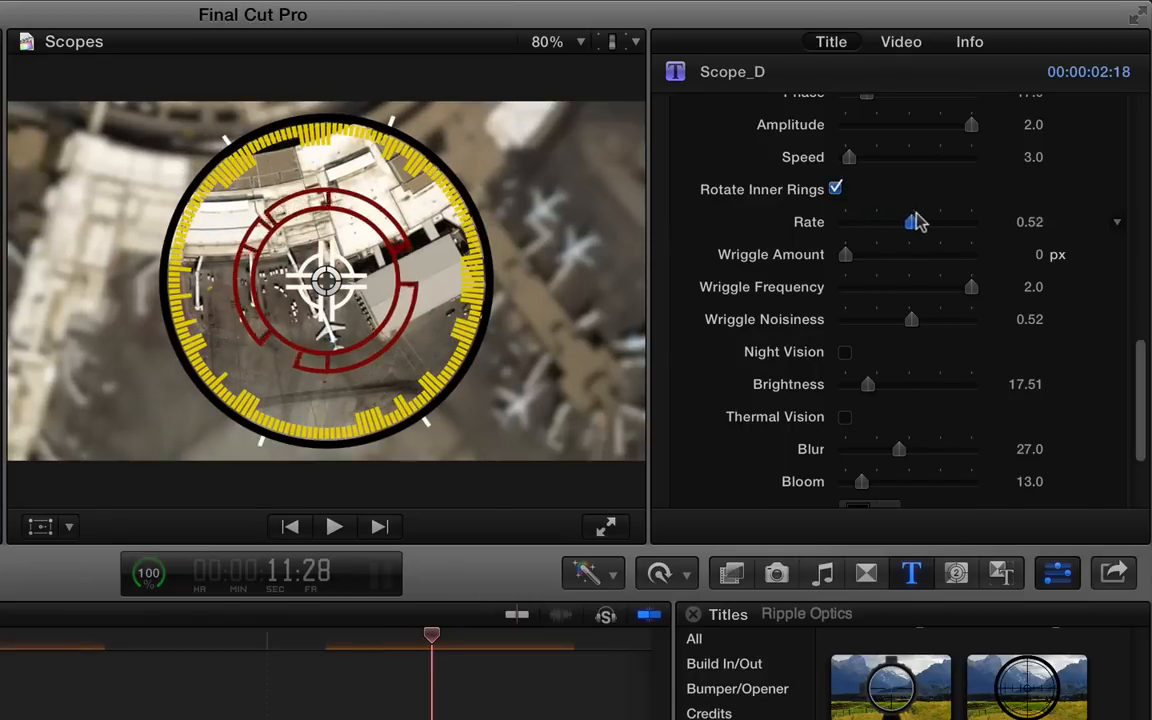
pyautogui.moveTo(915, 221); pyautogui.dragTo(940, 221)
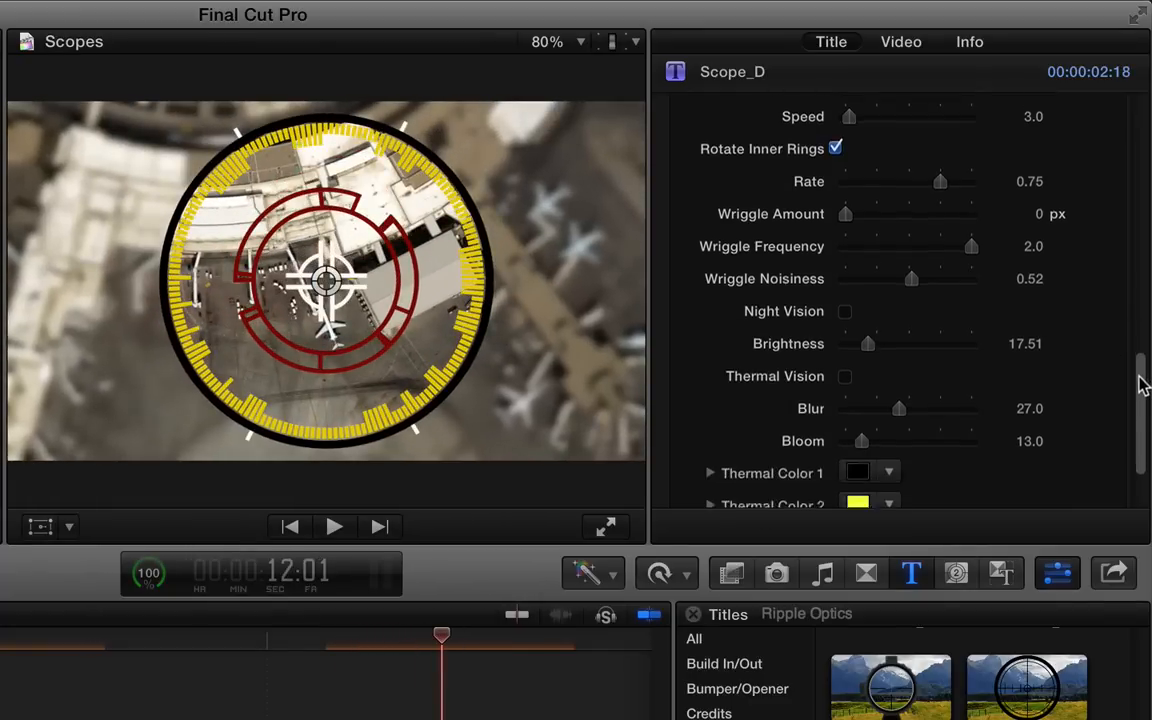
pyautogui.scroll(-3)
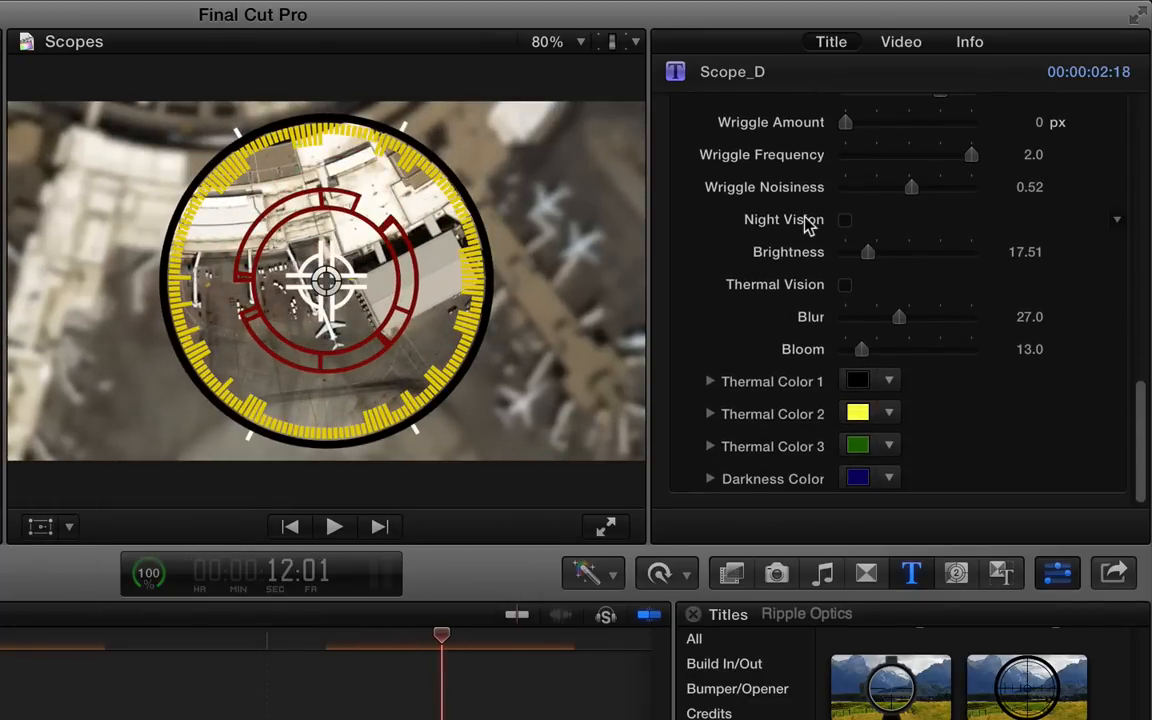
pyautogui.click(845, 284)
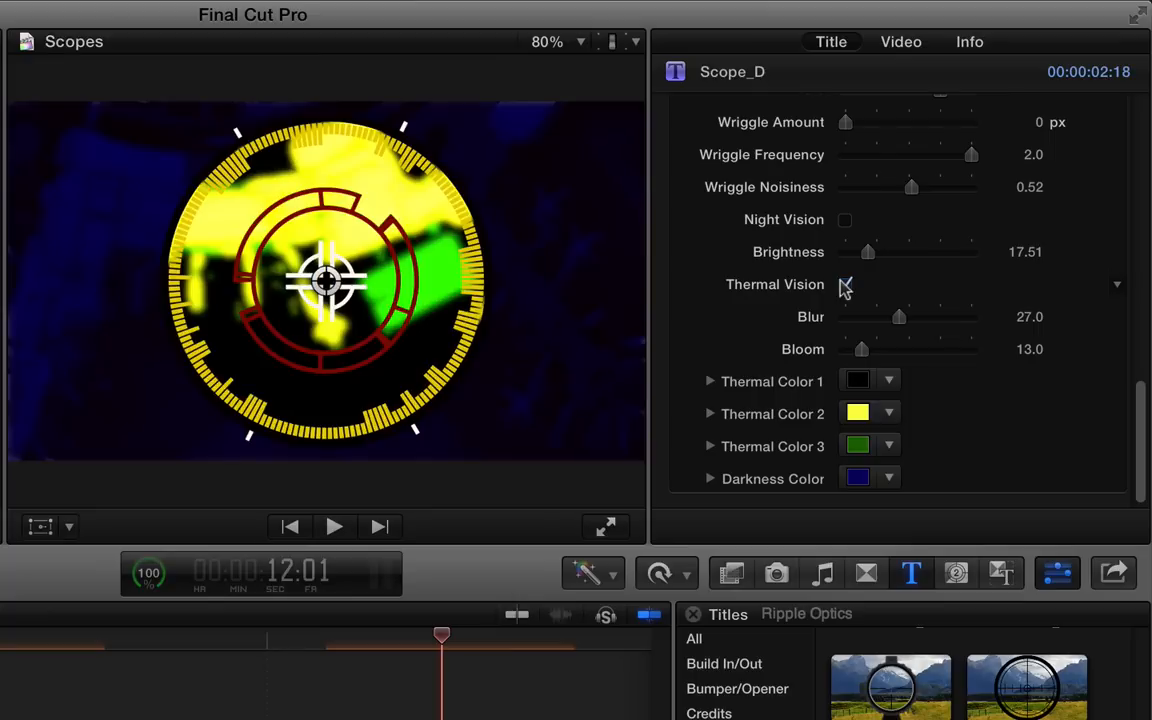